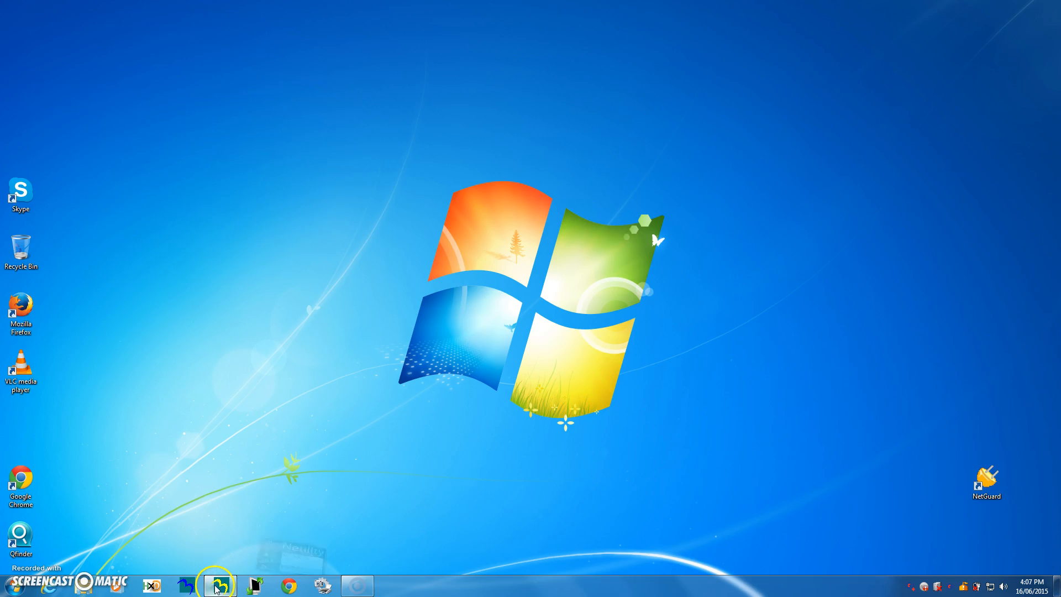
- Start Netility, refresh its device list and select the card at 192.168.0.42
left_click(220, 585)
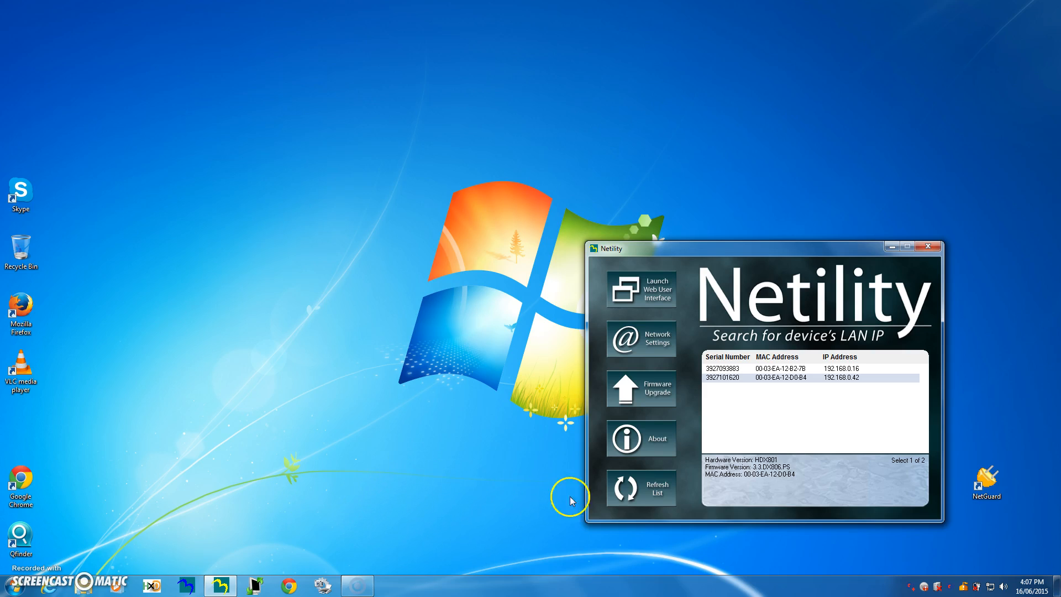
left_click(640, 488)
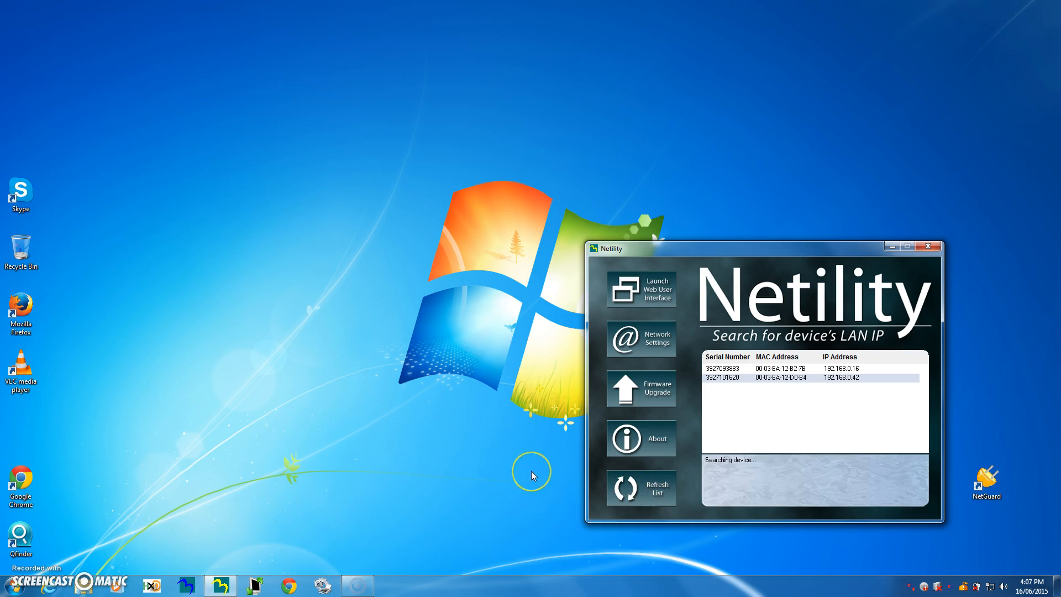
left_click(811, 377)
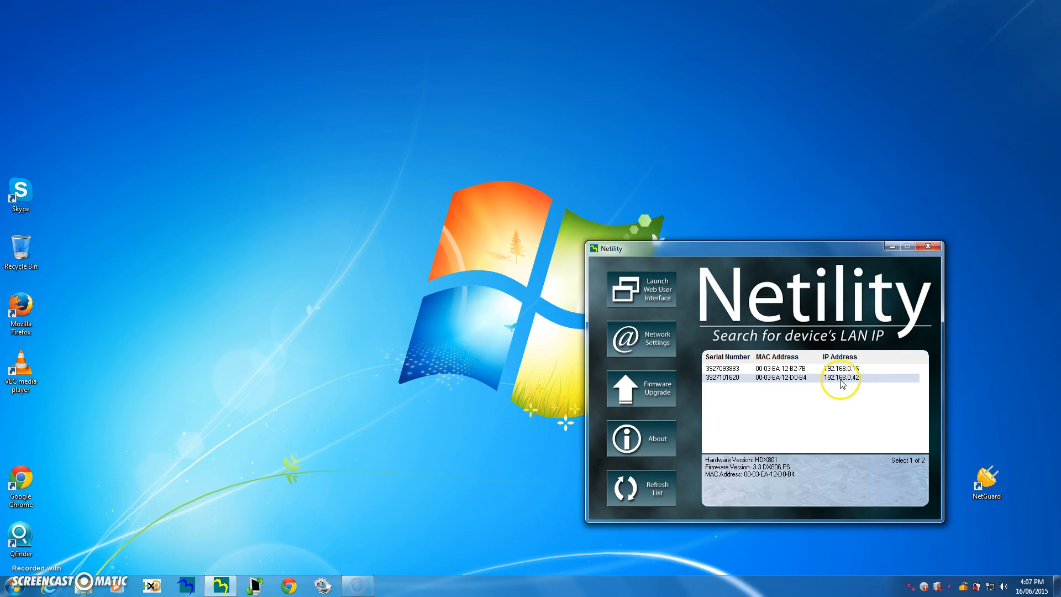
mouse_move(853, 385)
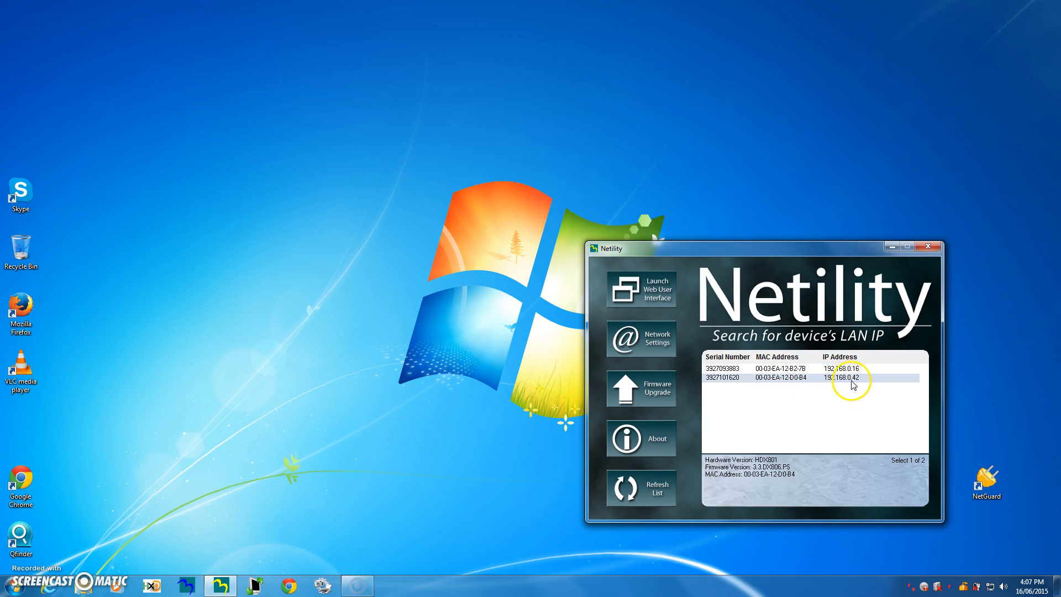
mouse_move(856, 400)
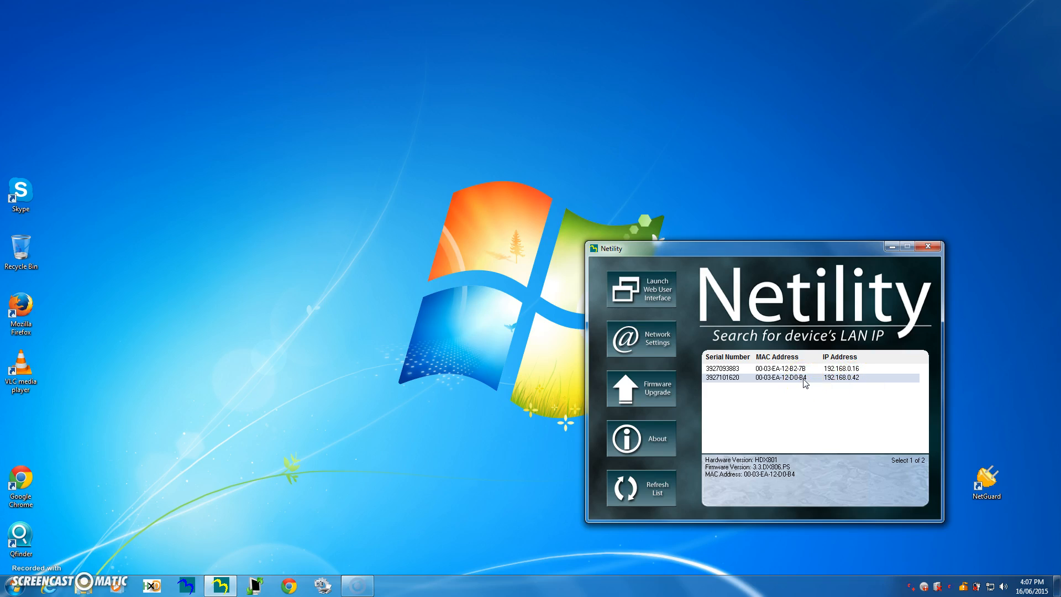
- Launch the web user interface of the selected card at 192.168.0.42
left_click(640, 289)
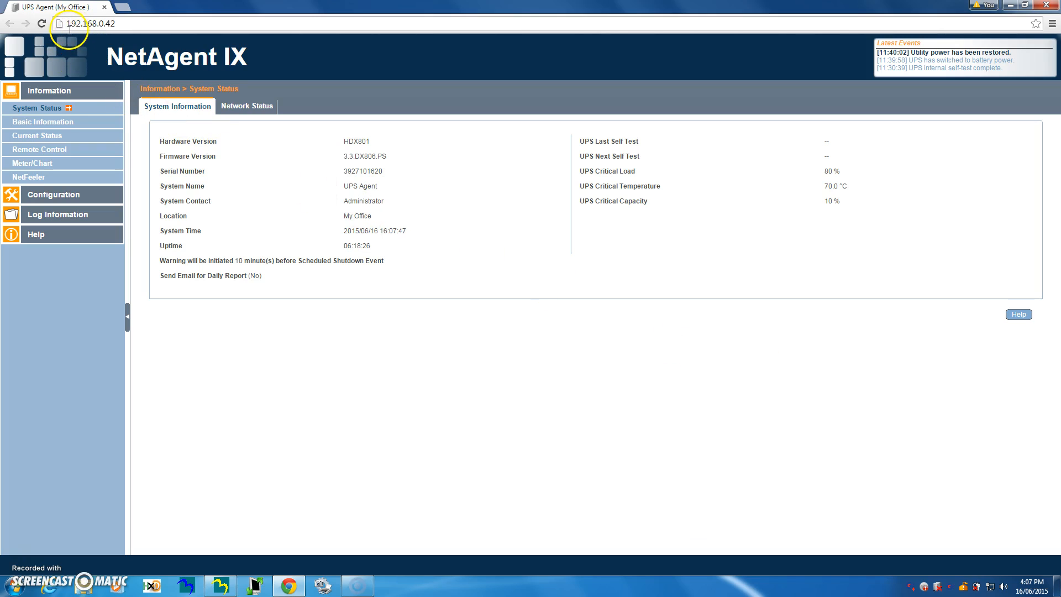
mouse_move(113, 39)
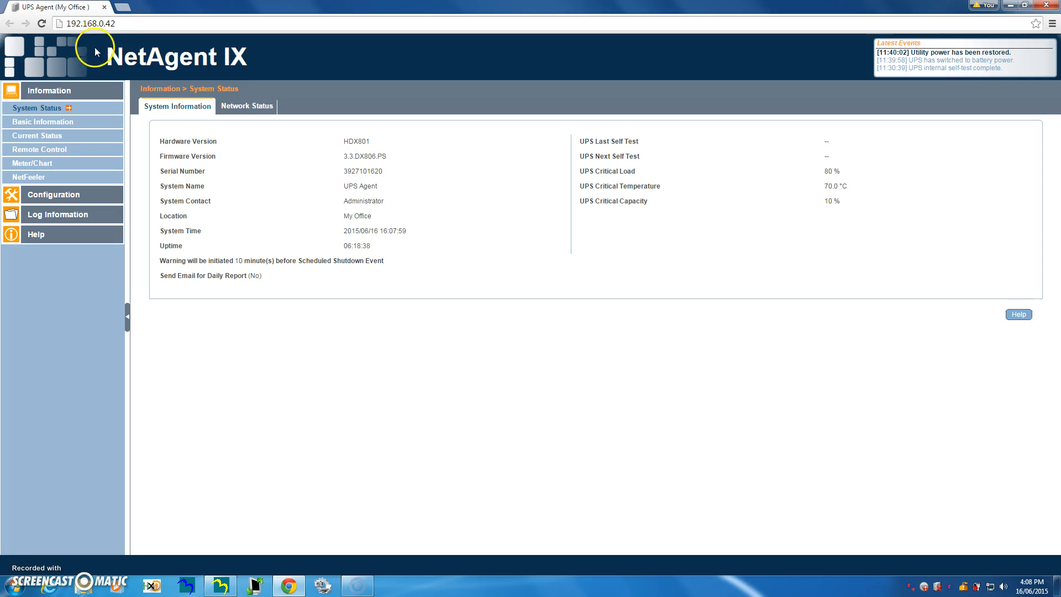
mouse_move(48, 106)
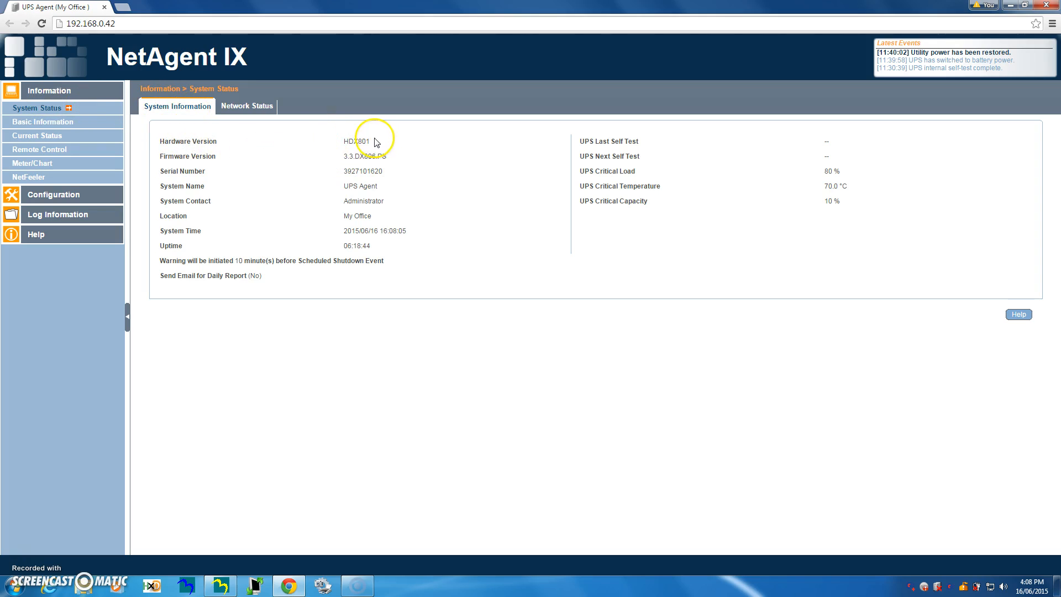
mouse_move(311, 140)
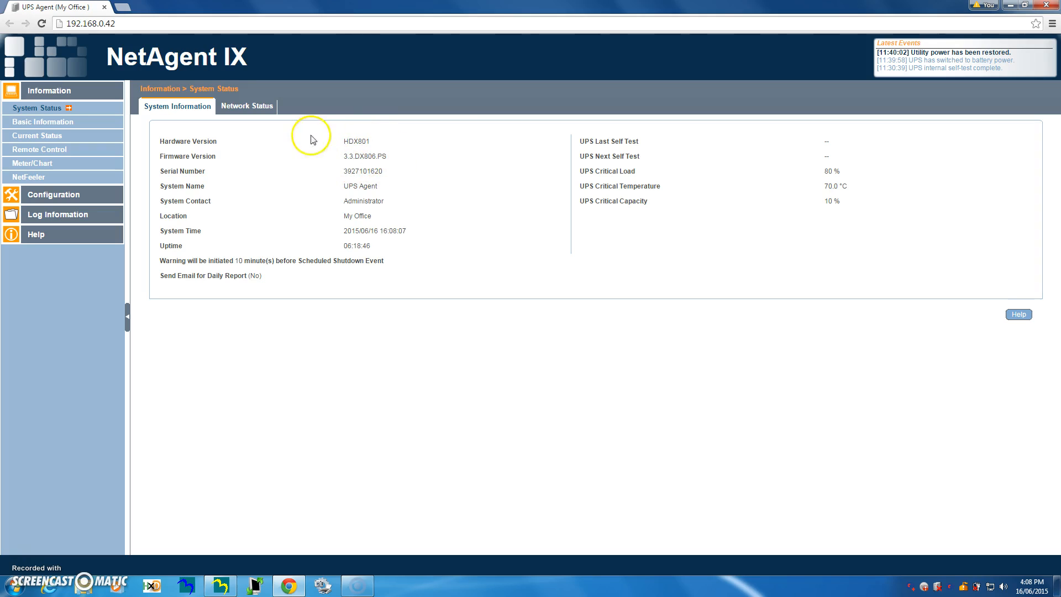
mouse_move(408, 164)
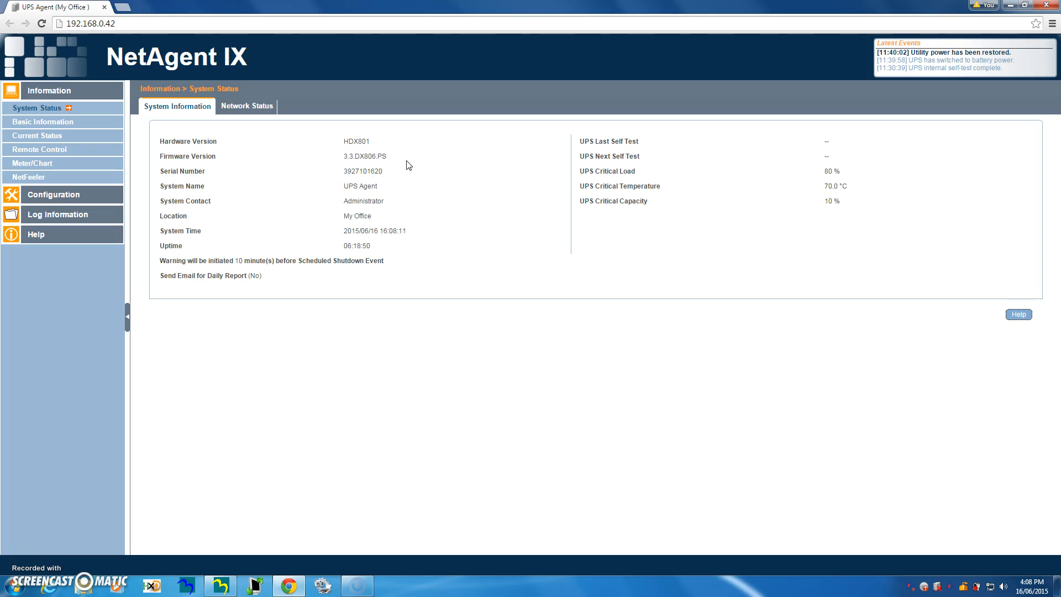
mouse_move(669, 208)
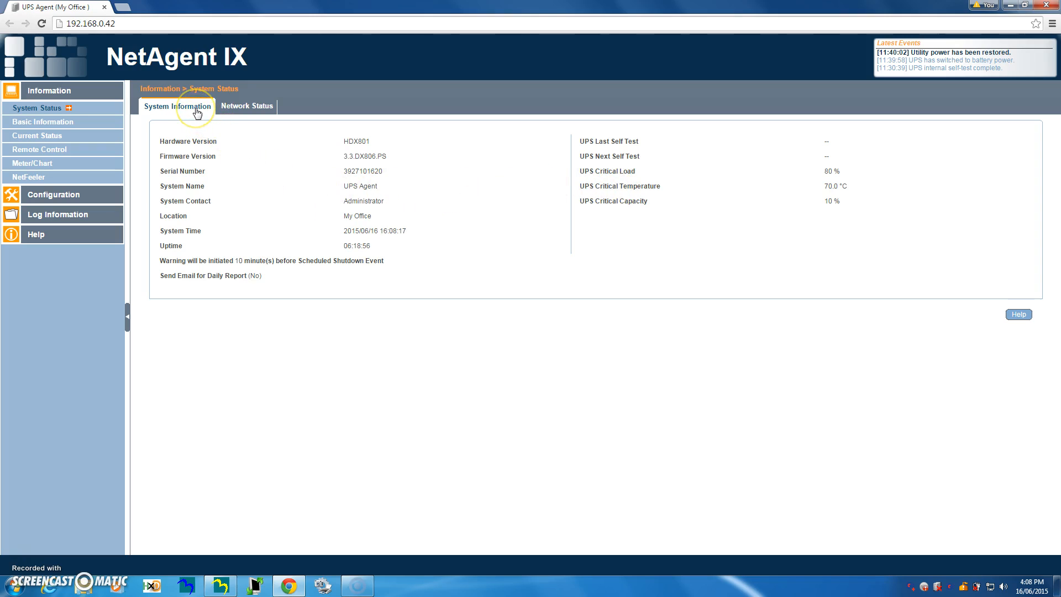
- Show Network Status (IPv4 192.168.0.42, mask, gateway, DNS, MAC), briefly restoring and minimizing Netility
left_click(247, 106)
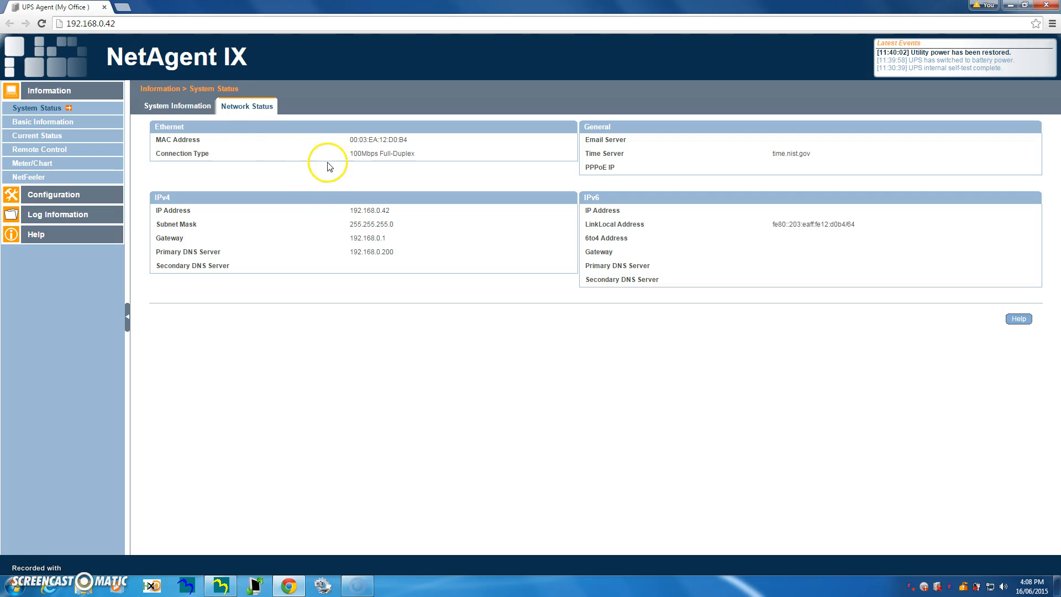
mouse_move(215, 563)
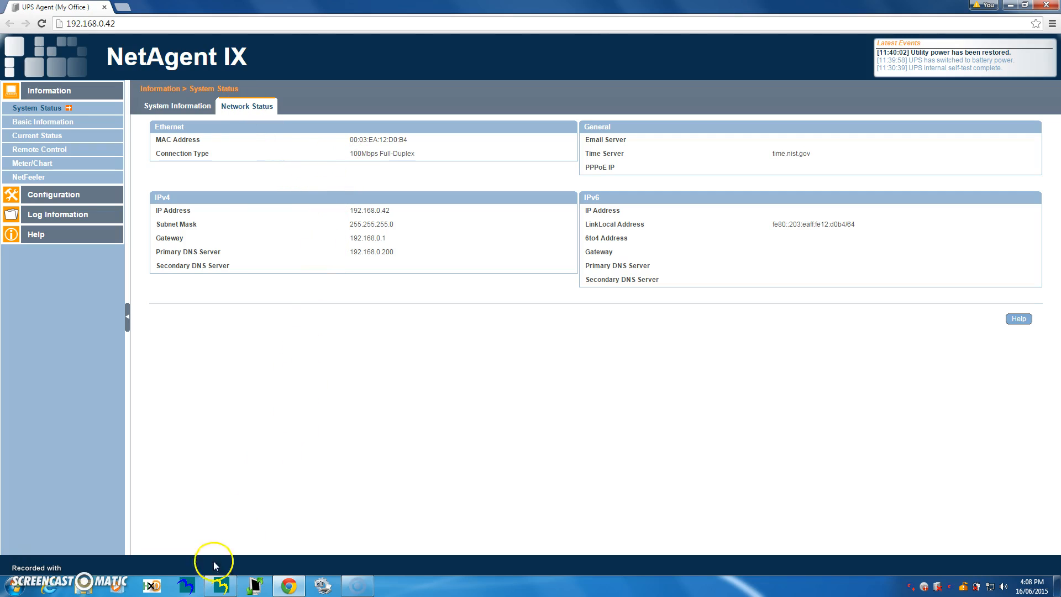
left_click(218, 585)
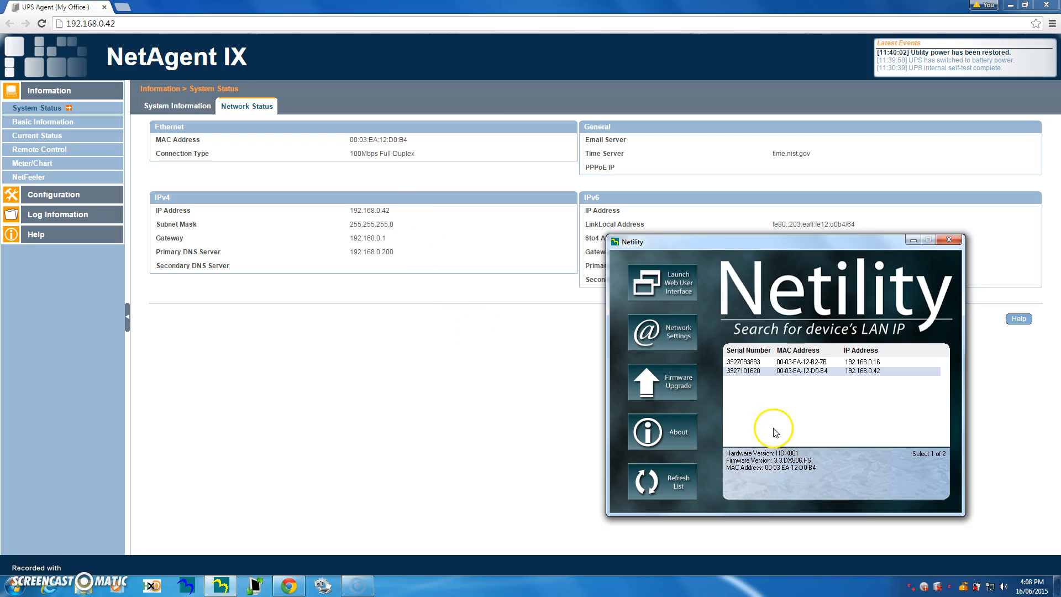
mouse_move(365, 153)
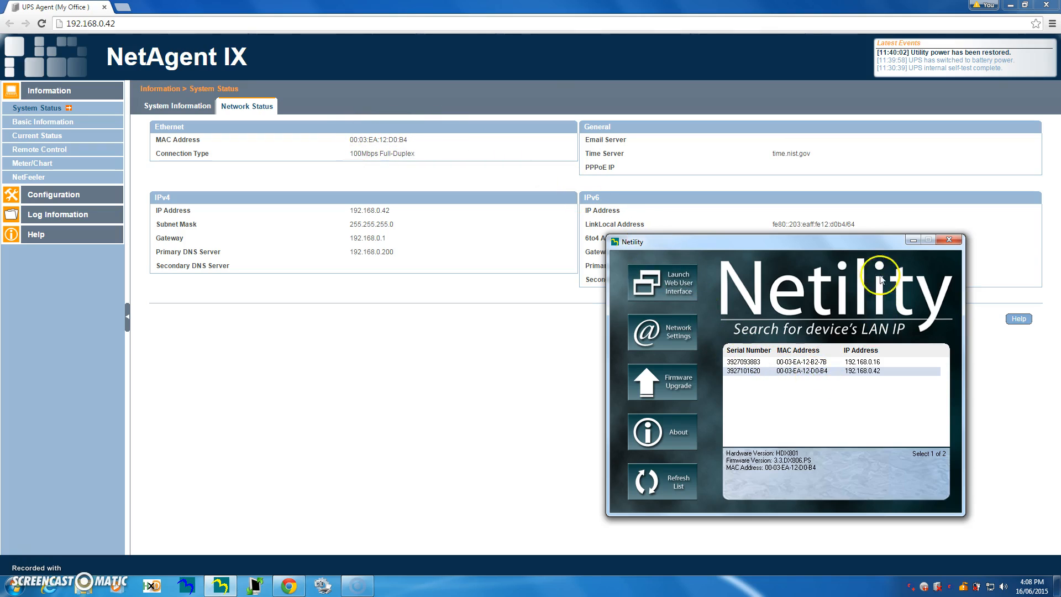
left_click(948, 239)
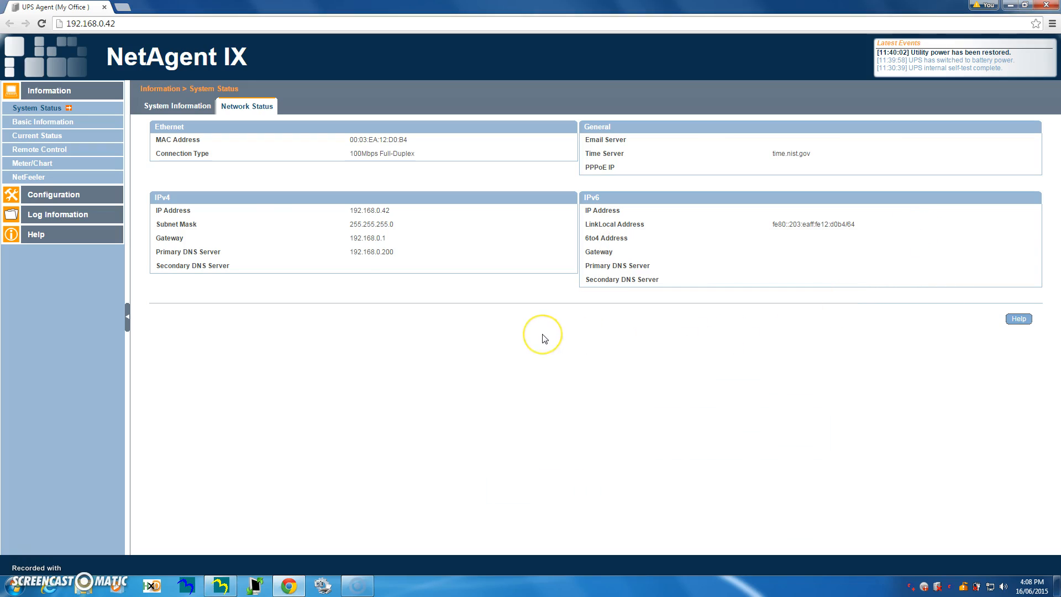
mouse_move(536, 337)
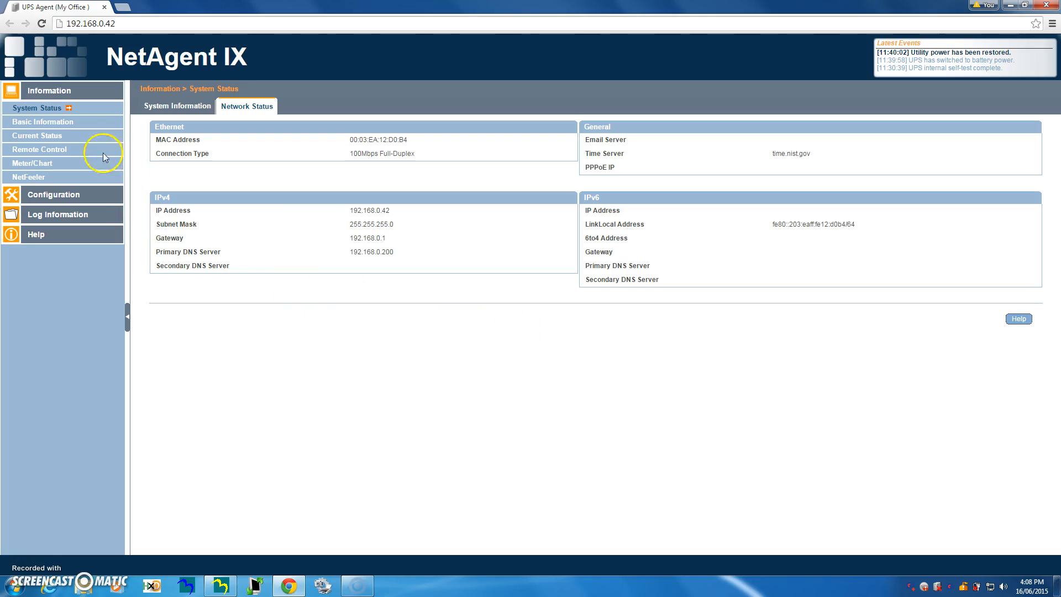
- Show Basic Information: UPS model HV 2K, firmware, battery details and ratings
left_click(43, 121)
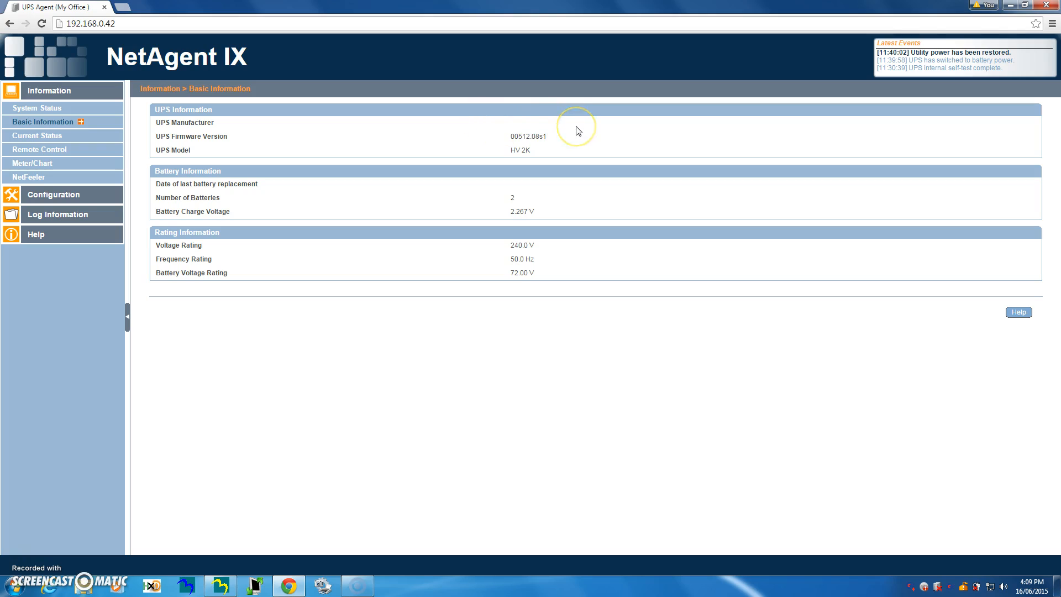
mouse_move(536, 159)
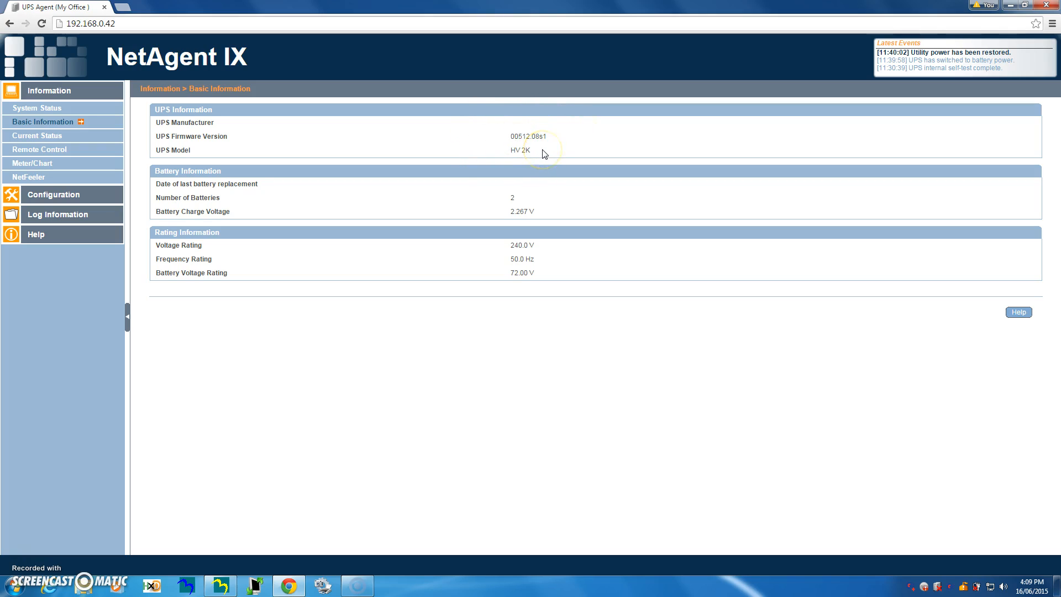
mouse_move(226, 240)
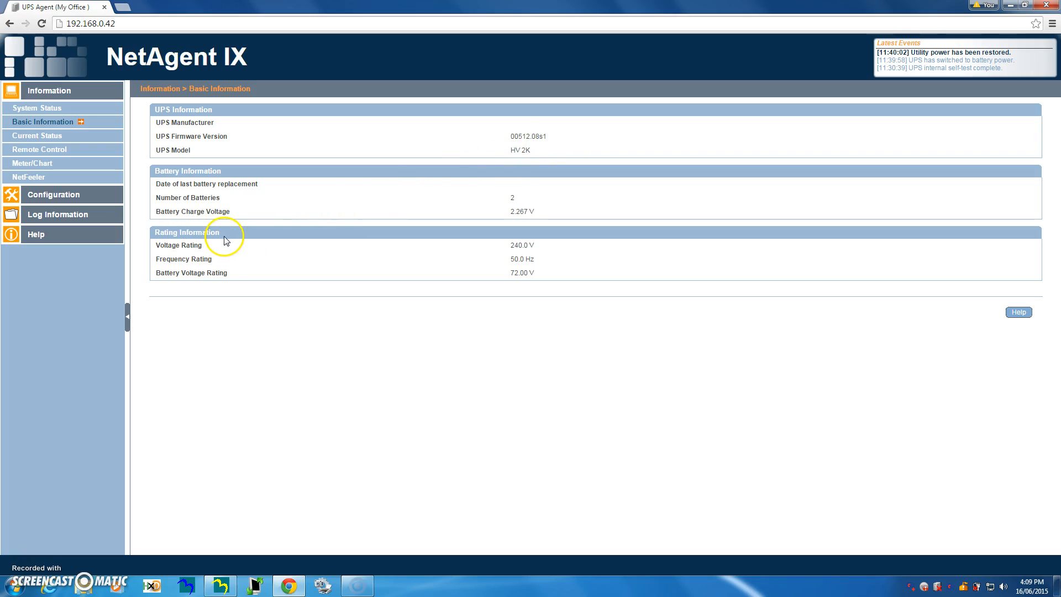
mouse_move(537, 256)
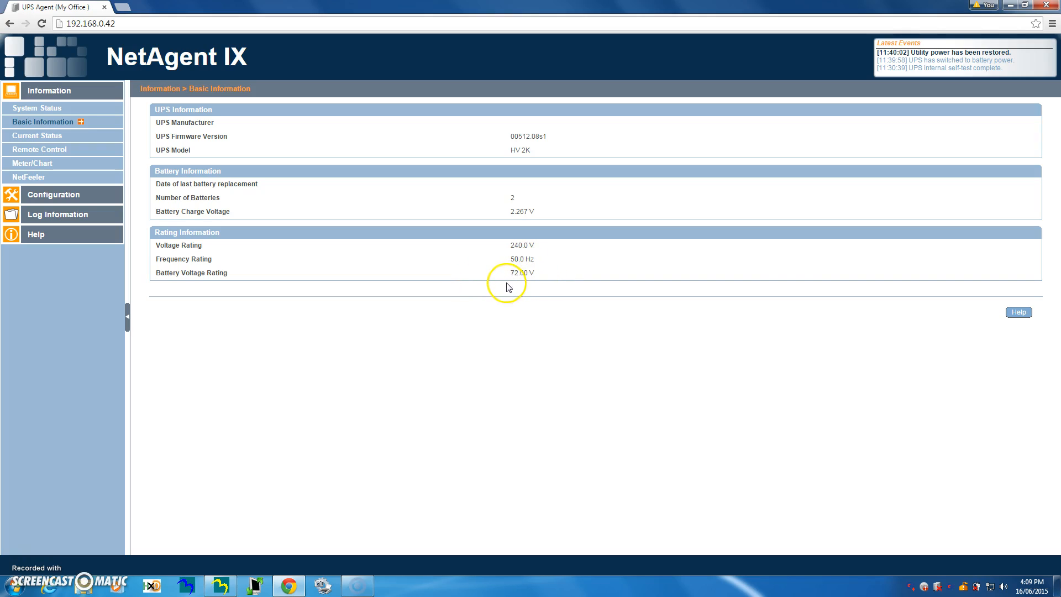
mouse_move(478, 299)
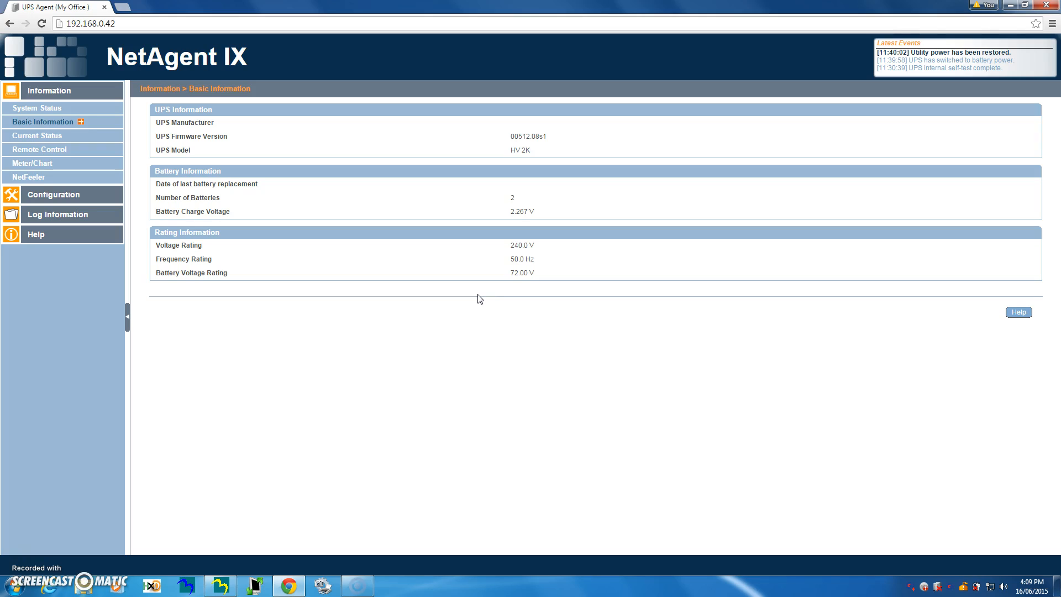
mouse_move(59, 142)
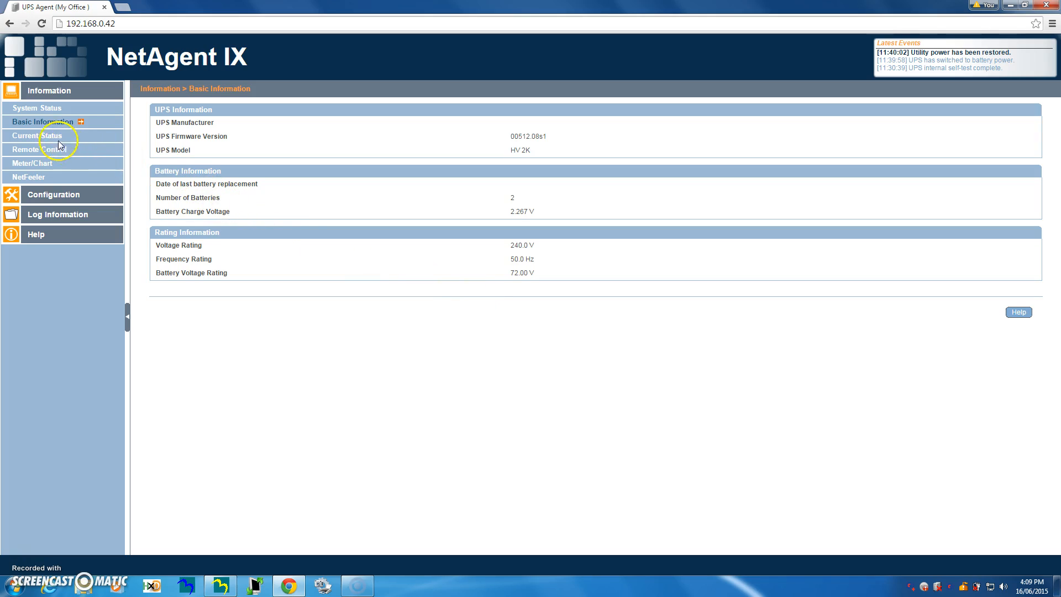
- Show Current Status, then its Output Status: 240.0 V, Online, 0% load
left_click(37, 136)
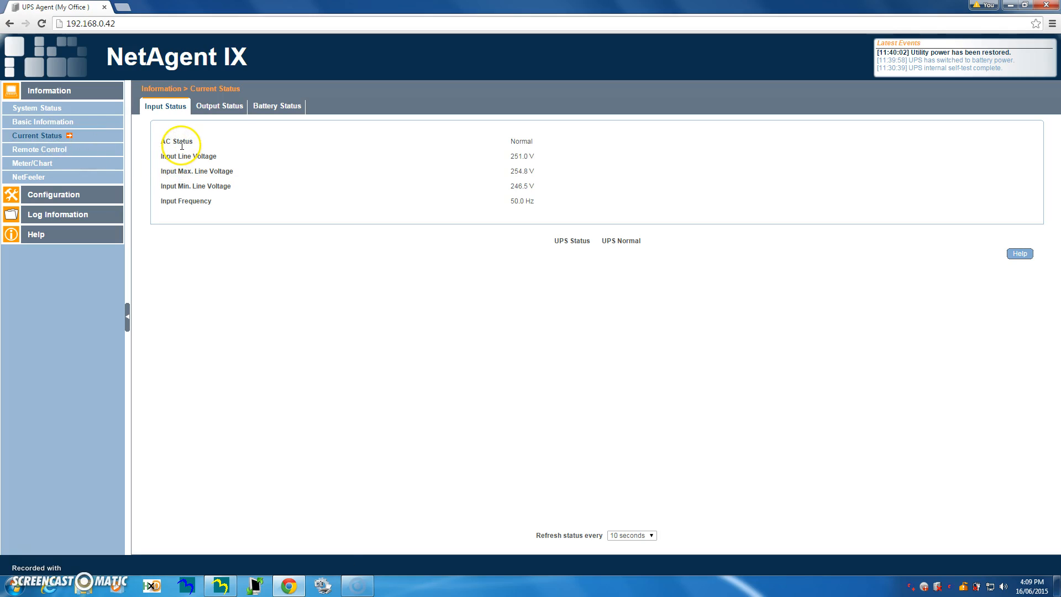
mouse_move(531, 144)
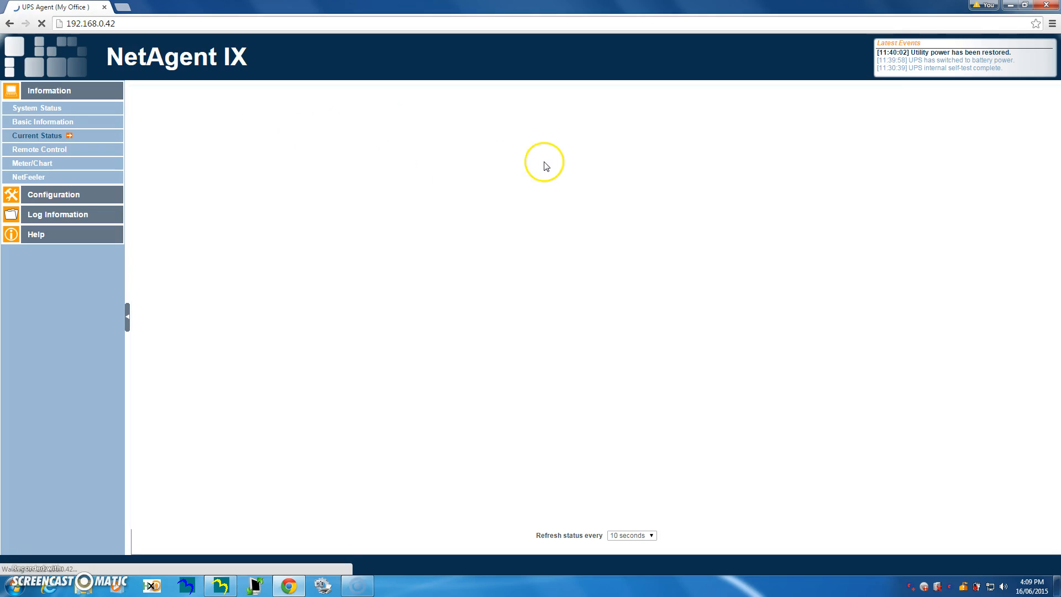
left_click(37, 135)
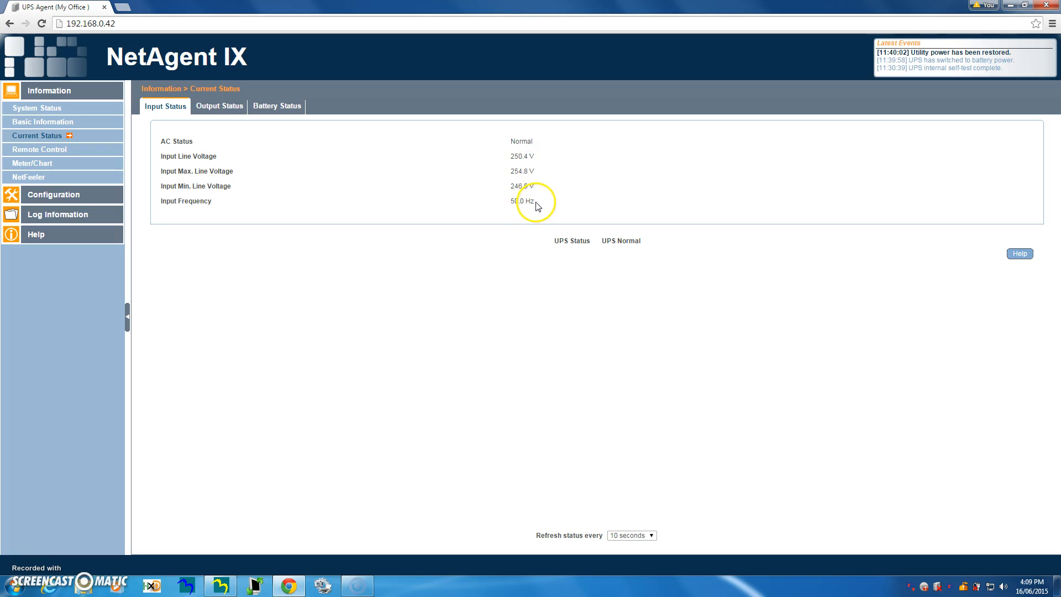
left_click(219, 105)
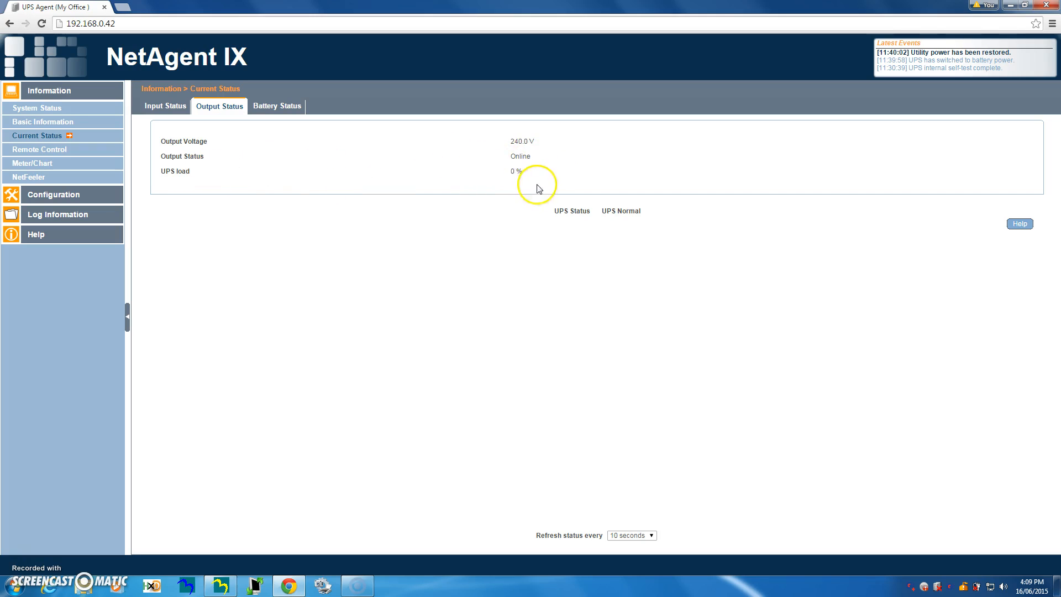
mouse_move(519, 172)
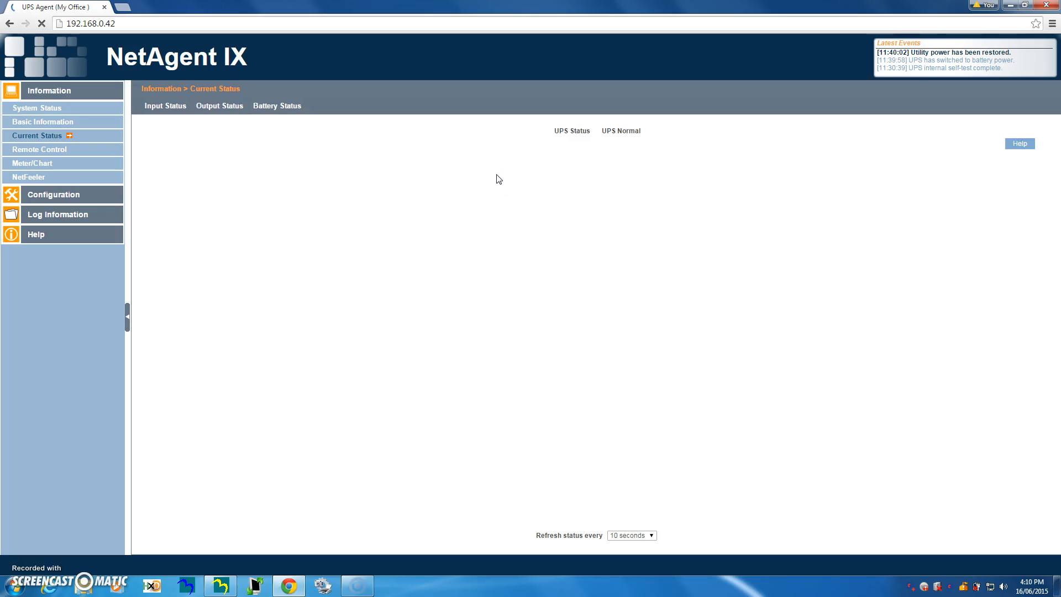
- Show Battery Status: 21.7 °C, Battery Normal, 100% capacity, 82.1 V, 03:55:00 remaining
left_click(277, 105)
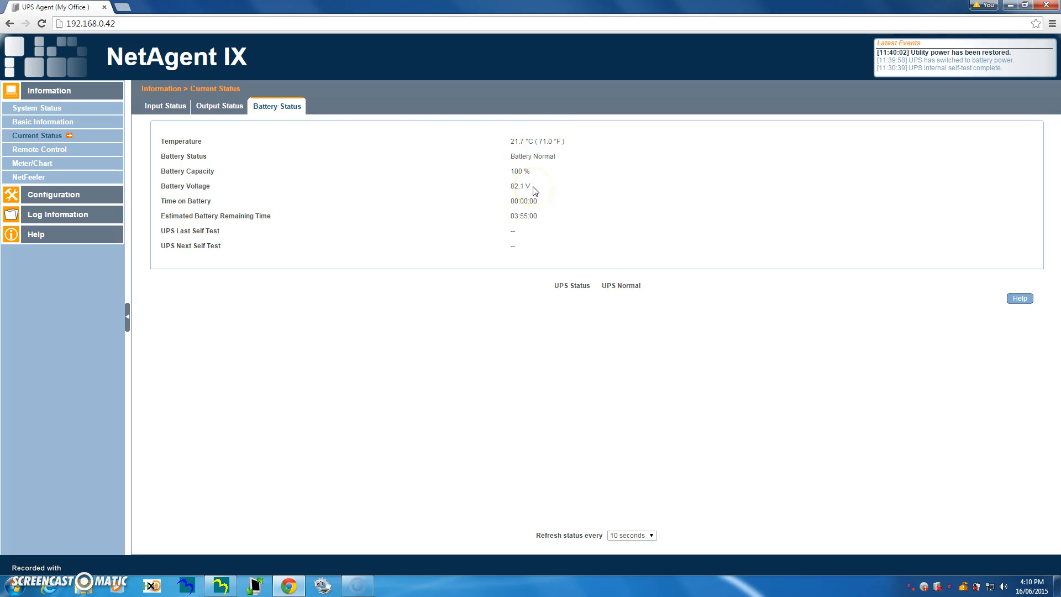
mouse_move(502, 211)
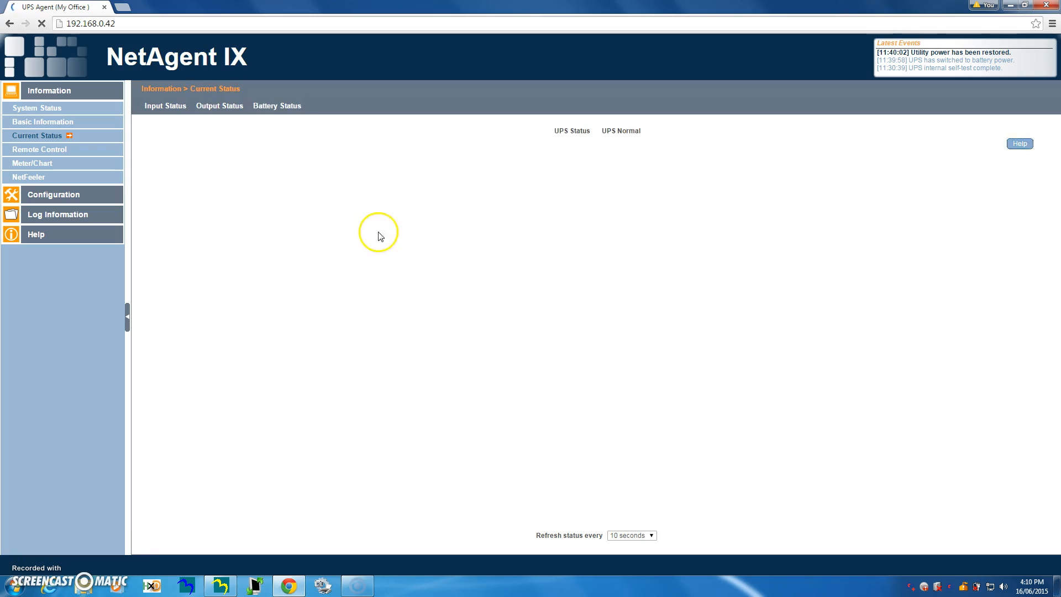
left_click(276, 105)
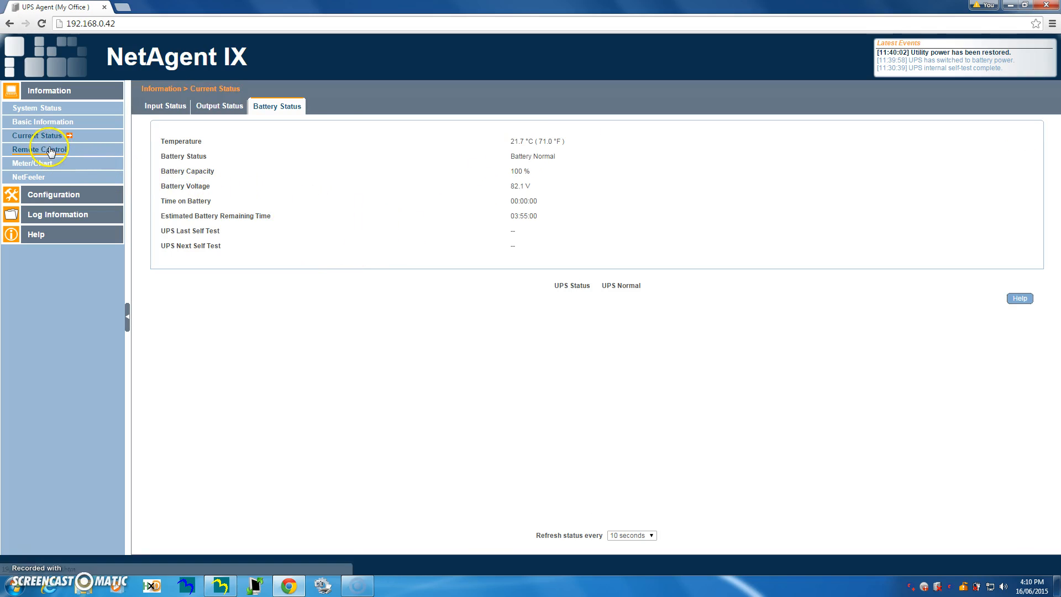
left_click(38, 149)
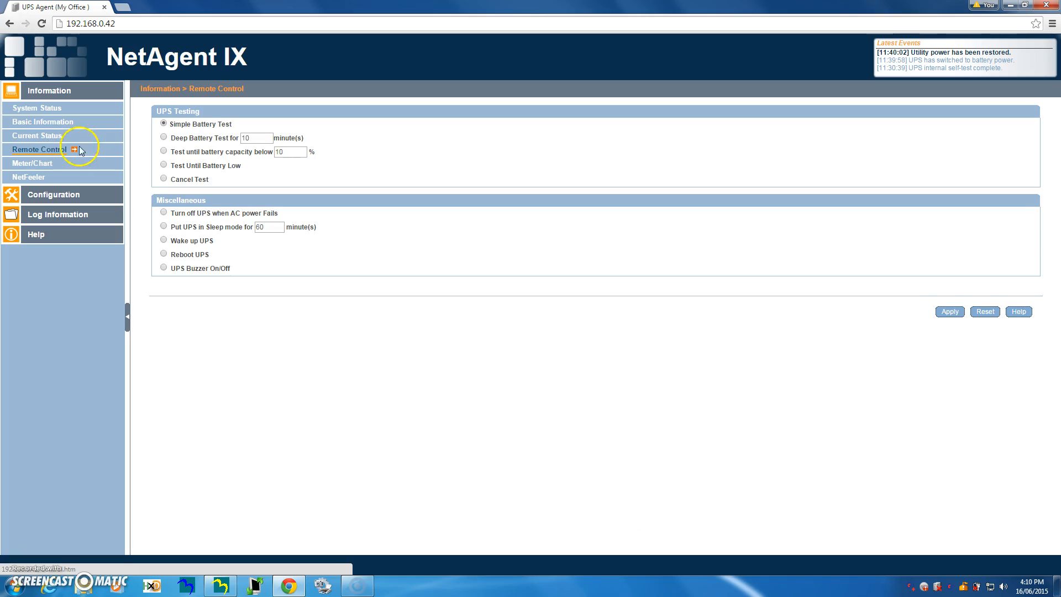
mouse_move(834, 308)
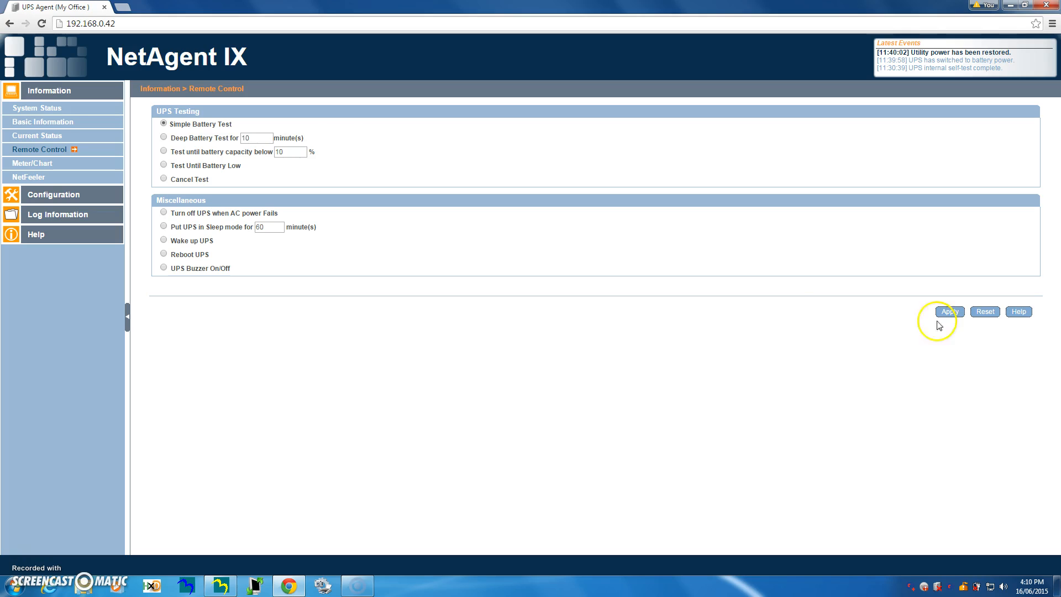
mouse_move(142, 38)
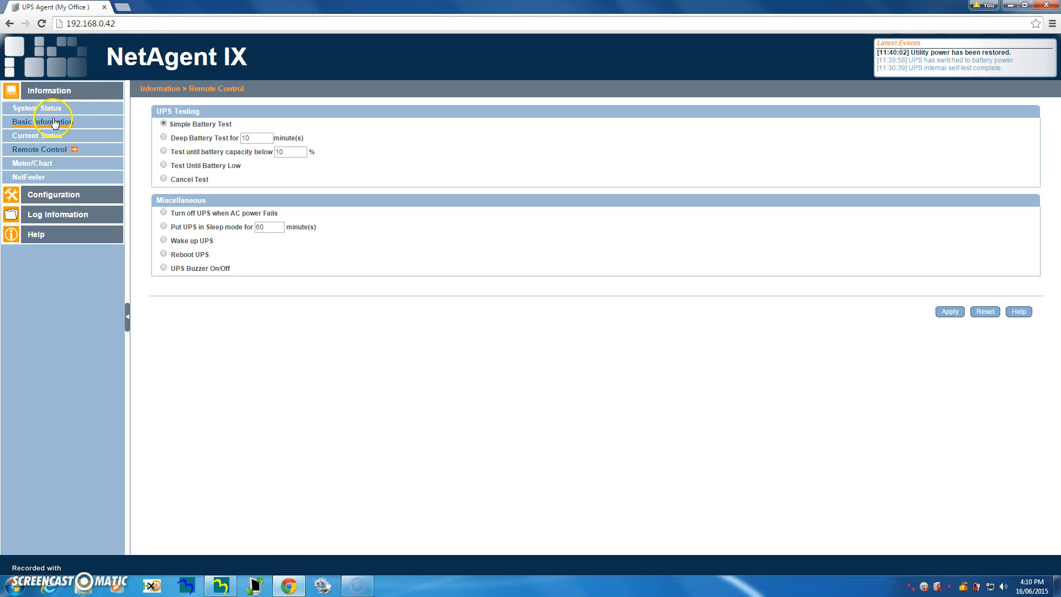
mouse_move(63, 105)
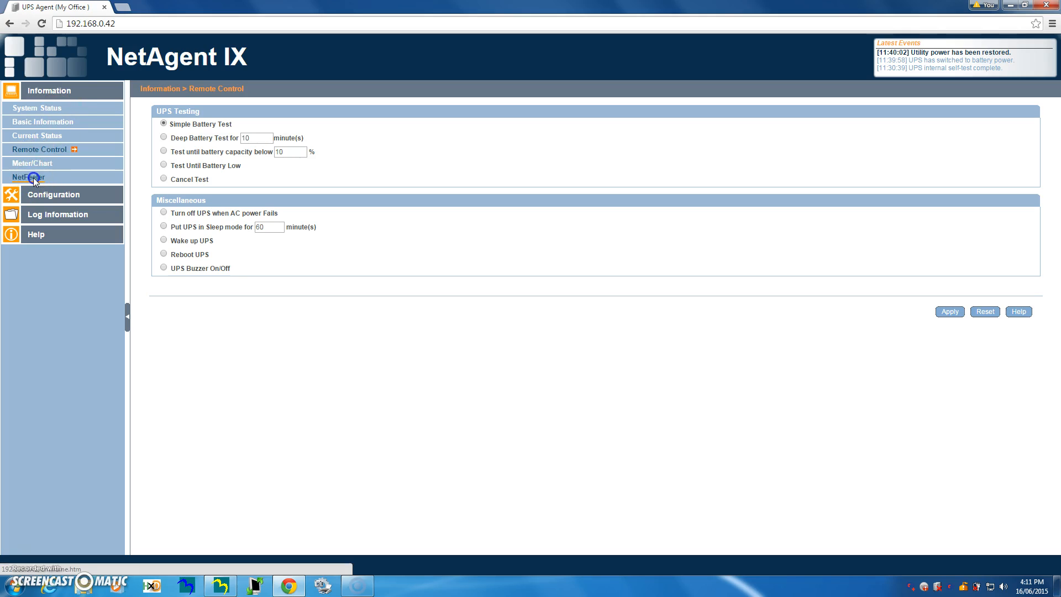
- View the NetFeeler sensor readings, then Input Status: AC Normal, 250.8 V, 49.9 Hz
left_click(27, 177)
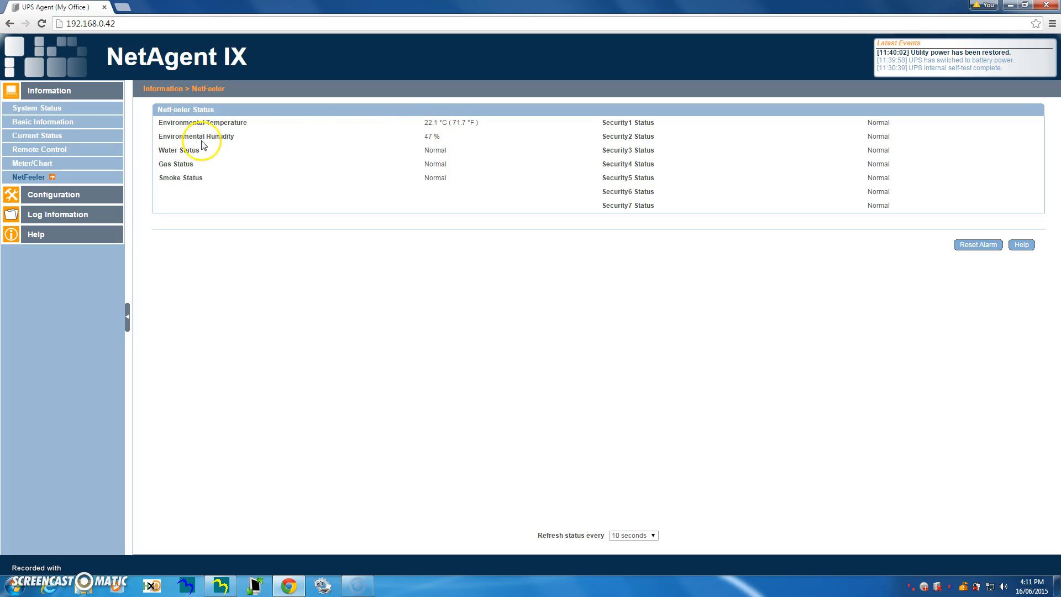
mouse_move(453, 138)
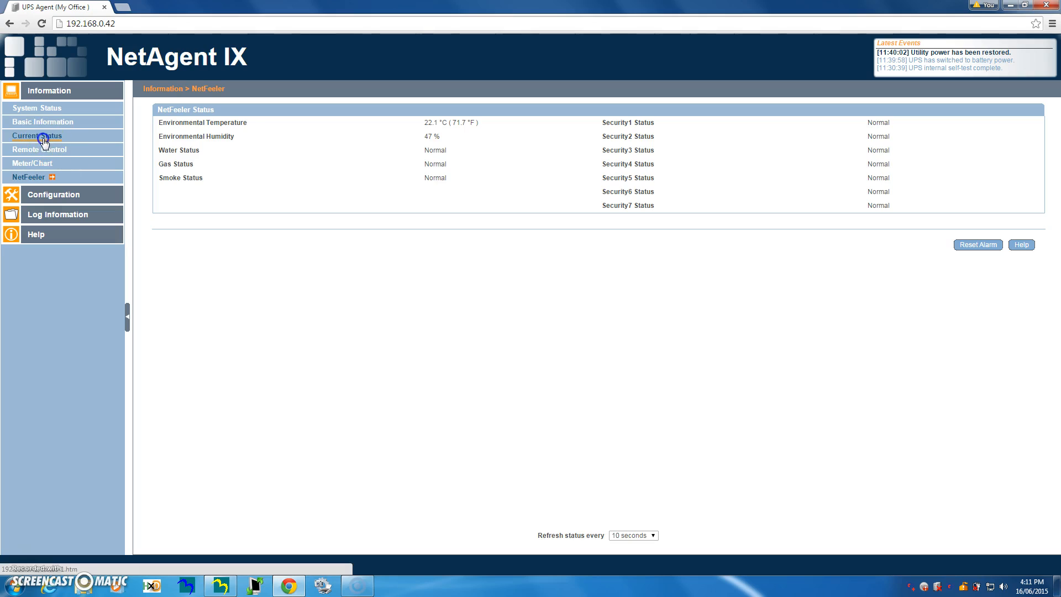
left_click(36, 135)
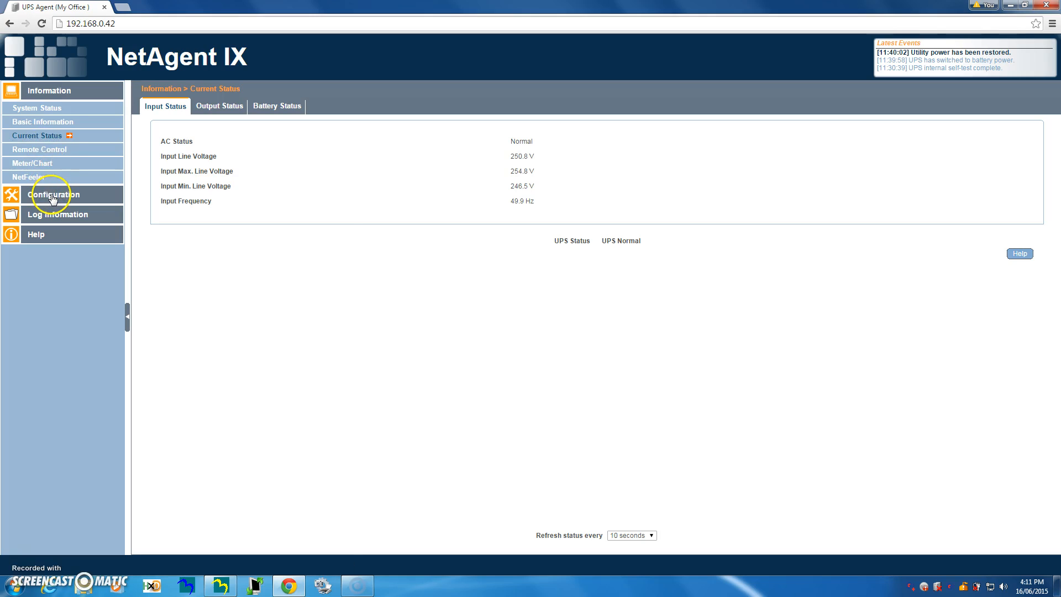
- Show UPS Configuration's Test Log settings: no test schedule, Simple Battery Test, 1-minute data log
left_click(55, 194)
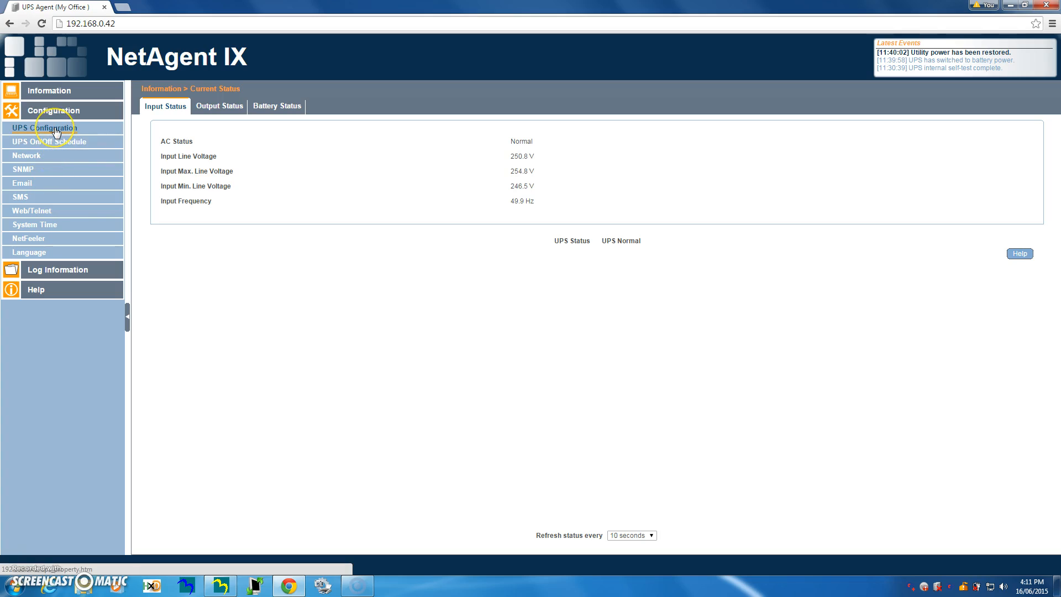
left_click(45, 128)
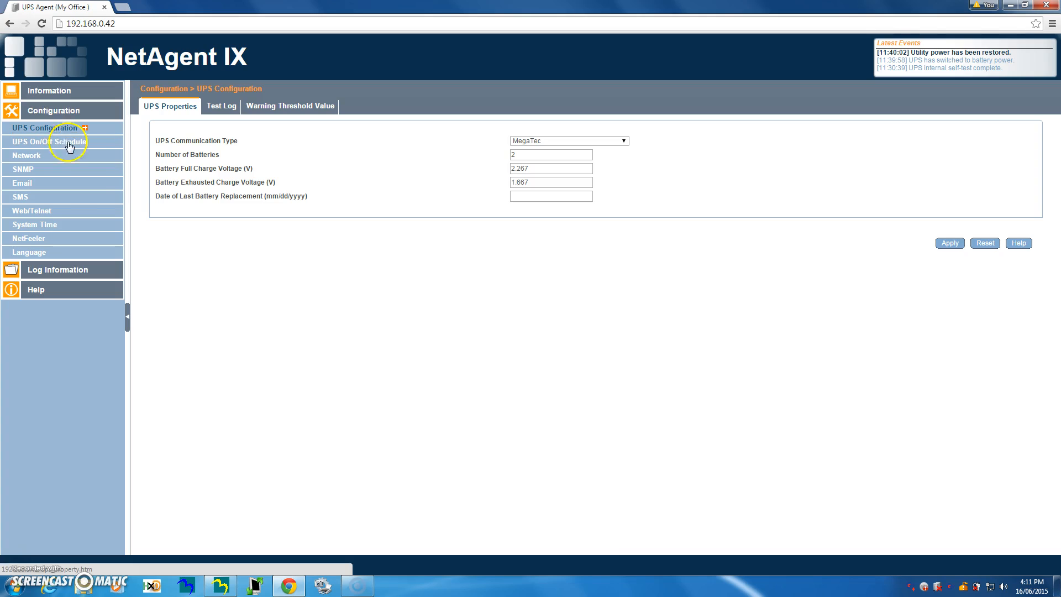
mouse_move(325, 204)
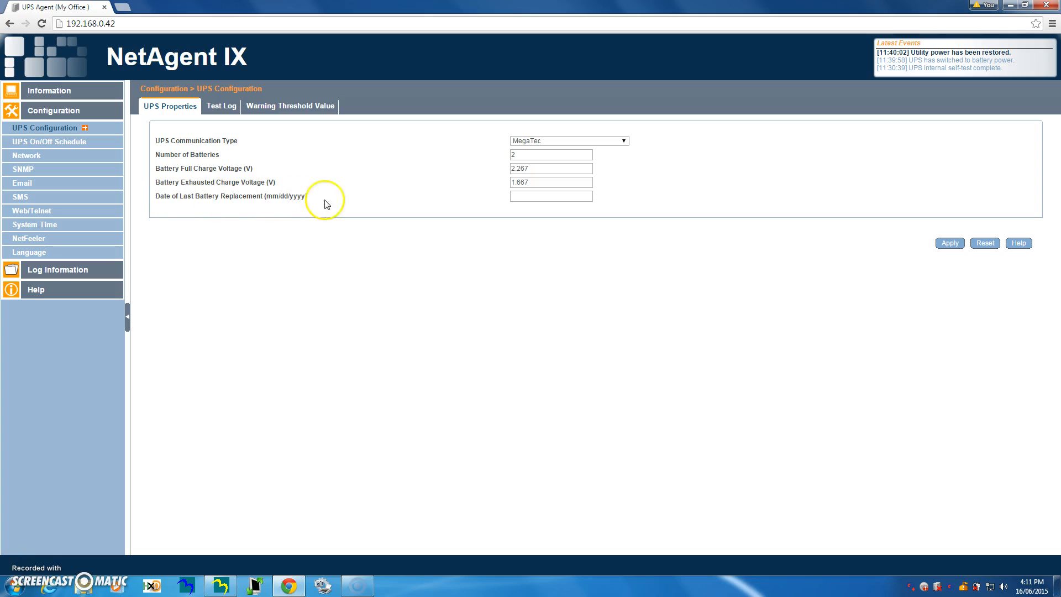
mouse_move(262, 206)
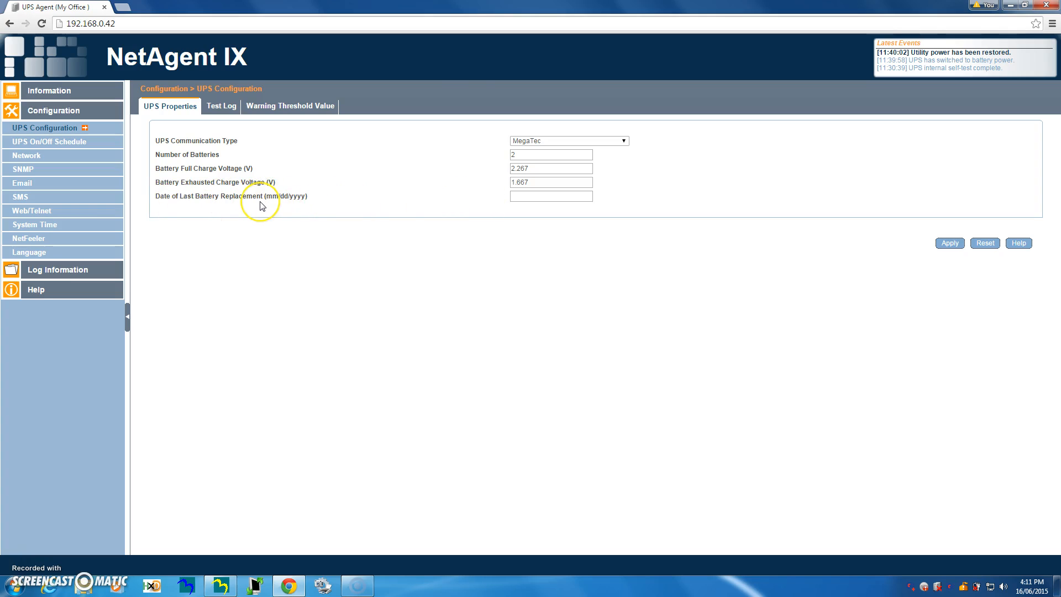
mouse_move(256, 206)
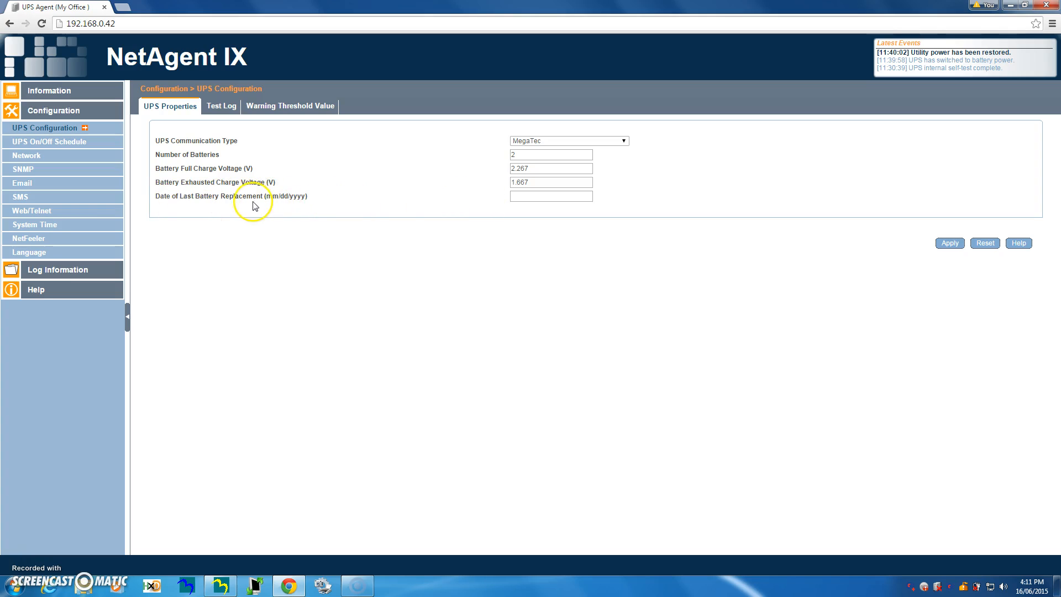
left_click(220, 106)
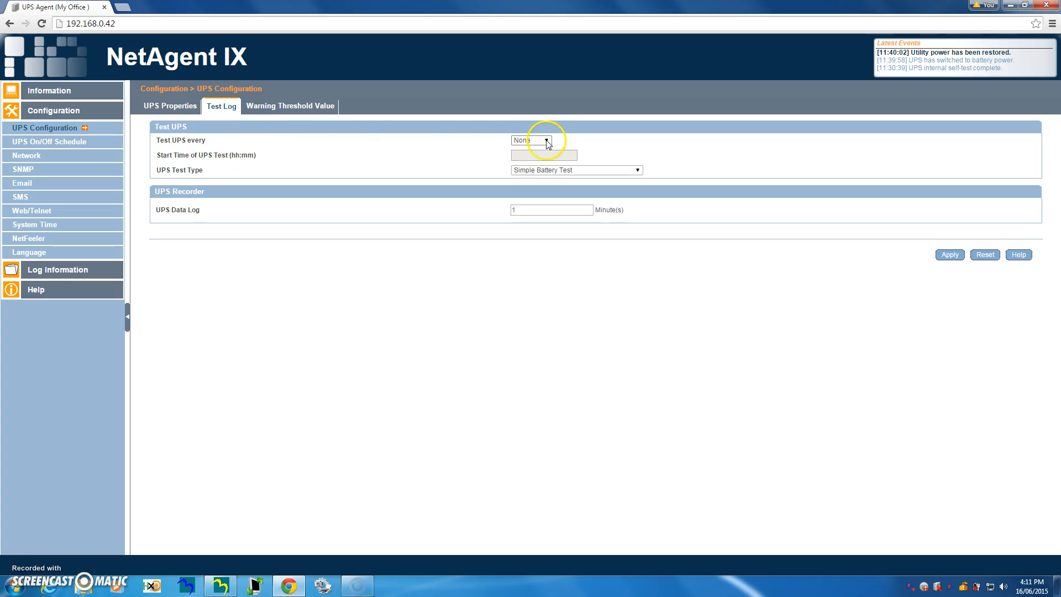
left_click(531, 140)
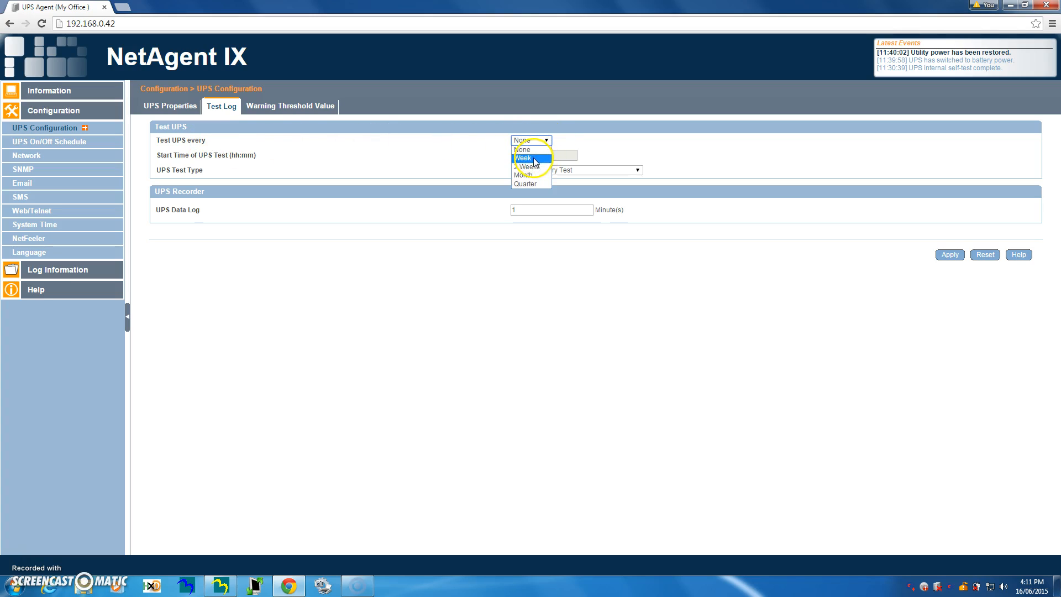
left_click(522, 158)
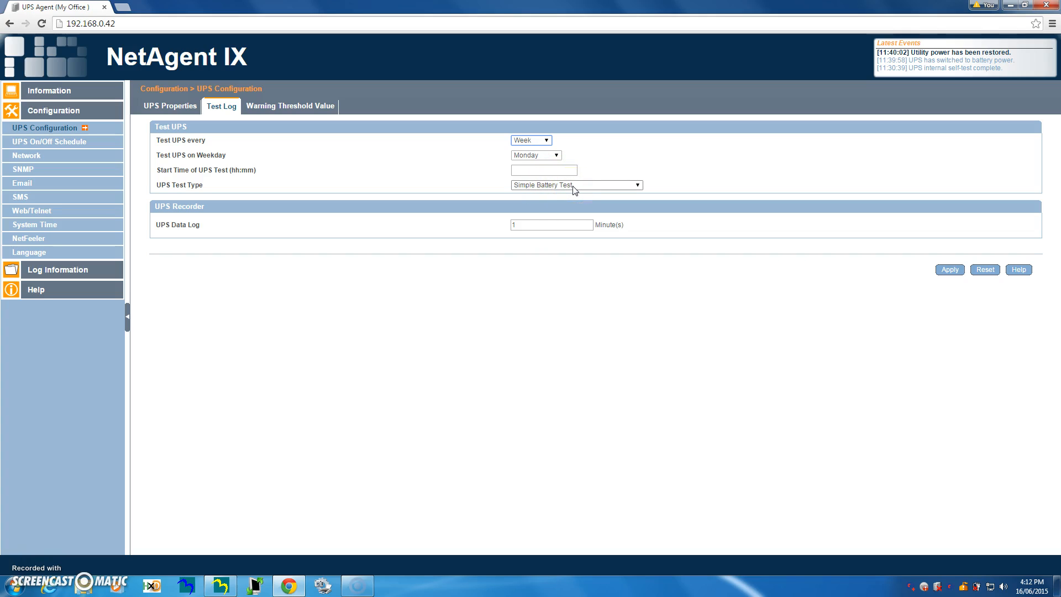
left_click(531, 139)
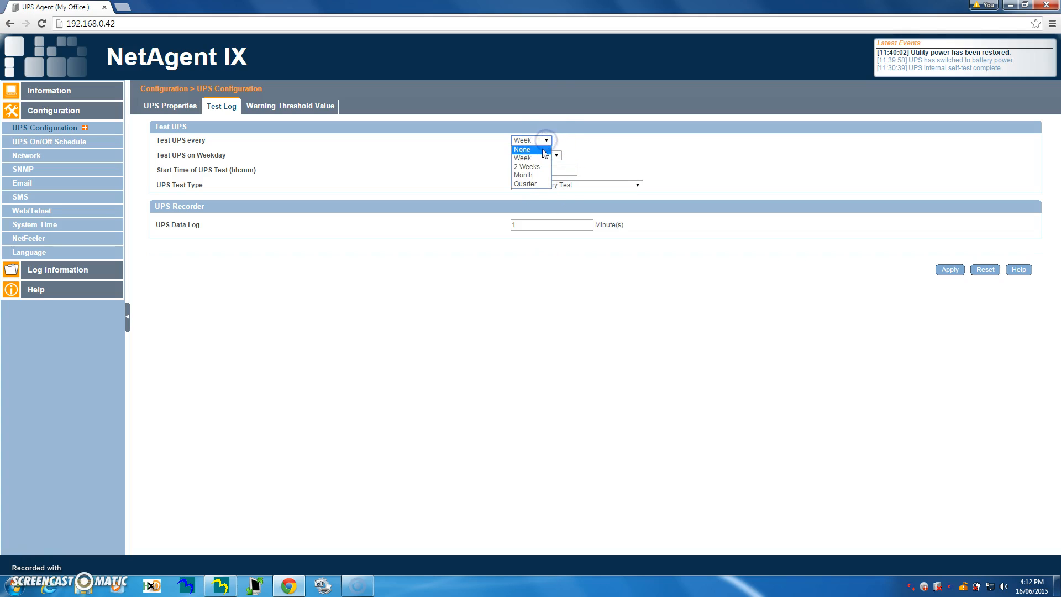
left_click(522, 148)
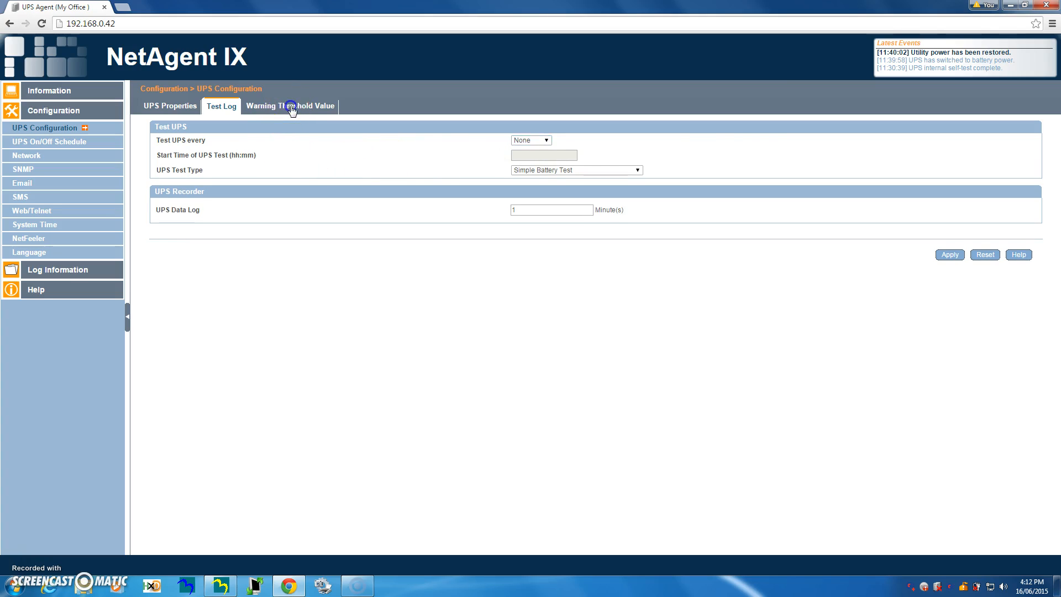
- View warning thresholds (30 s timeout, 80% load, 70 °C, 10% capacity), then return to UPS Properties
left_click(289, 105)
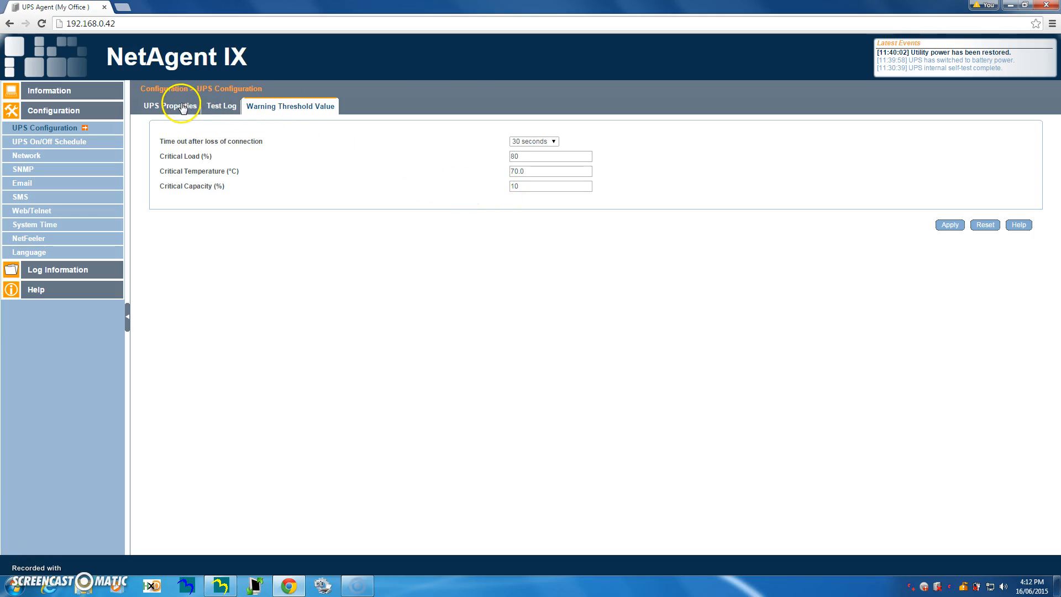
left_click(169, 105)
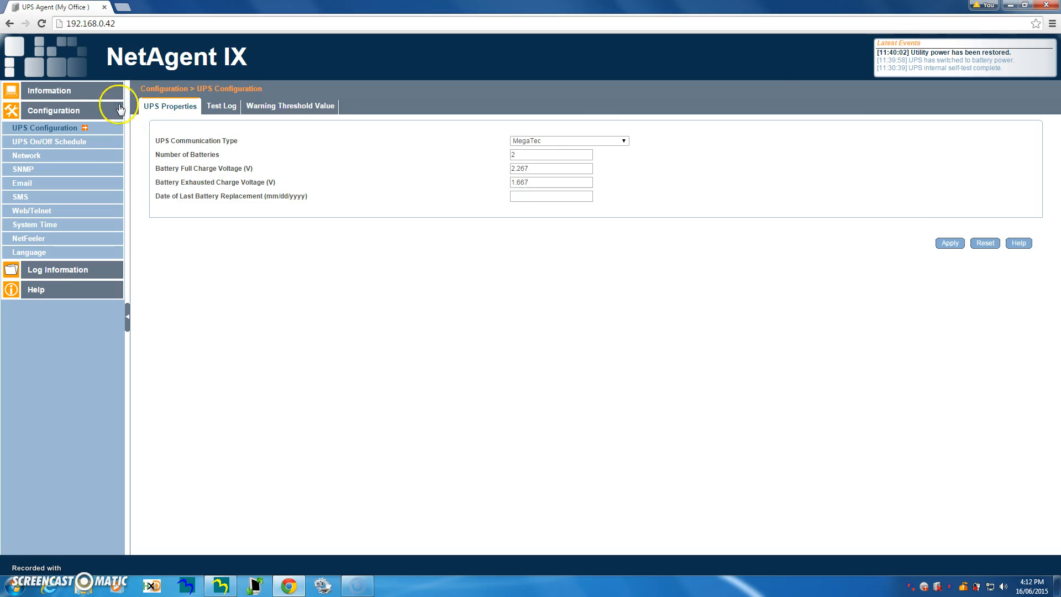
- Browse the UPS On/Off Schedule tabs (actions, weekly, date), then show Network IPv4 settings via DHCP
left_click(48, 141)
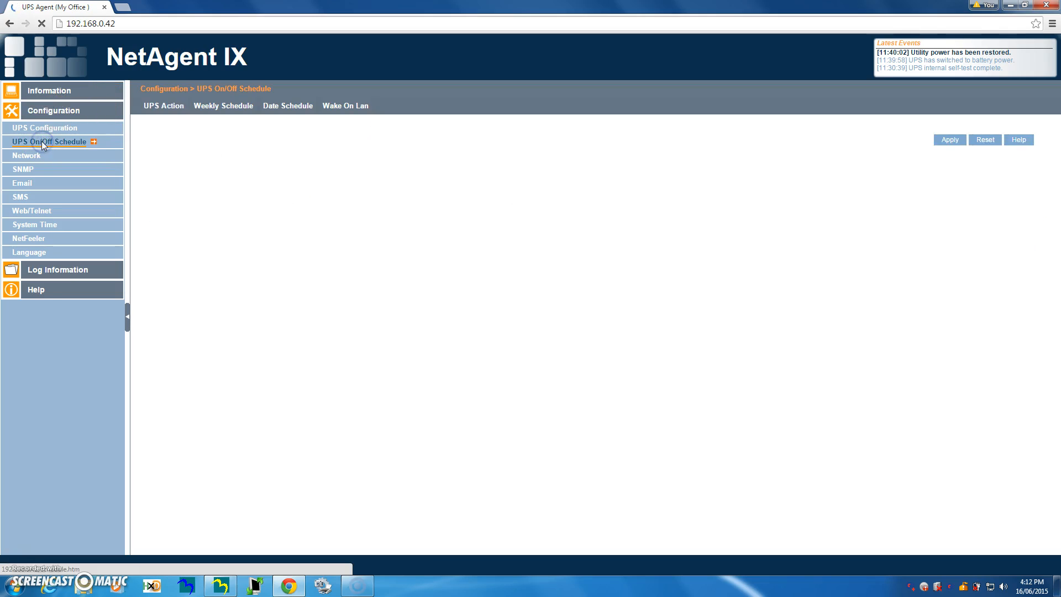
left_click(48, 141)
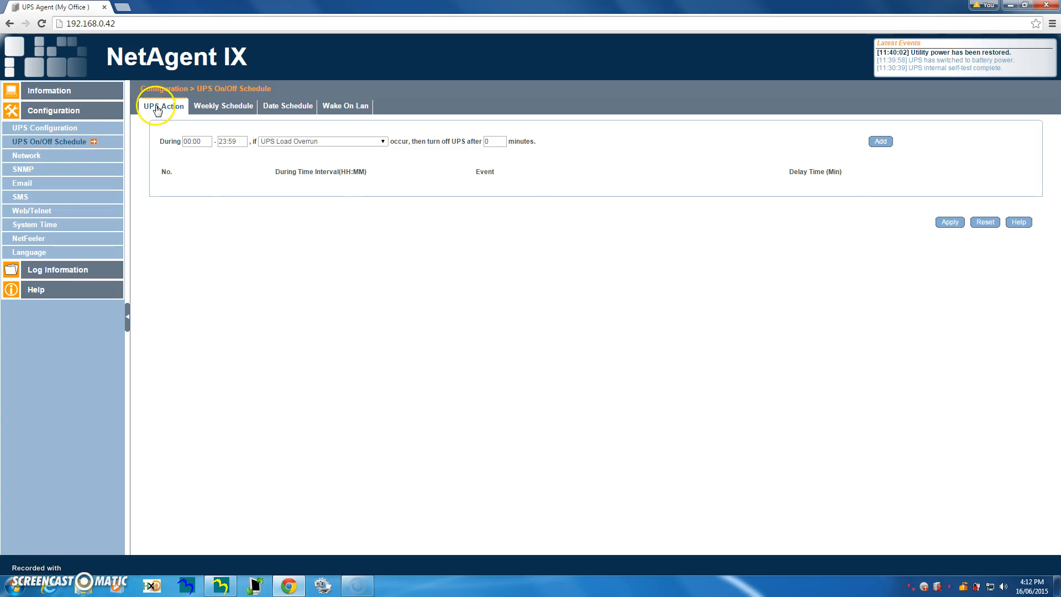
left_click(222, 106)
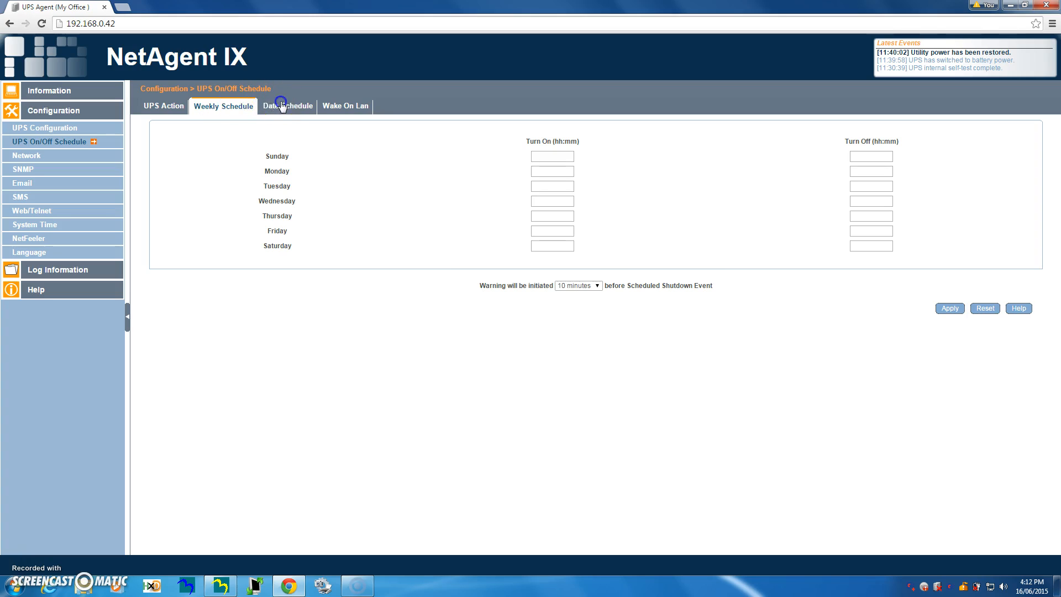
left_click(345, 106)
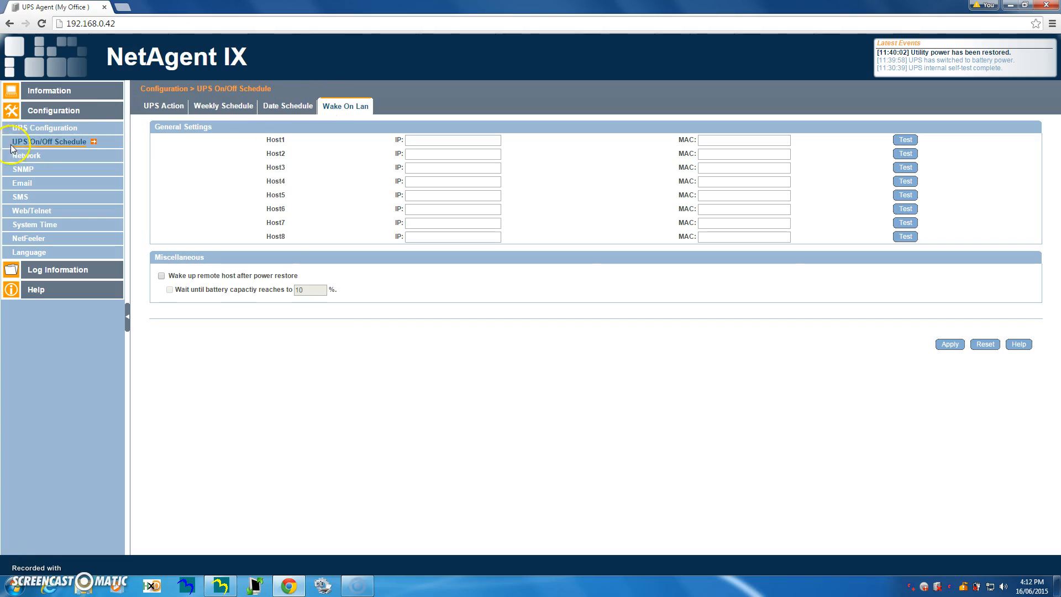
left_click(27, 155)
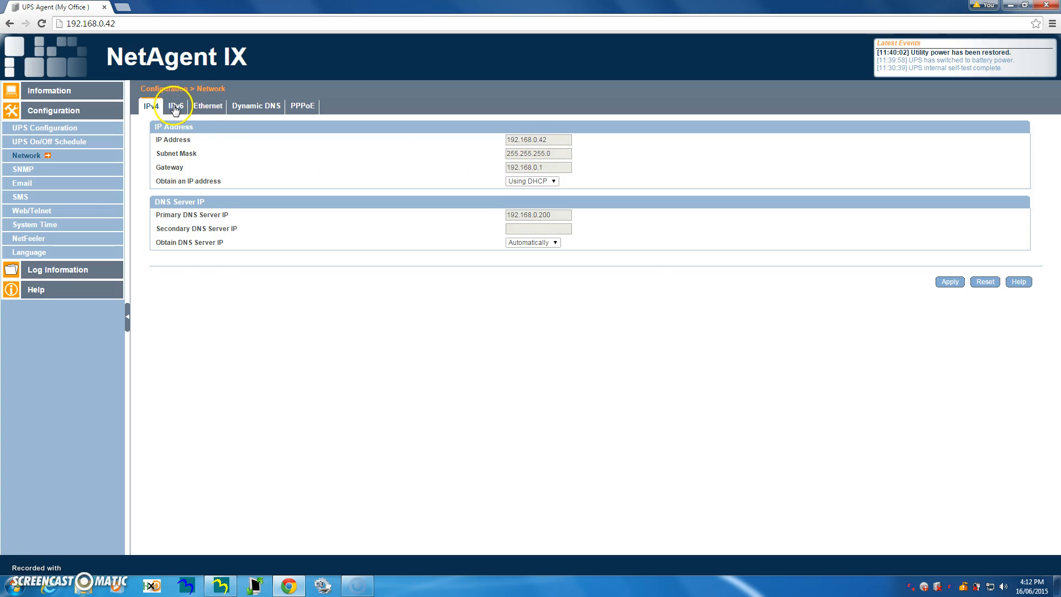
left_click(208, 105)
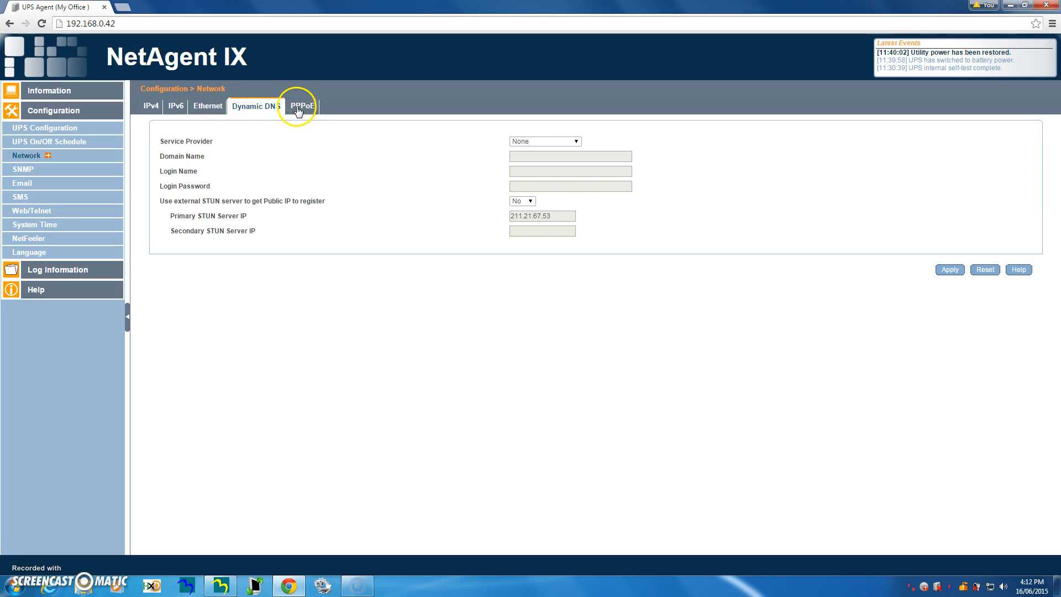
left_click(302, 106)
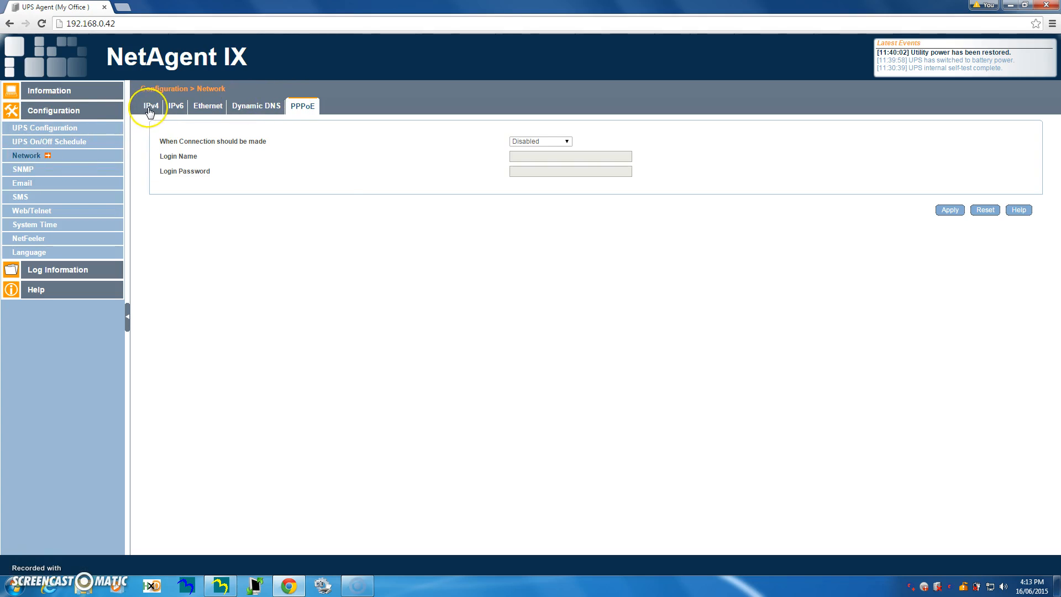
left_click(151, 106)
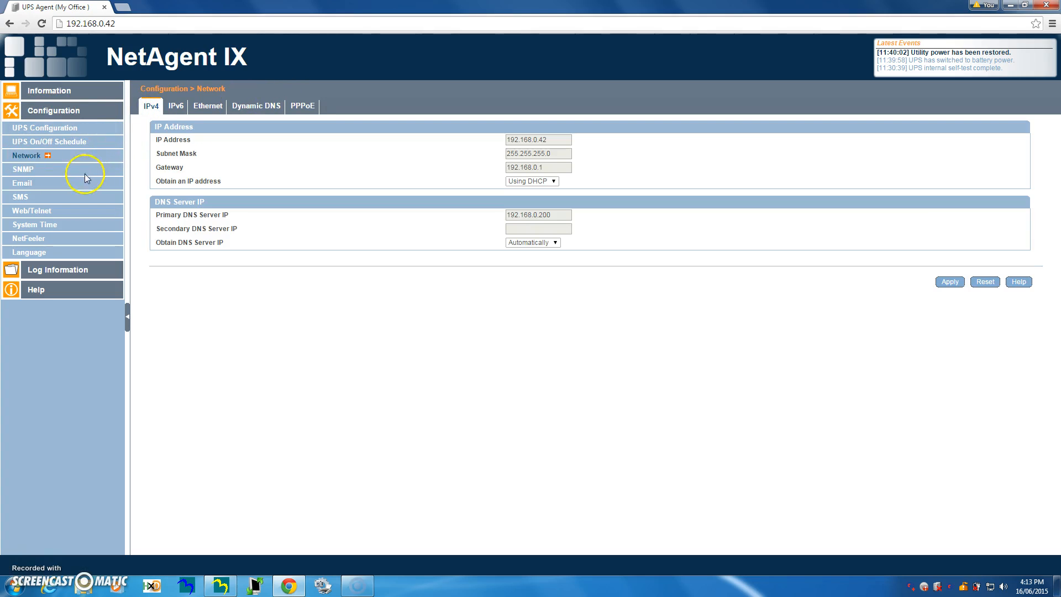
- Show SNMP General settings: system name UPS Agent, contact Administrator, location My Office, ports 161/162
left_click(22, 169)
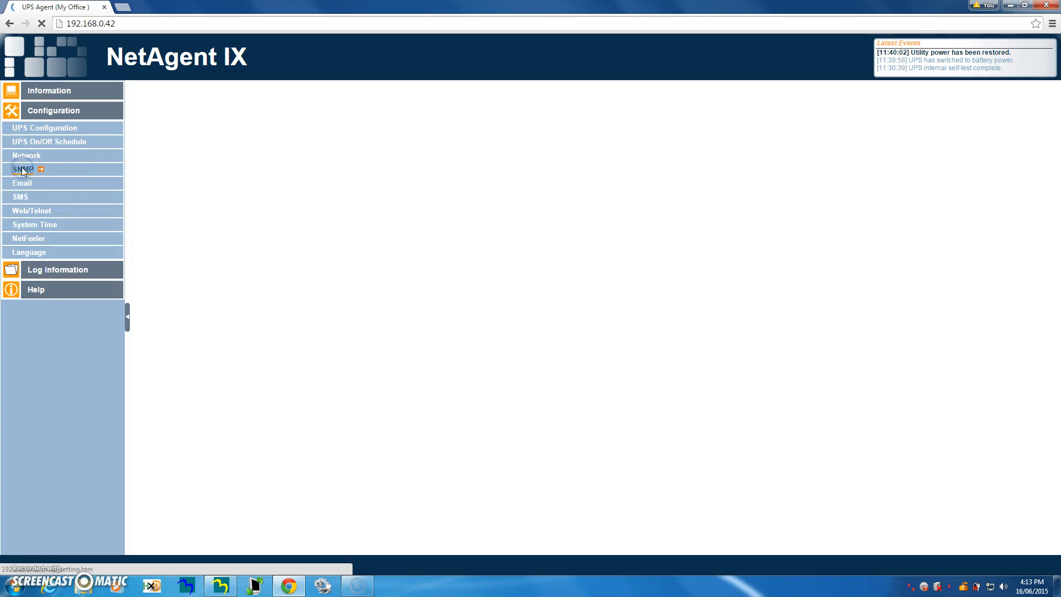
left_click(22, 169)
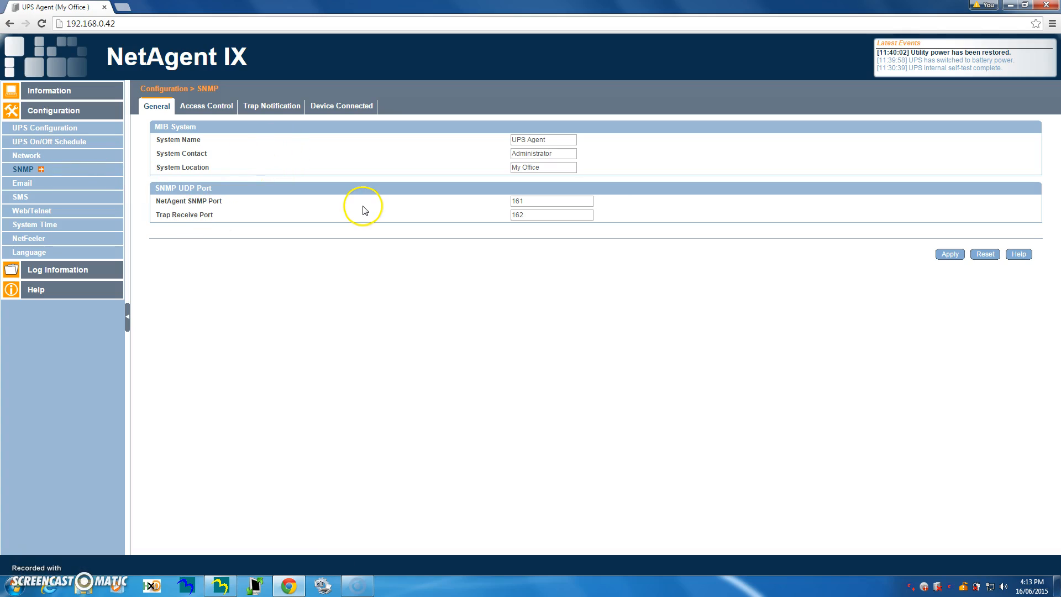
mouse_move(257, 229)
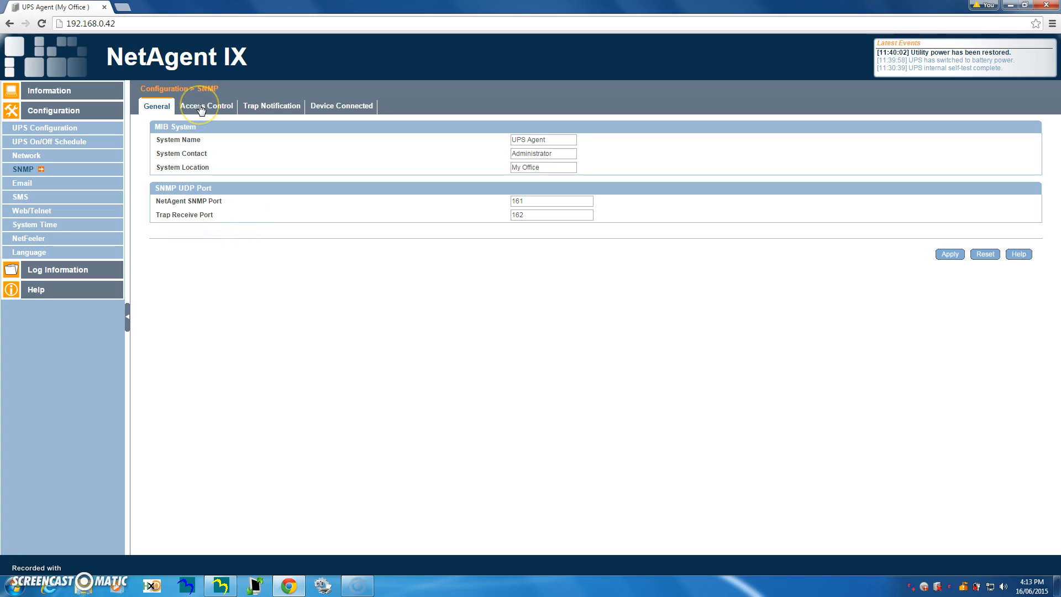
mouse_move(500, 144)
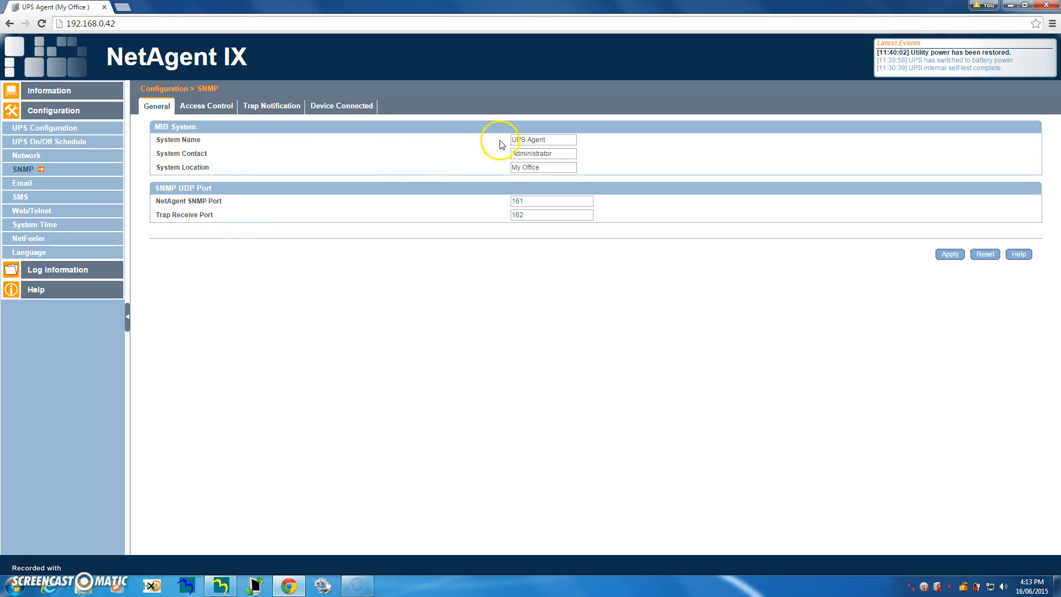
left_click(542, 140)
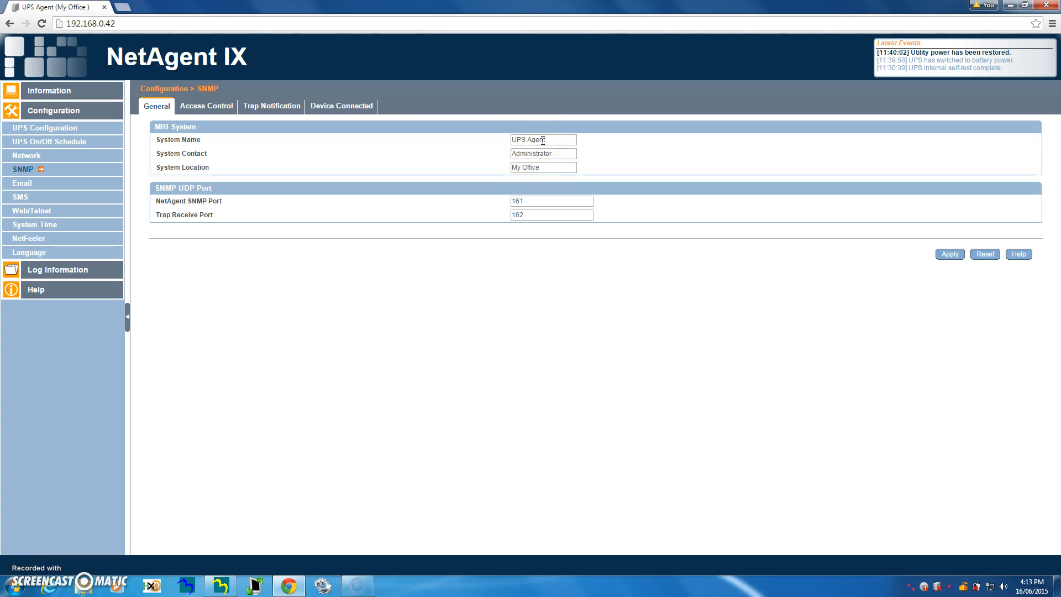
mouse_move(379, 159)
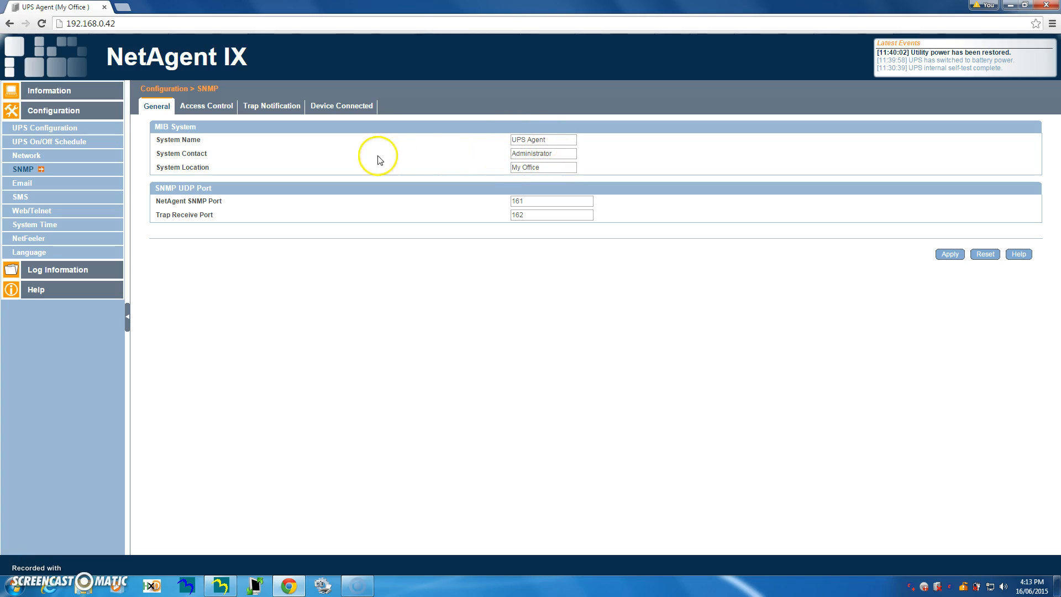
mouse_move(206, 106)
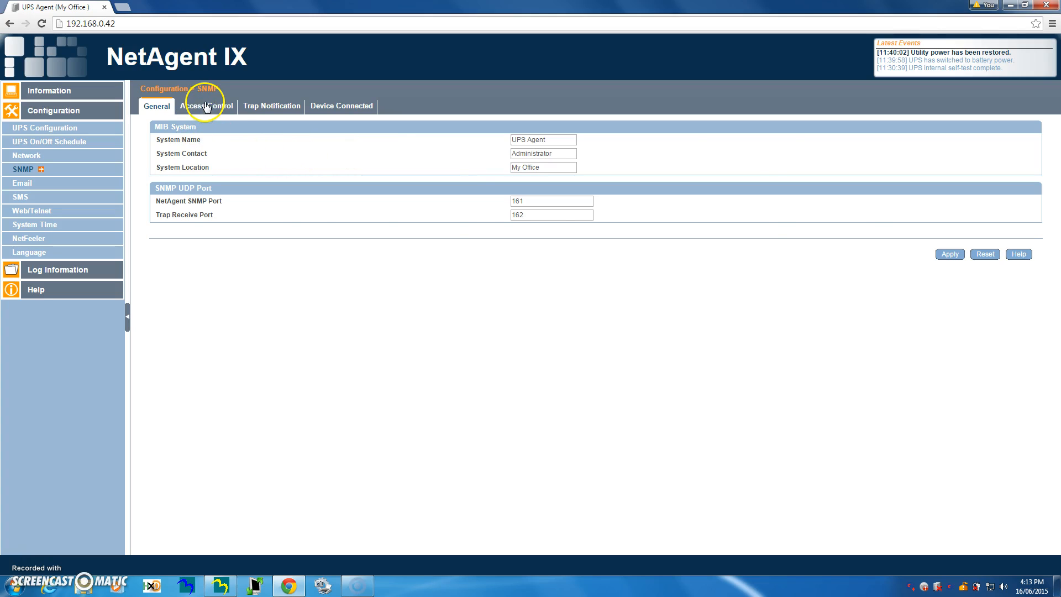
- Review SNMP Access Control and Trap Notification, ending on the four unconnected Device Connected slots
left_click(206, 106)
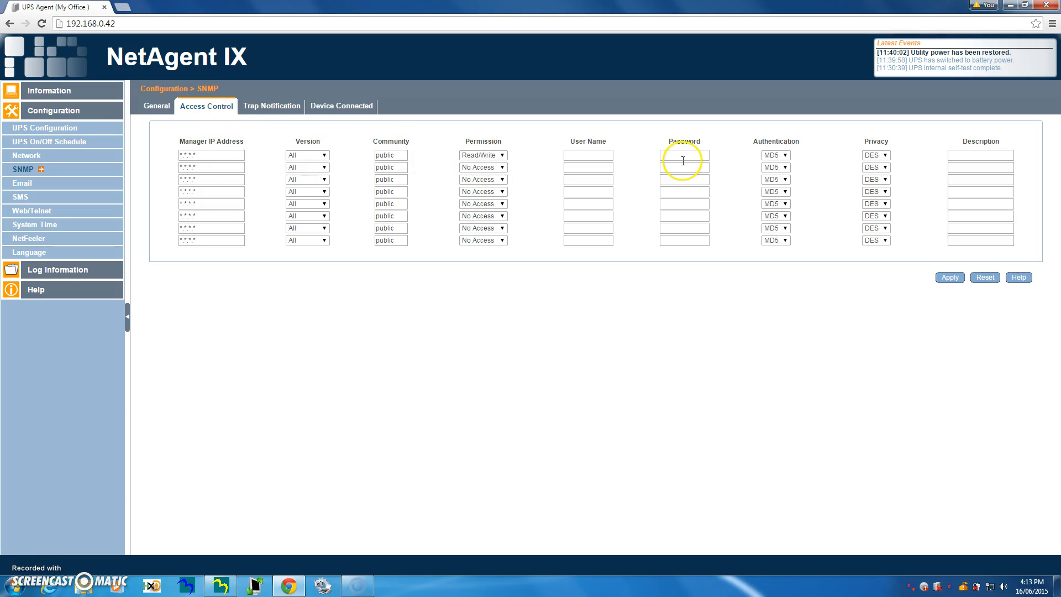
mouse_move(738, 129)
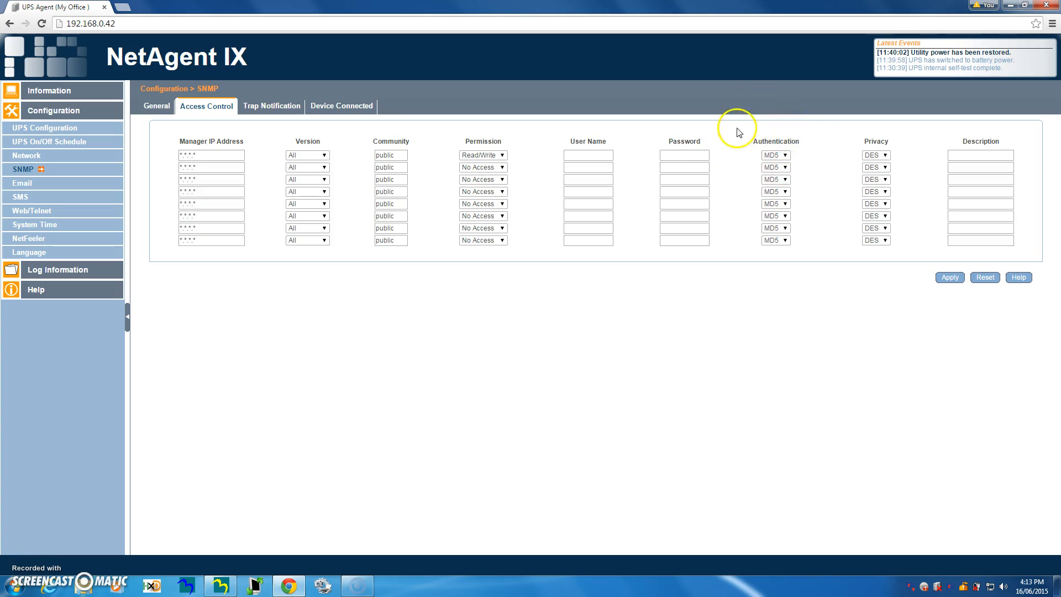
mouse_move(847, 159)
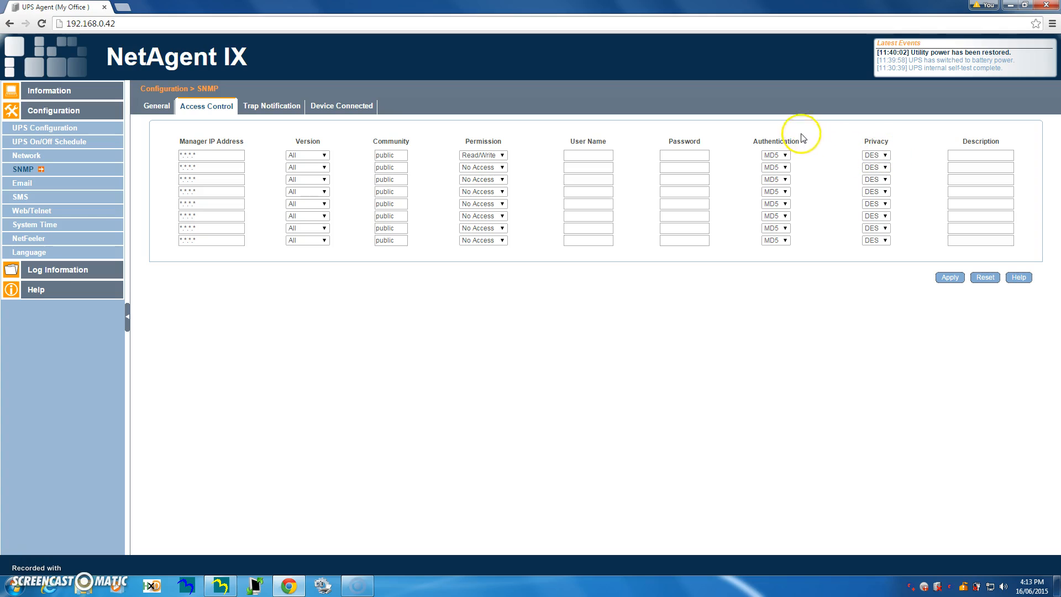
left_click(272, 106)
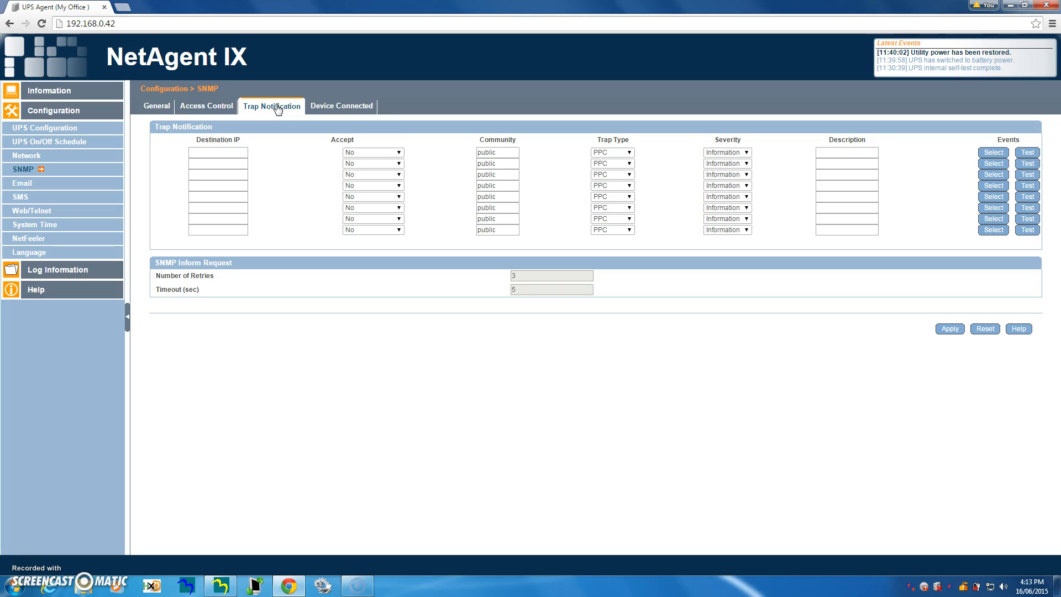
mouse_move(284, 110)
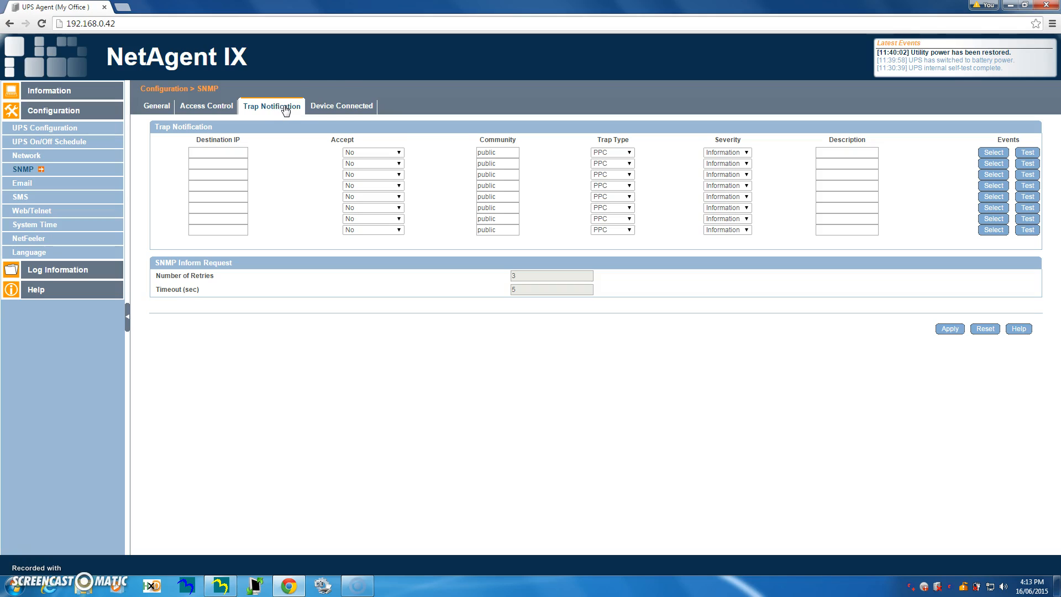
left_click(341, 106)
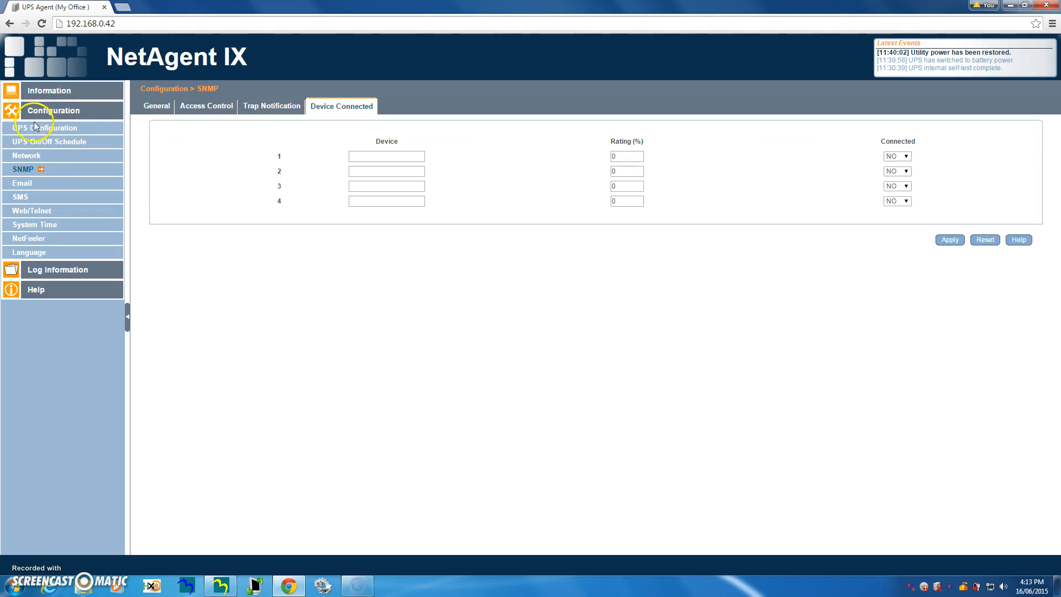
- View Email settings with port 25, no SSL, no authentication, after glancing at event-log email accounts
left_click(22, 183)
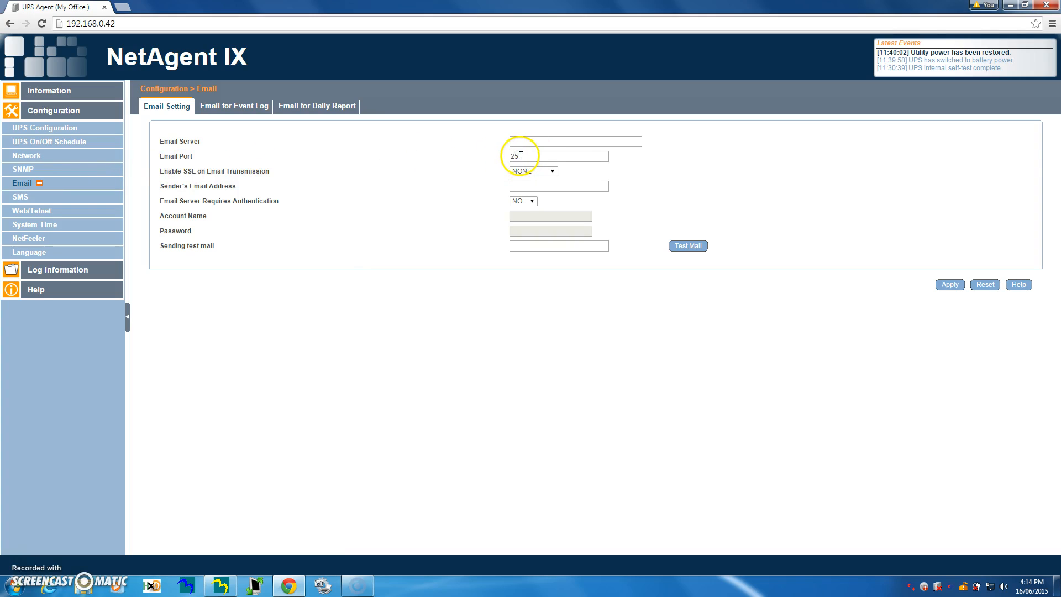
mouse_move(174, 139)
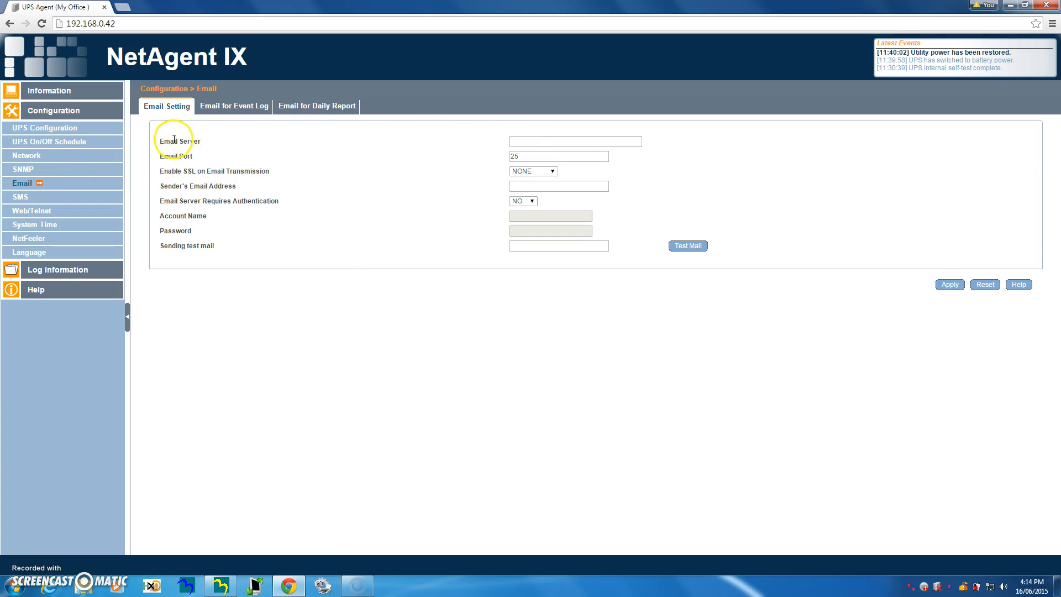
mouse_move(612, 141)
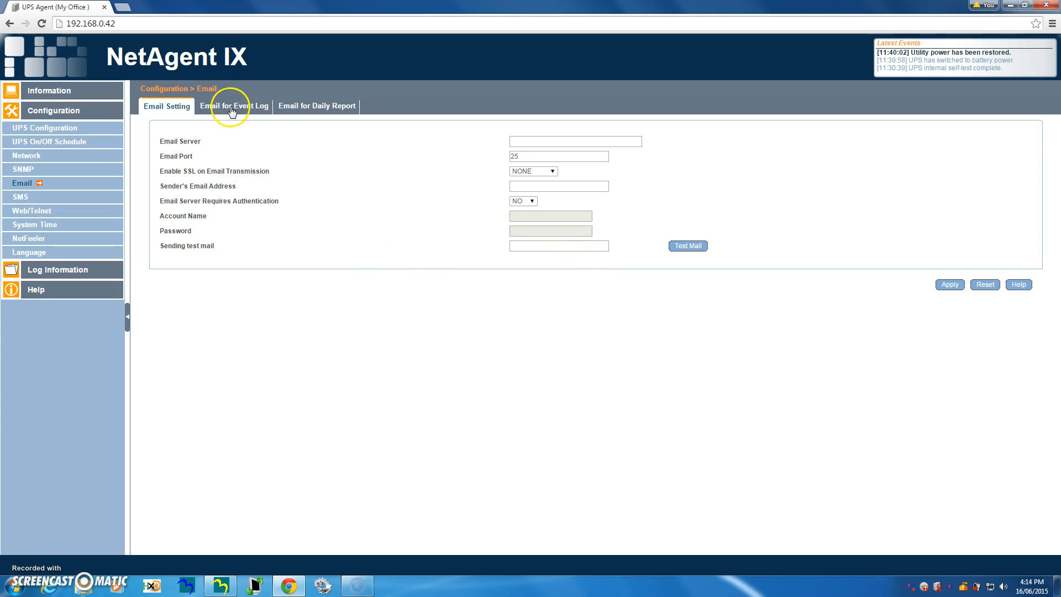
left_click(235, 106)
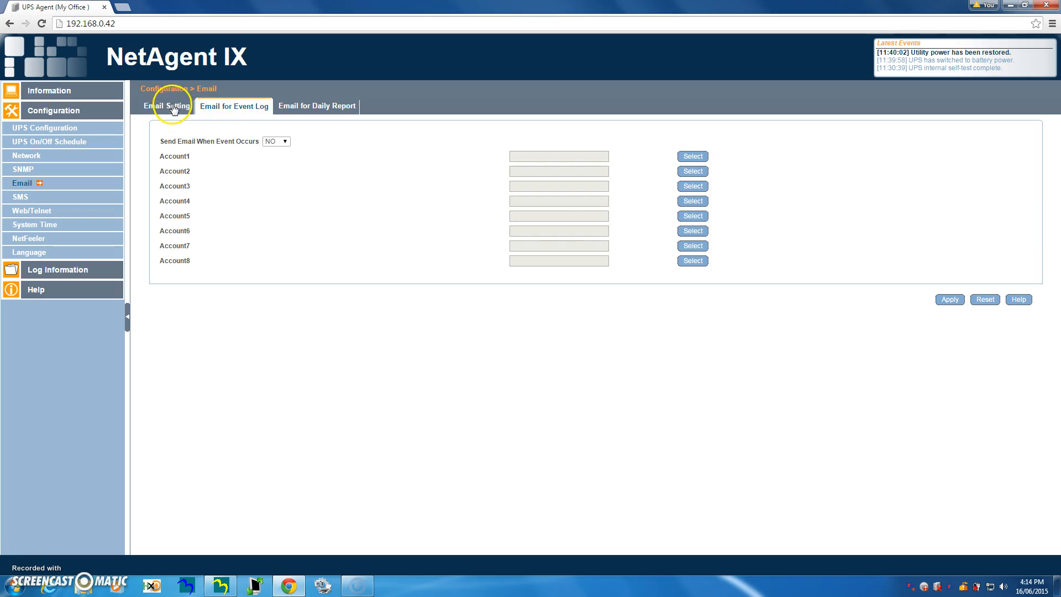
left_click(166, 106)
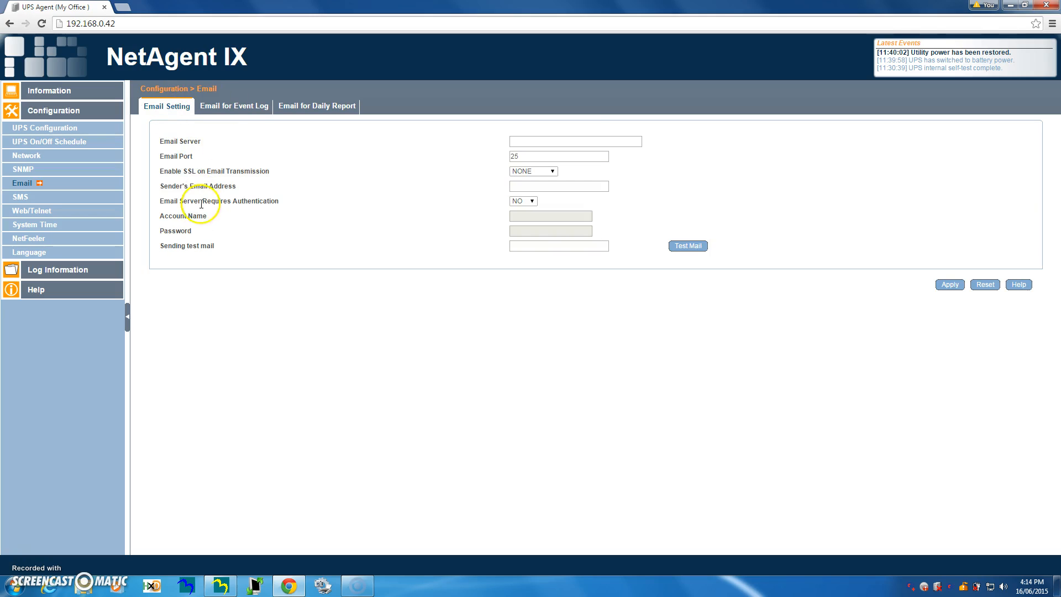
mouse_move(531, 241)
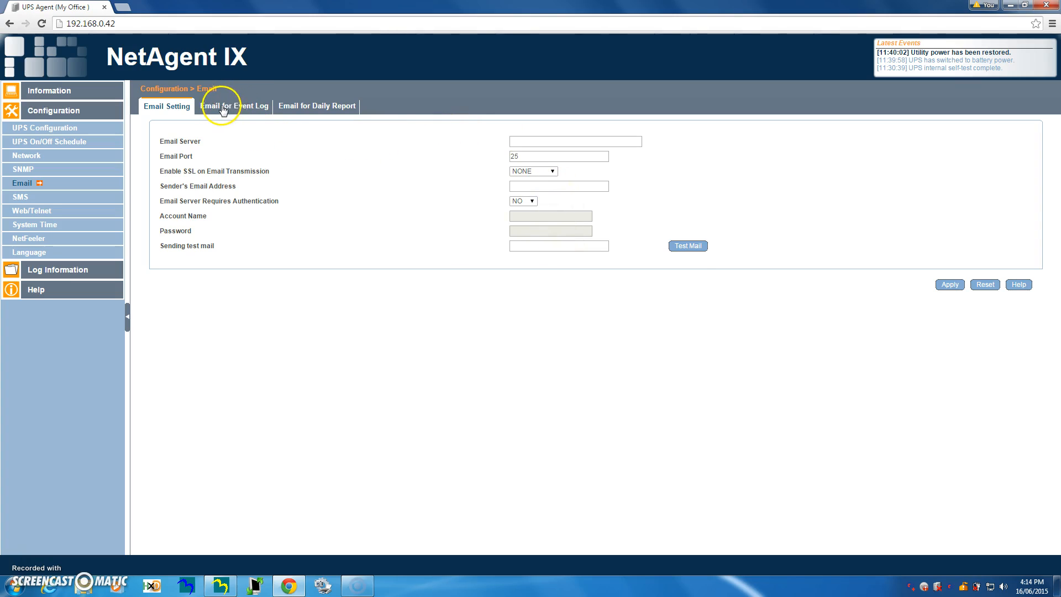
- Set Send Email When Event Occurs to YES on the Email for Event Log page
left_click(234, 106)
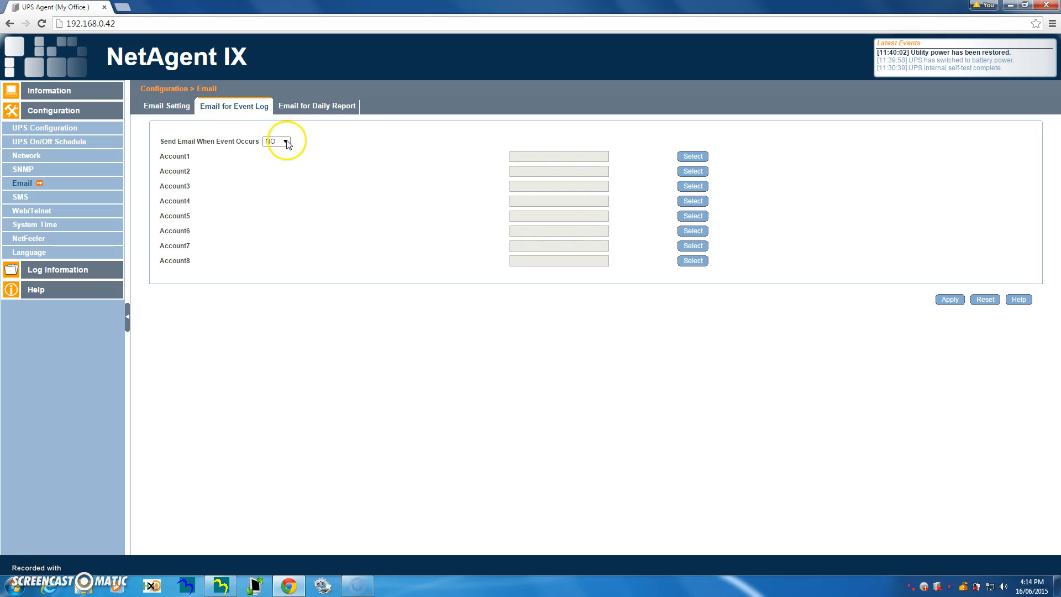
left_click(276, 141)
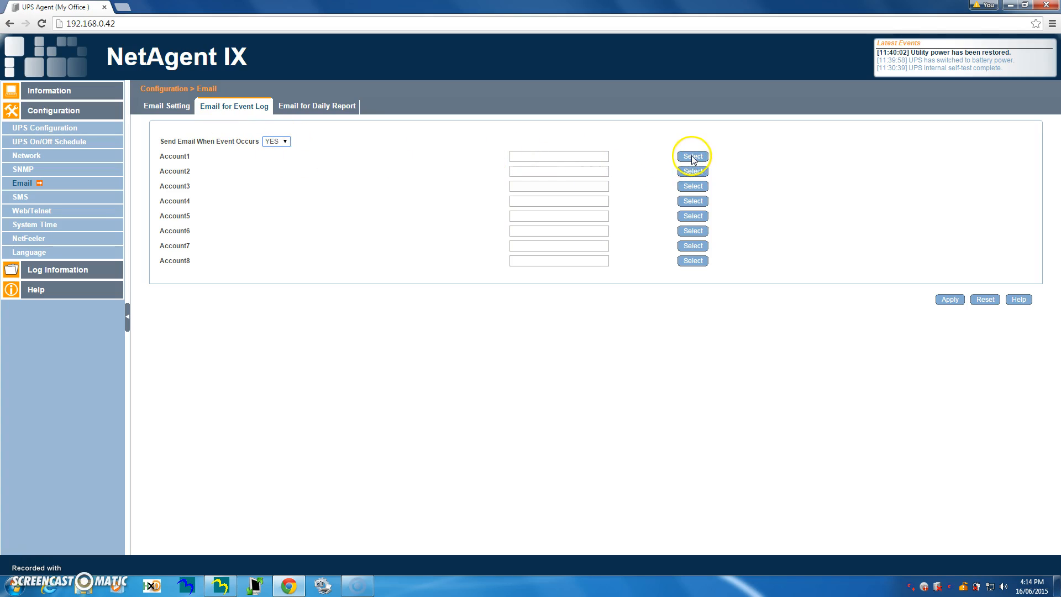
- Bring up the Select Event window for Account1 and review the NetFeeler II alarm events
left_click(691, 157)
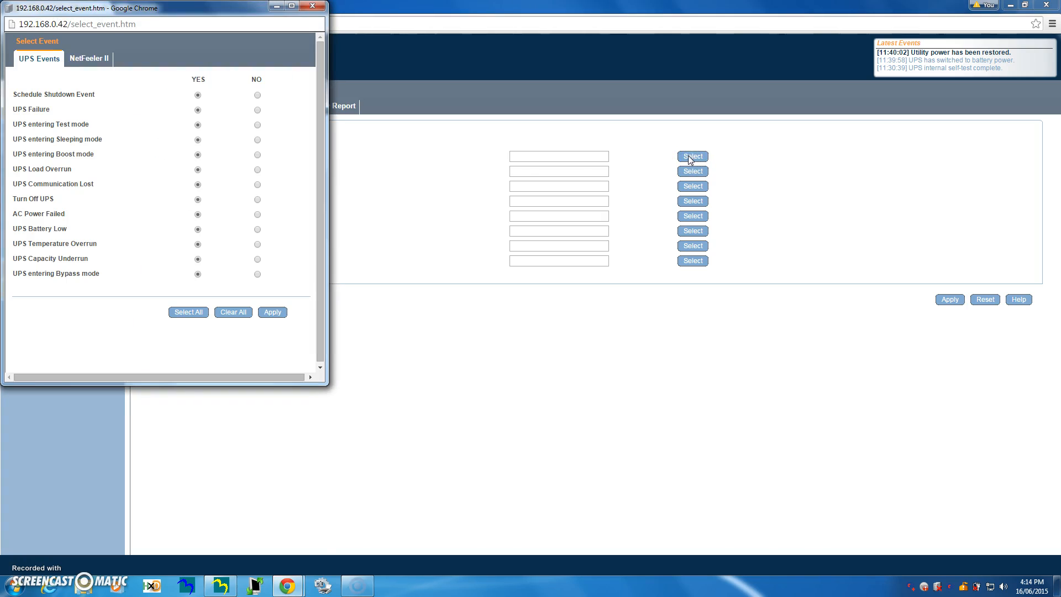
mouse_move(84, 102)
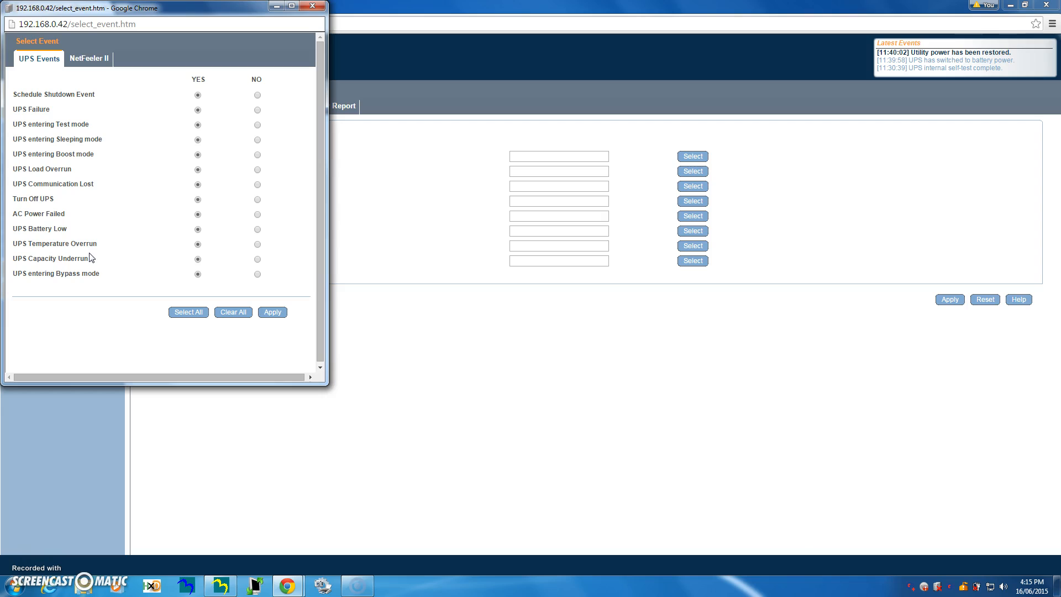
left_click(88, 58)
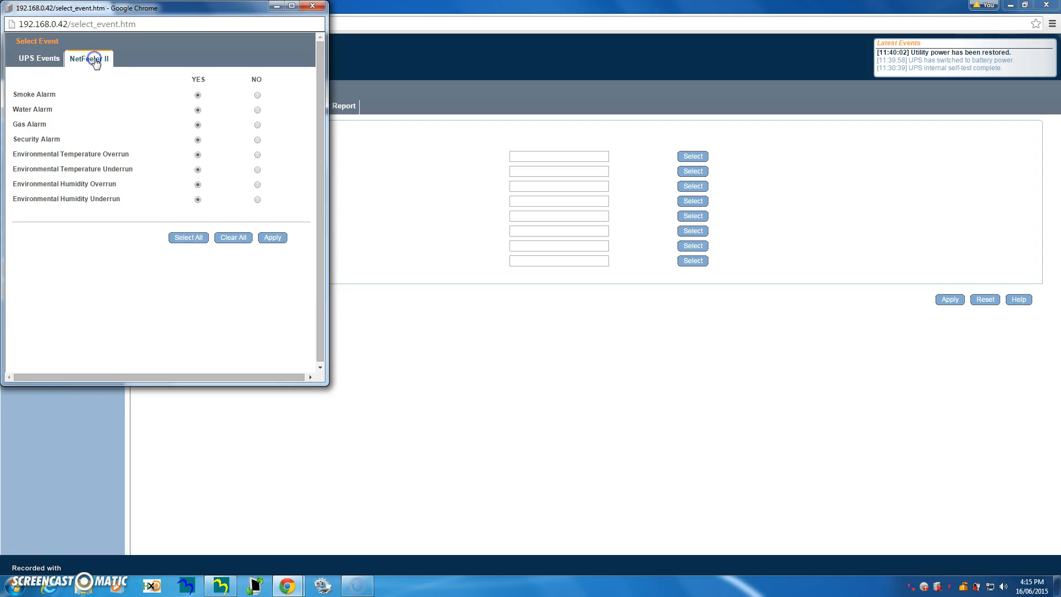
mouse_move(94, 58)
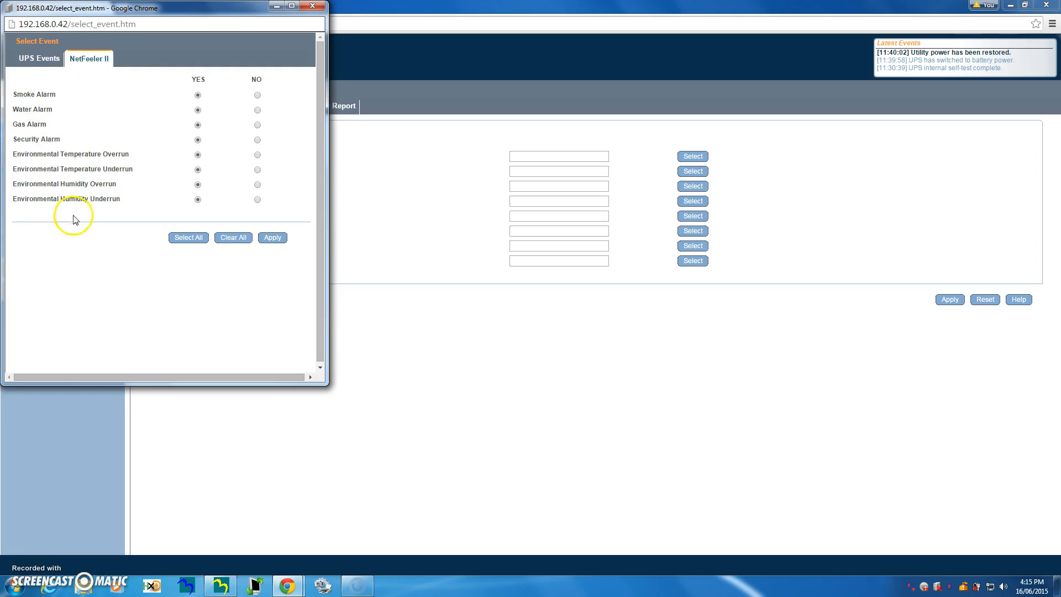
mouse_move(192, 90)
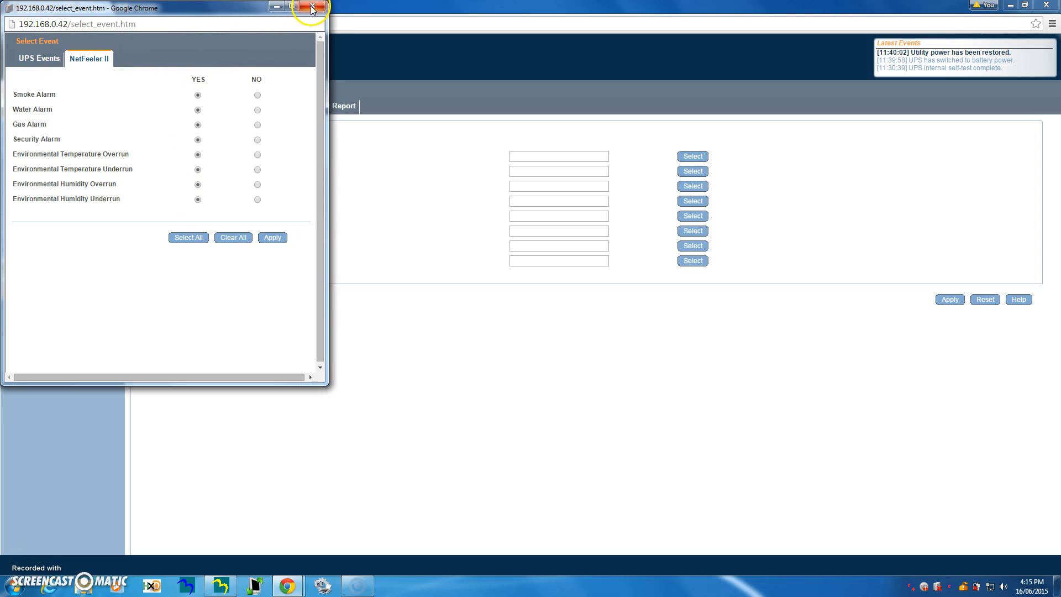
- Close the Select Event window, view SMS settings, then the Web/Telnet user accounts
left_click(311, 8)
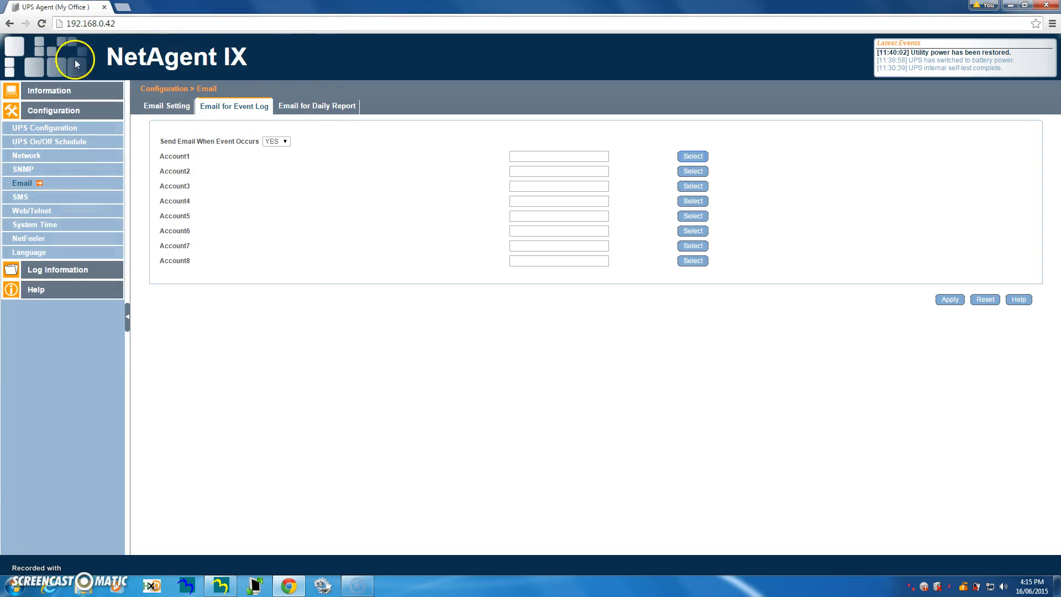
left_click(21, 196)
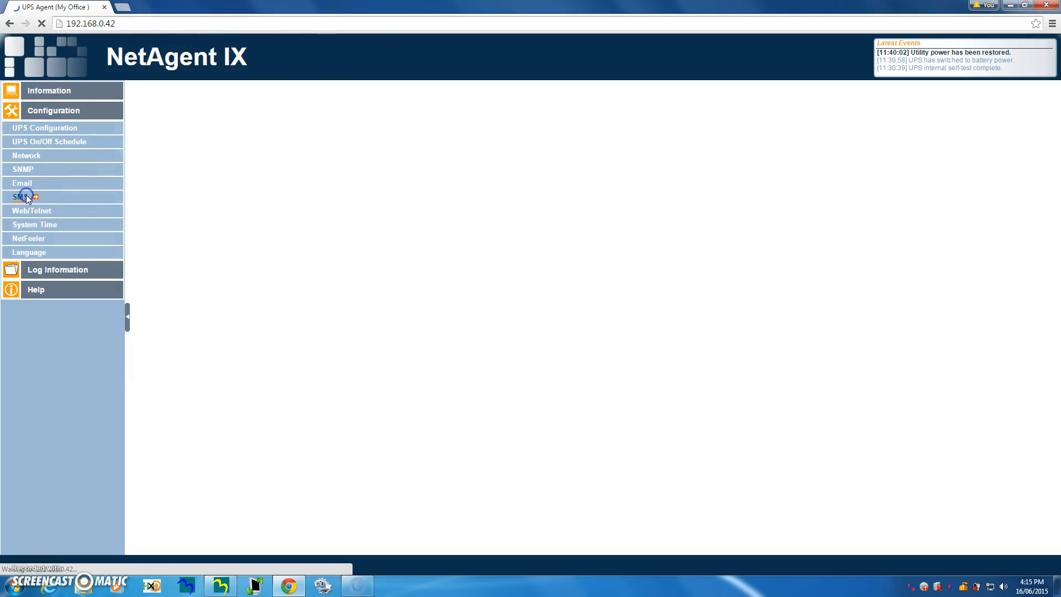
left_click(21, 196)
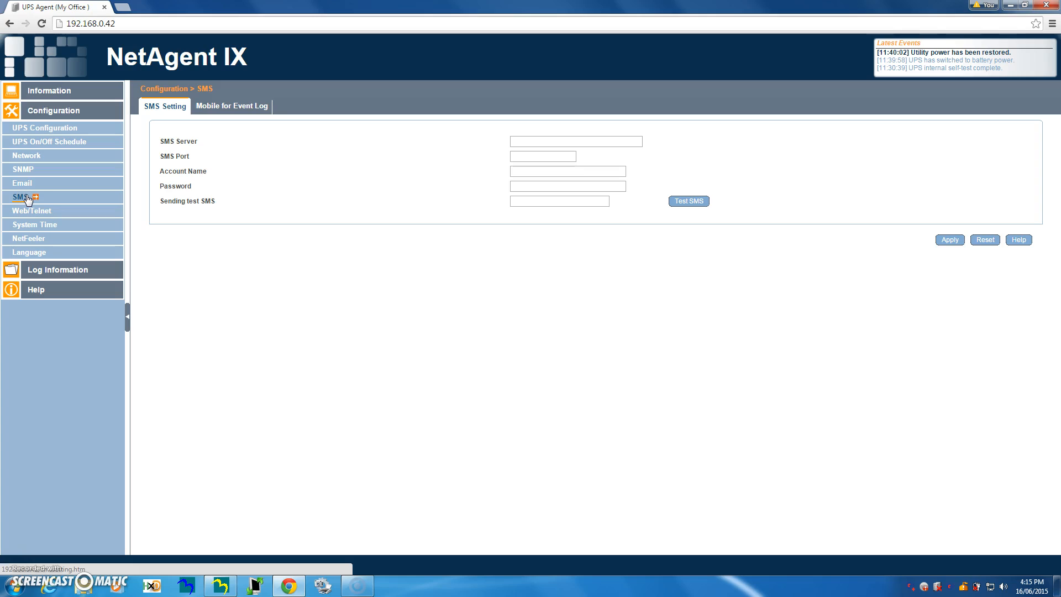
left_click(31, 210)
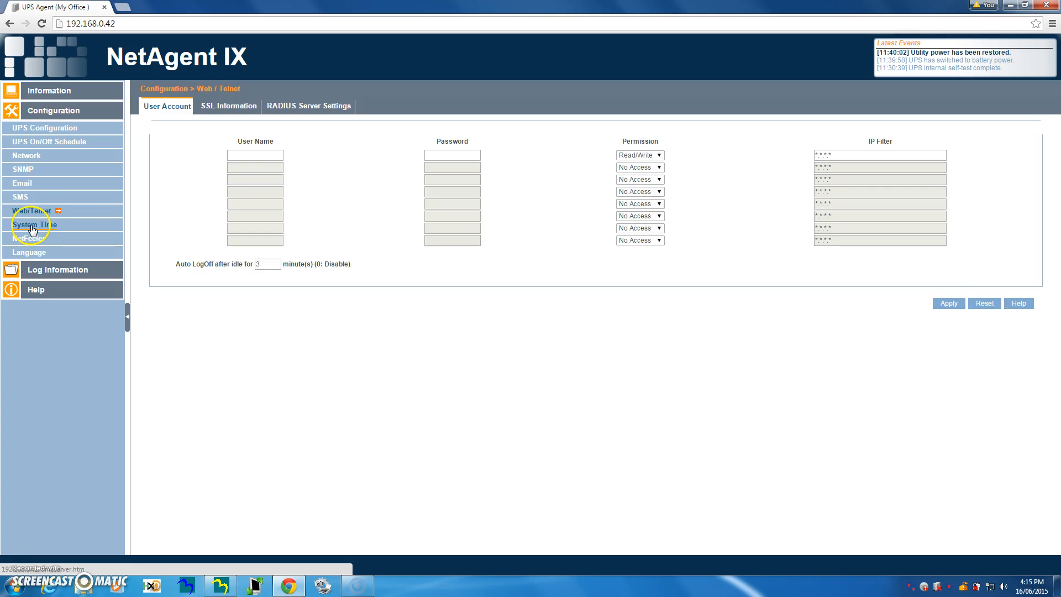
mouse_move(34, 230)
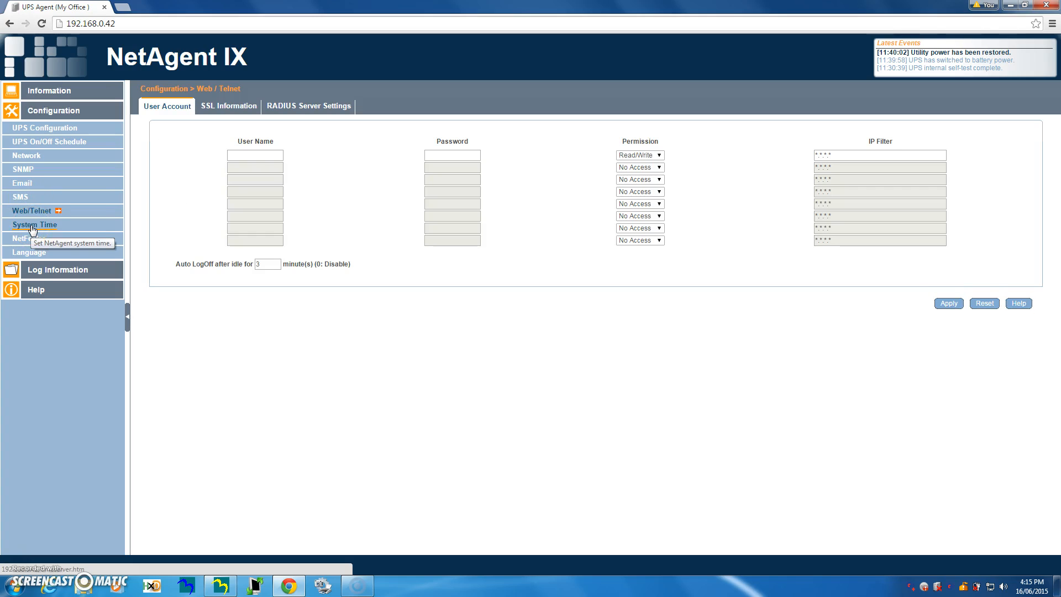
- Review the SSL certificate information and the RADIUS server settings with RADIUS disabled
left_click(229, 105)
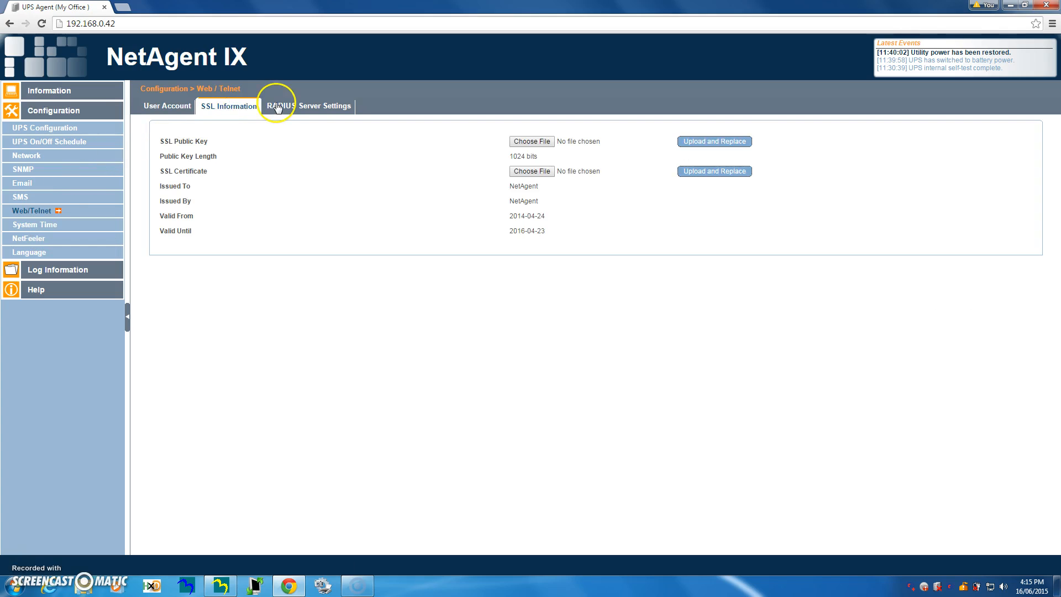
left_click(280, 106)
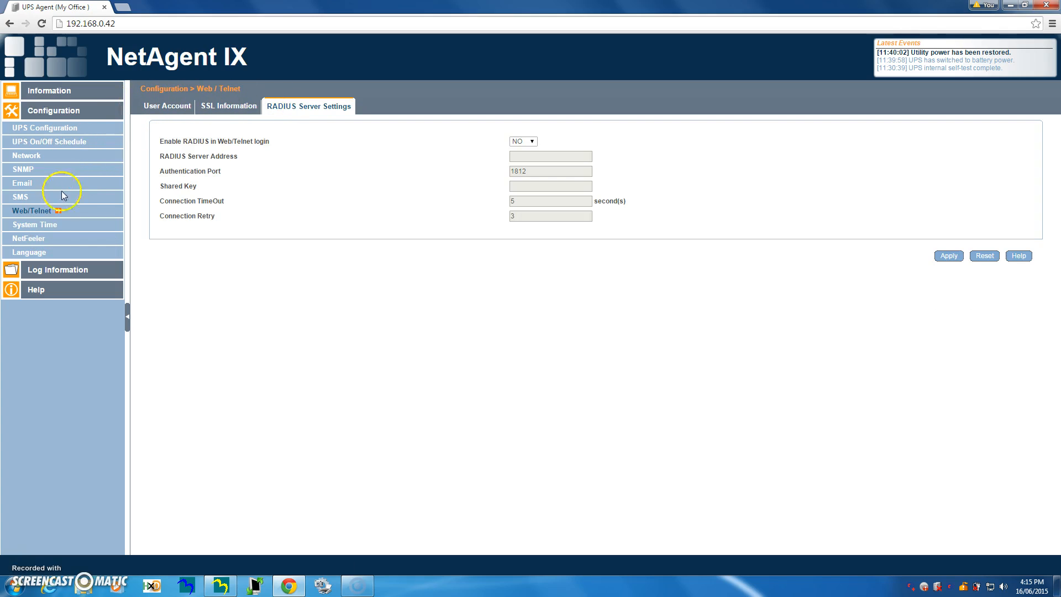
mouse_move(45, 223)
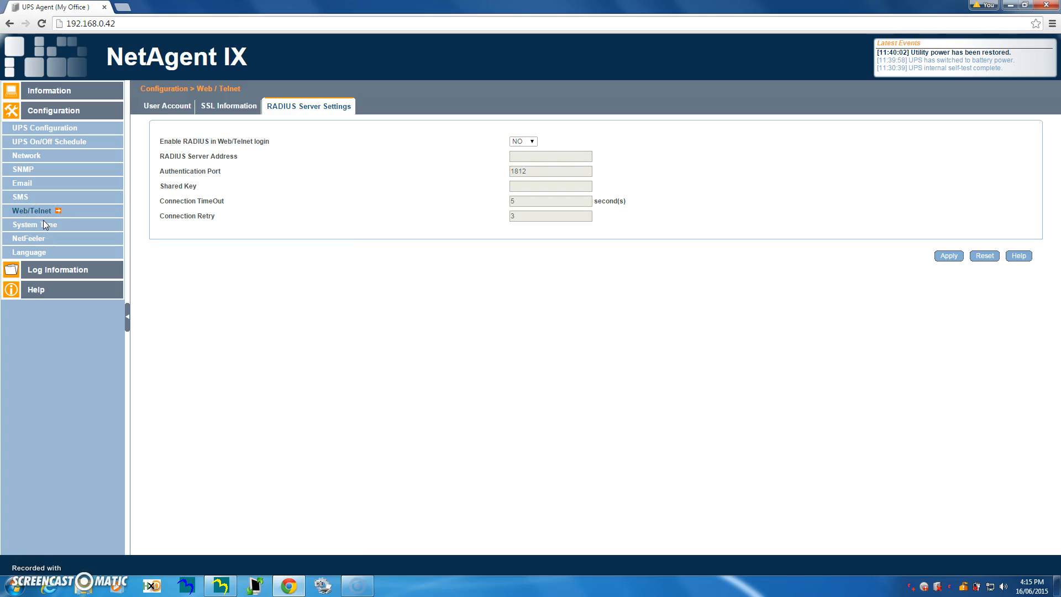
- View System Time settings and the Time Server list for adding or deleting NTP servers
left_click(30, 225)
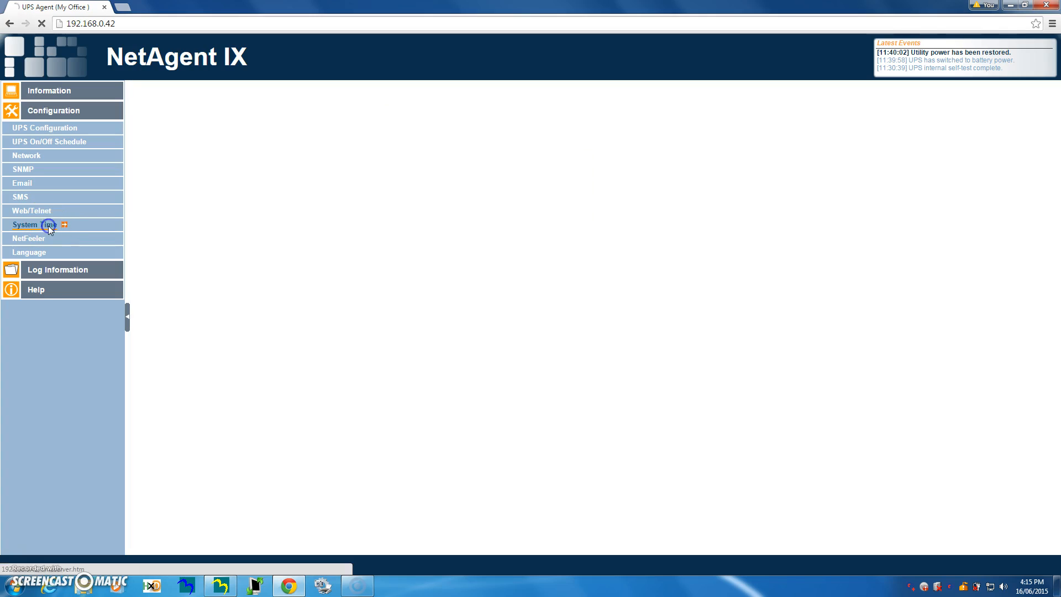
left_click(33, 225)
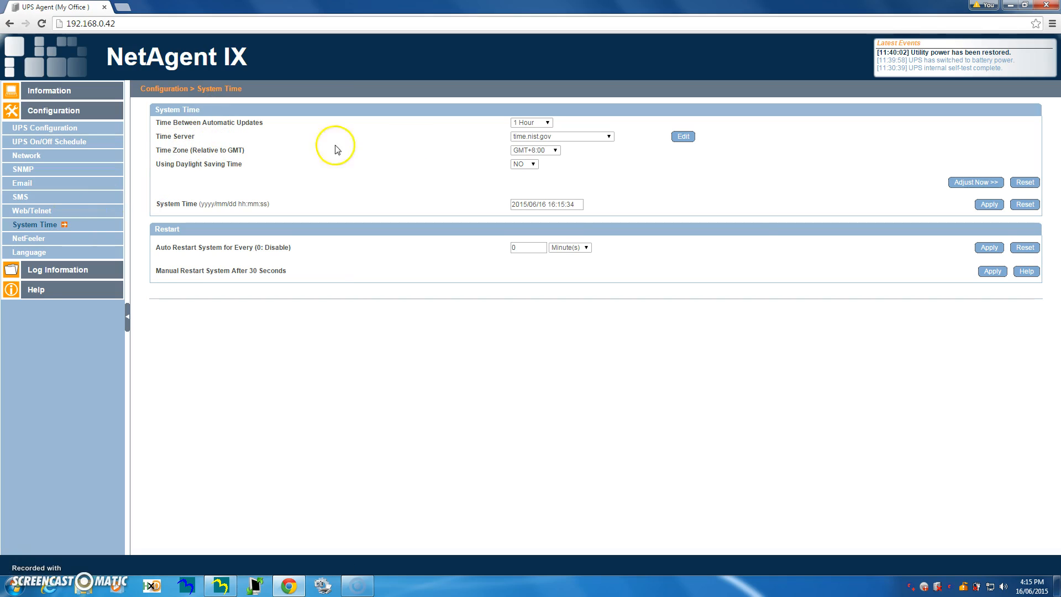
left_click(609, 136)
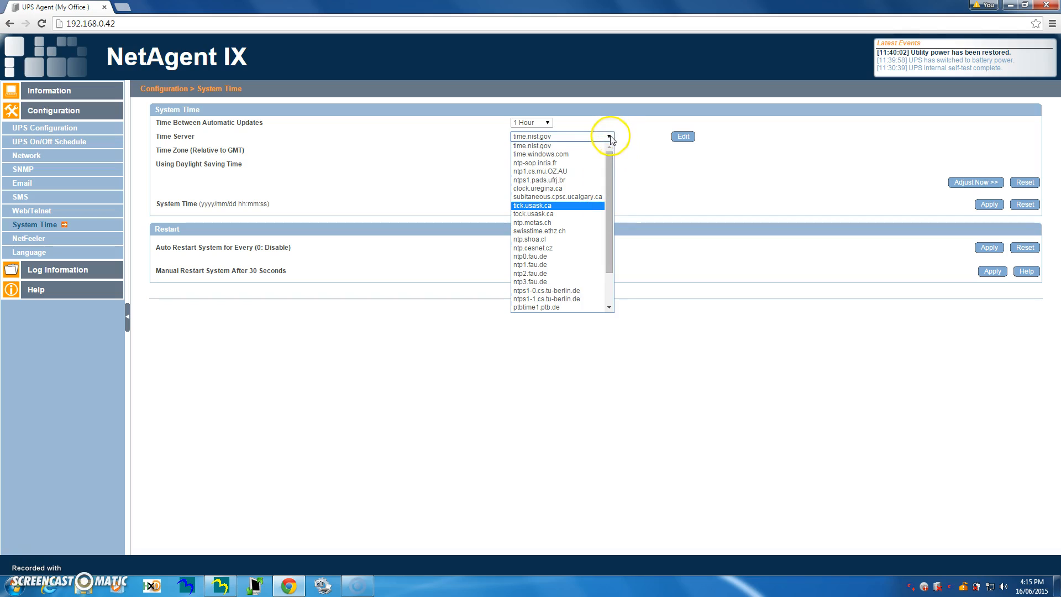
left_click(682, 136)
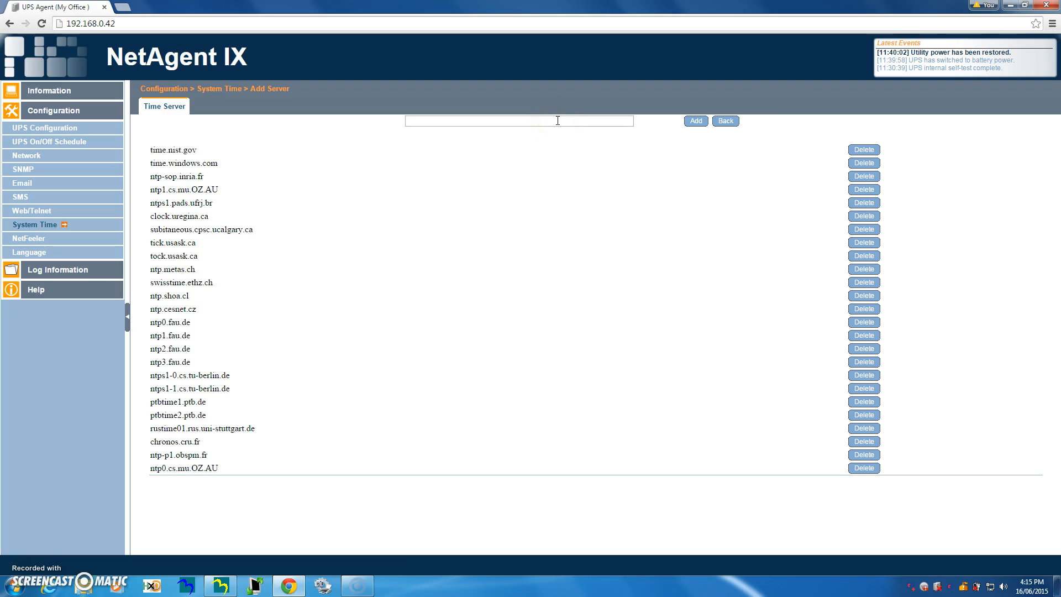
mouse_move(658, 126)
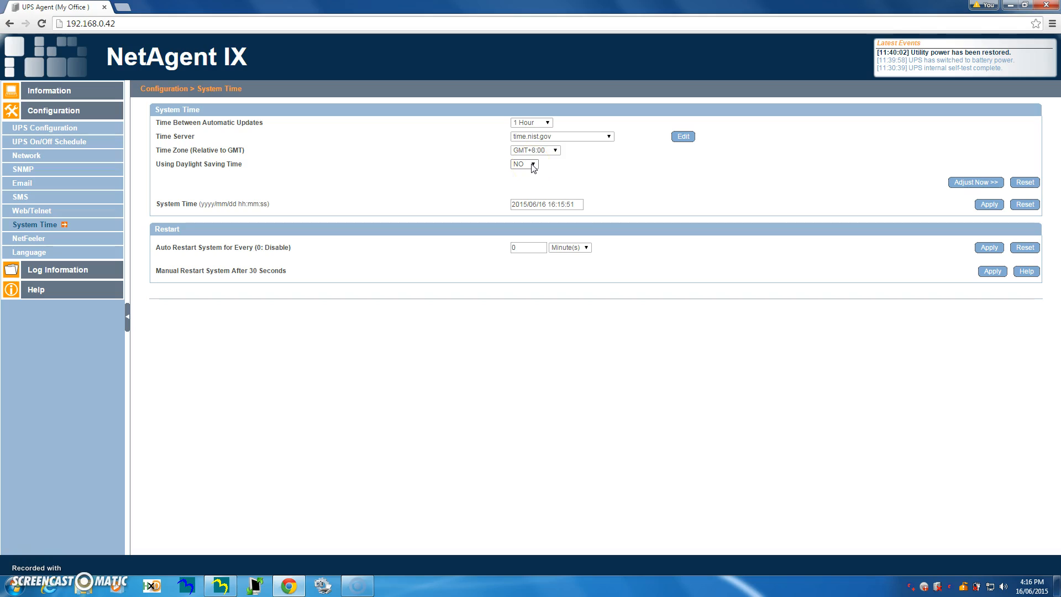
mouse_move(389, 208)
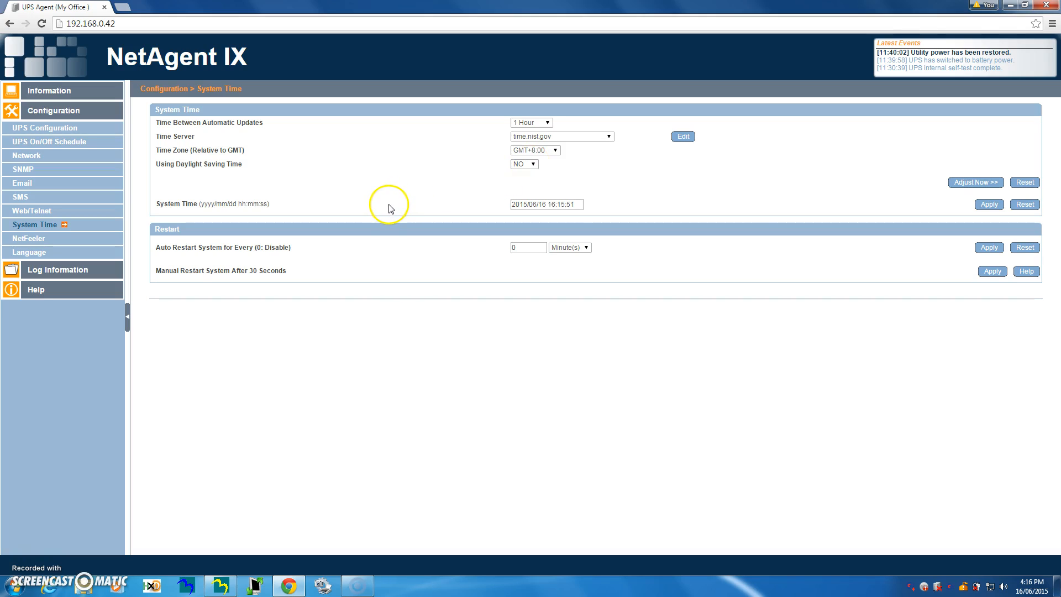
mouse_move(17, 250)
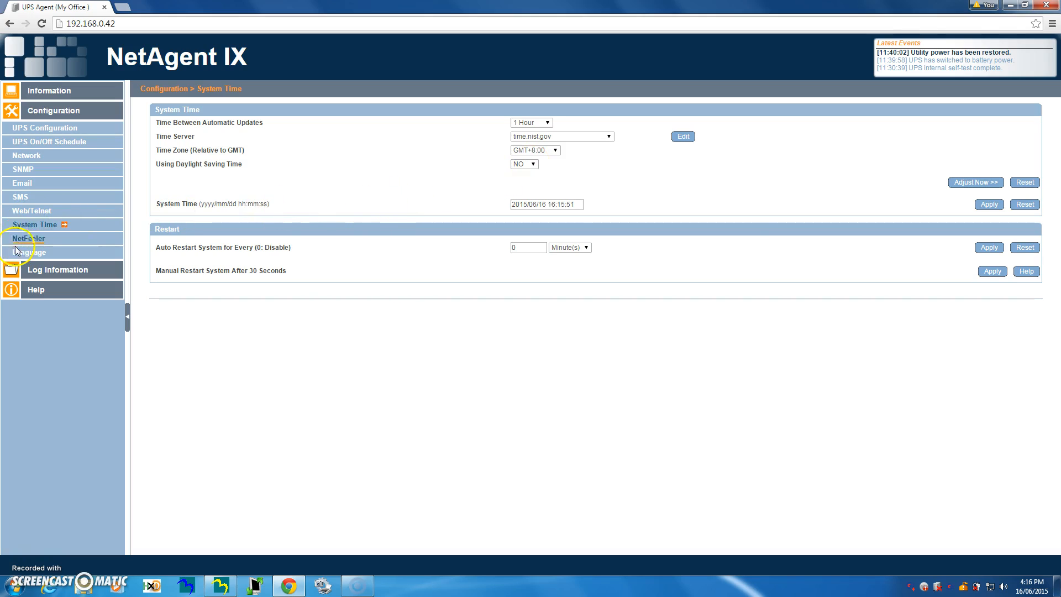
- View NetFeeler humidity and temperature thresholds, the Language page with English selected, and expand Log Information
left_click(28, 238)
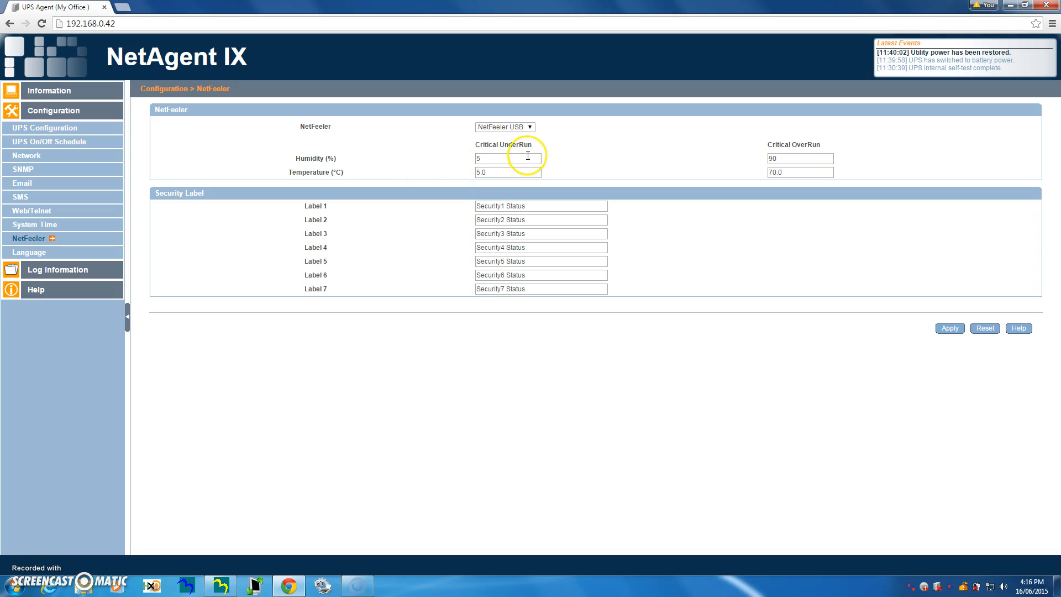
mouse_move(816, 157)
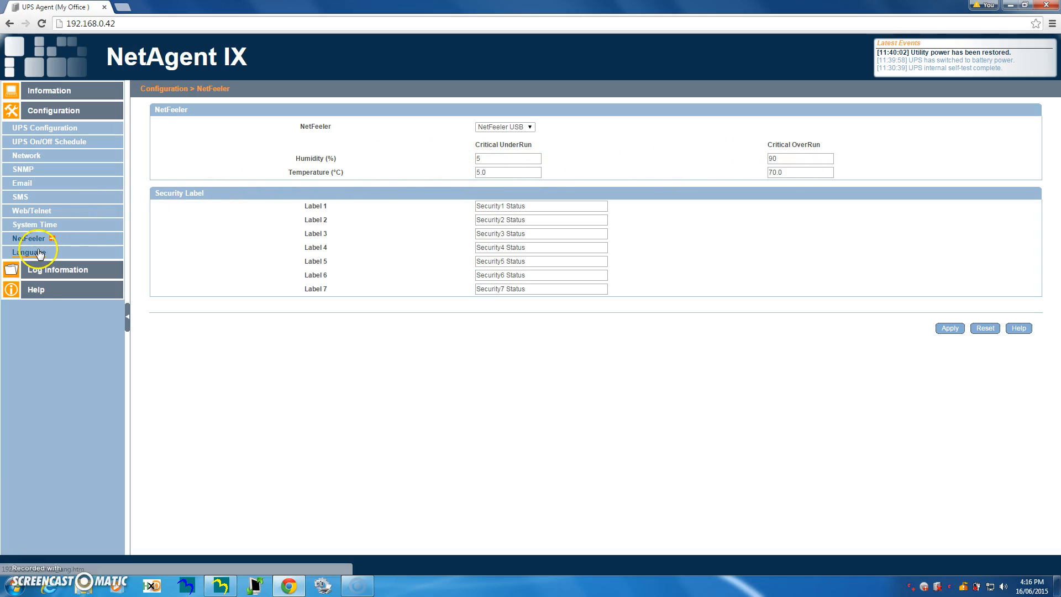
left_click(28, 252)
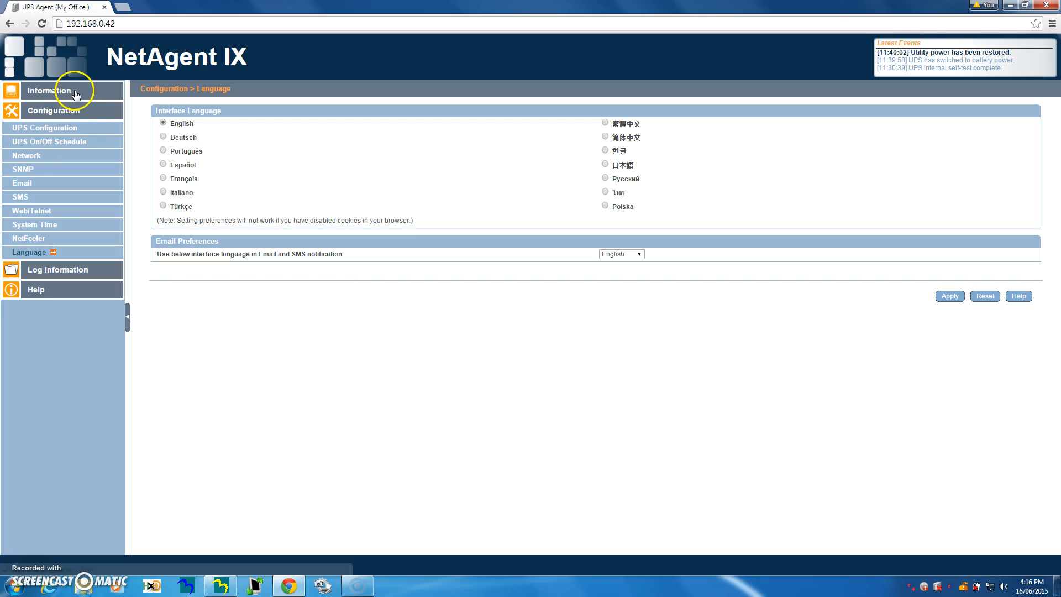
left_click(48, 90)
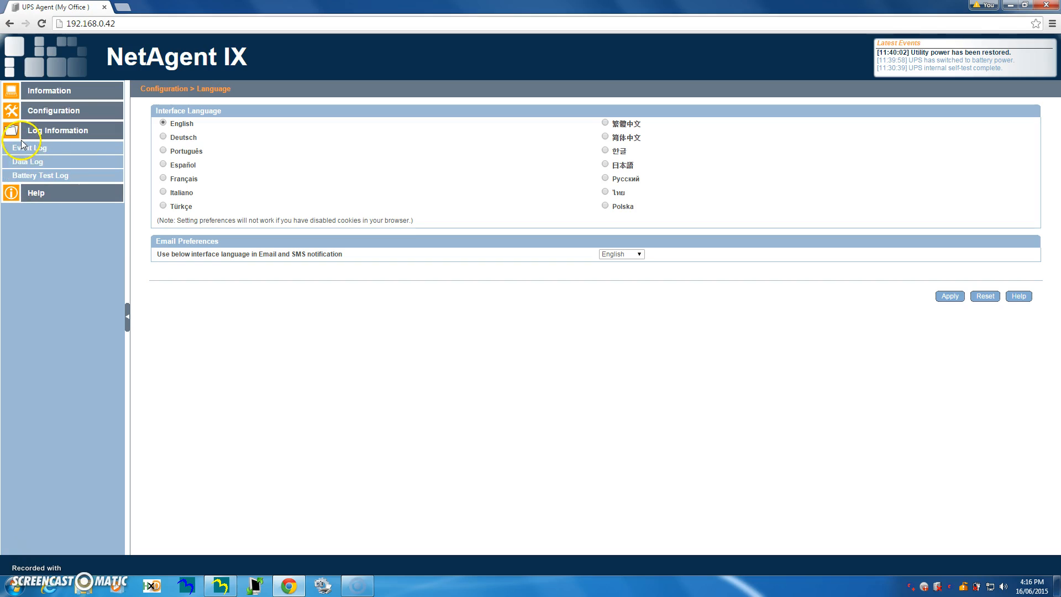
- Display the Event Log of dated UPS events like power restored, battery switches and self-tests
left_click(30, 148)
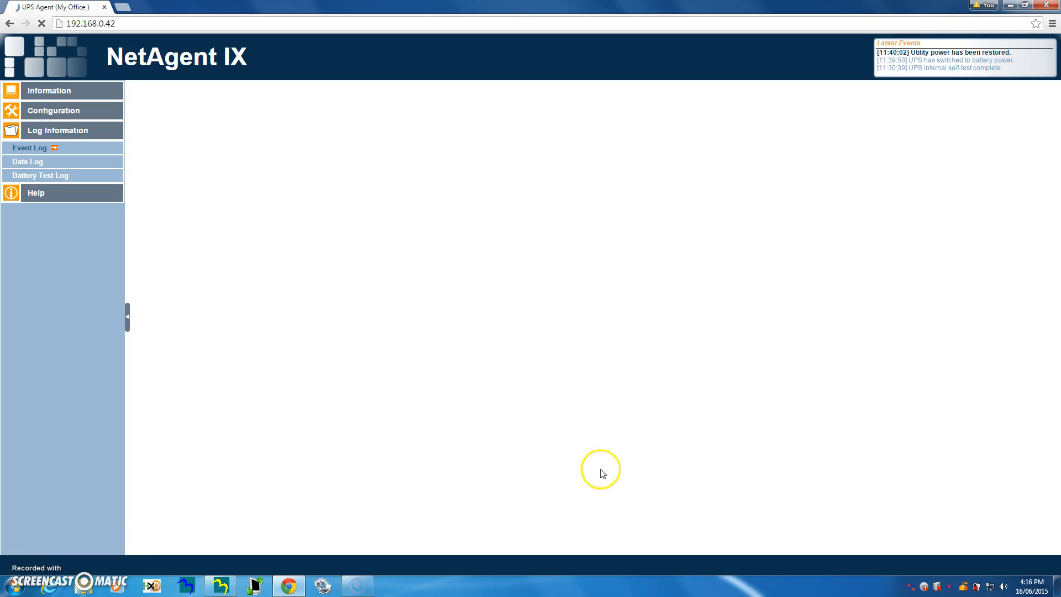
left_click(30, 147)
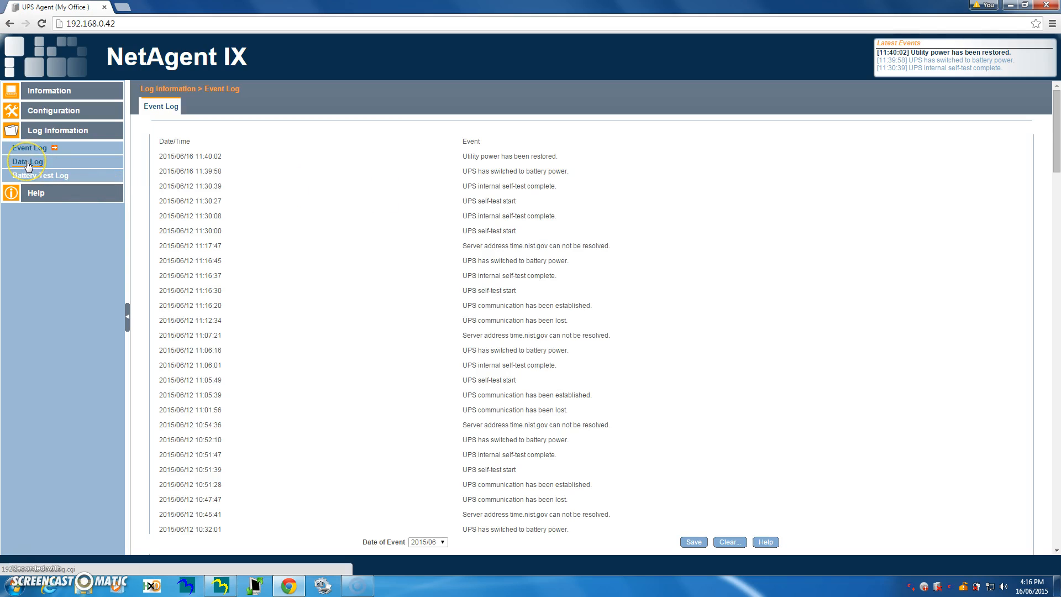
- Browse the Data Log of timed voltage, frequency, load, capacity and temperature readings for 2015/06/12
left_click(27, 161)
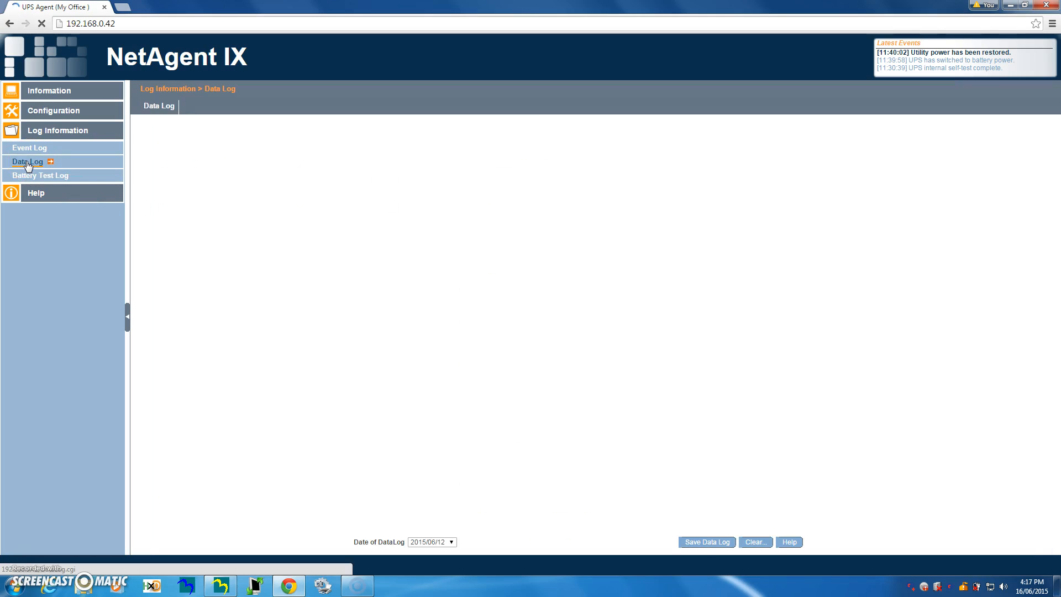
left_click(27, 161)
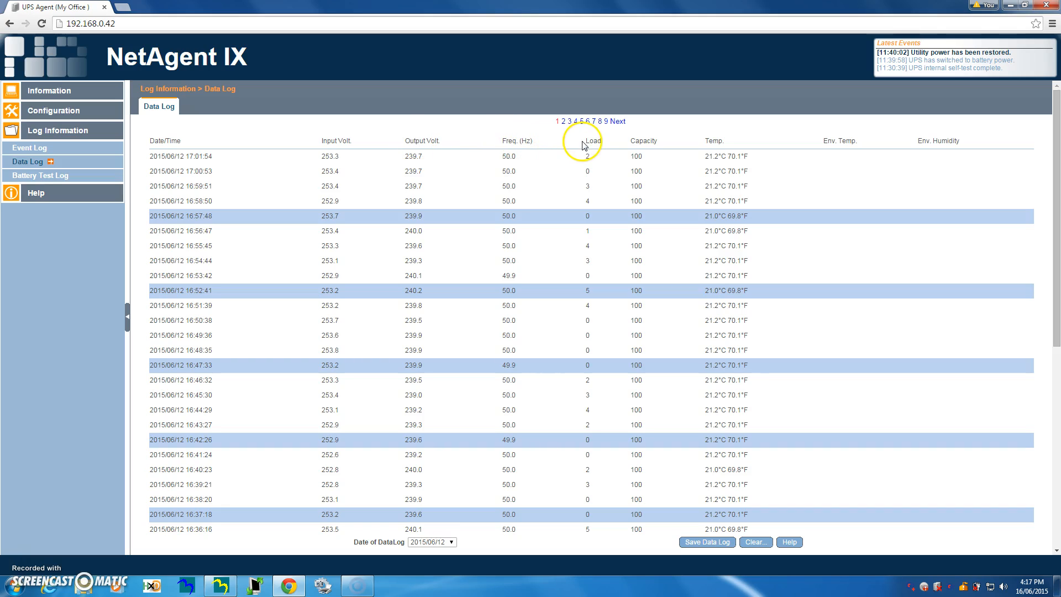
mouse_move(702, 139)
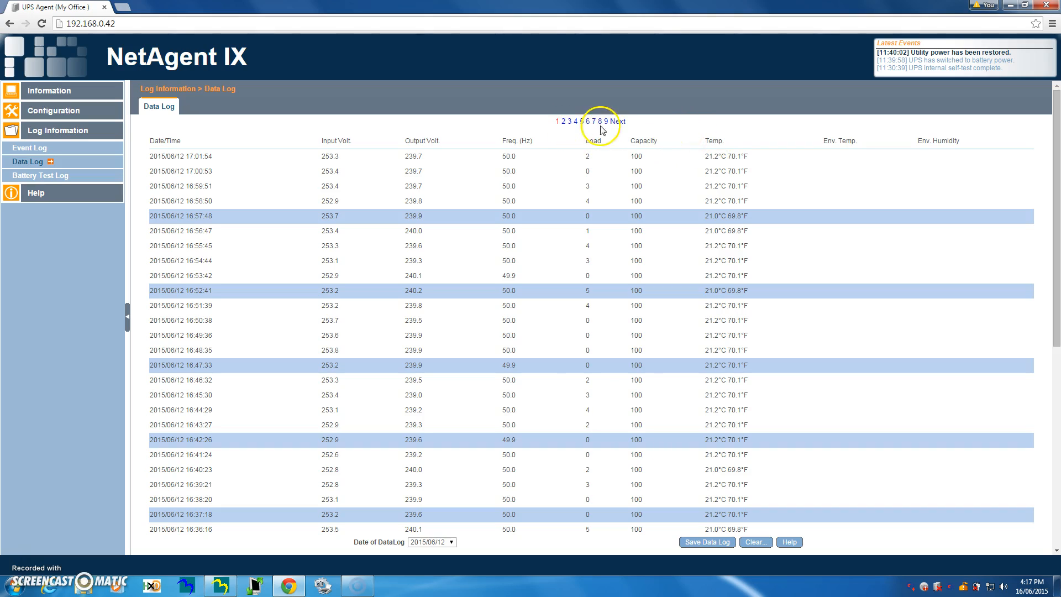
scroll("down", 3)
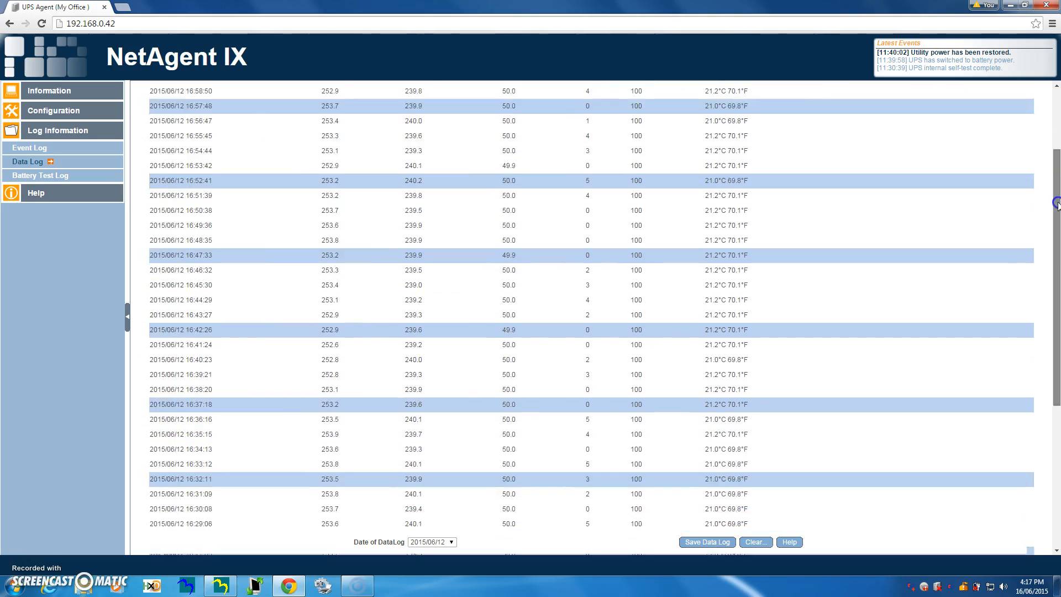
scroll("down", 3)
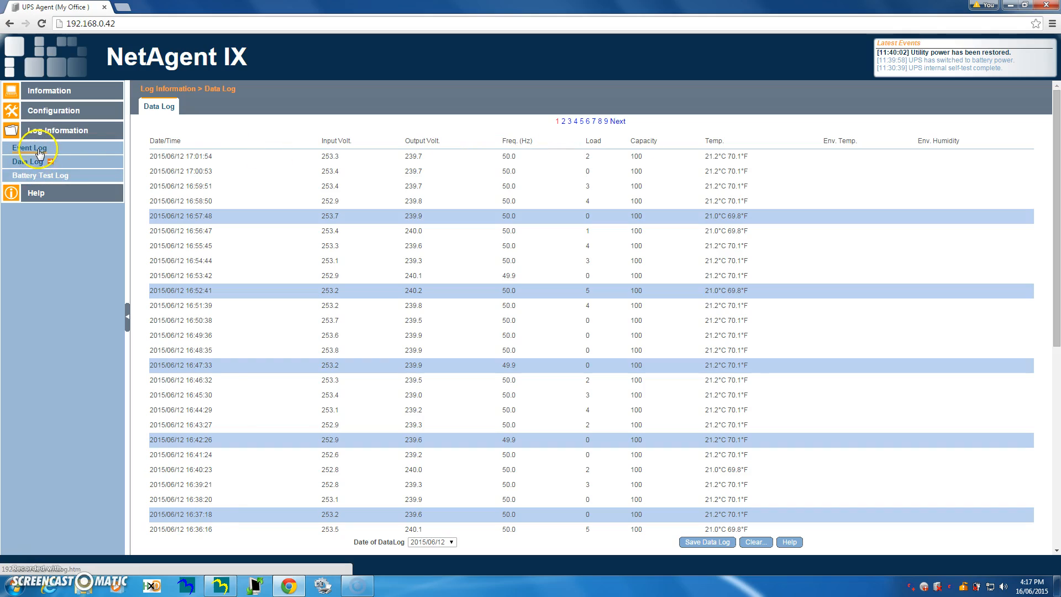
mouse_move(29, 148)
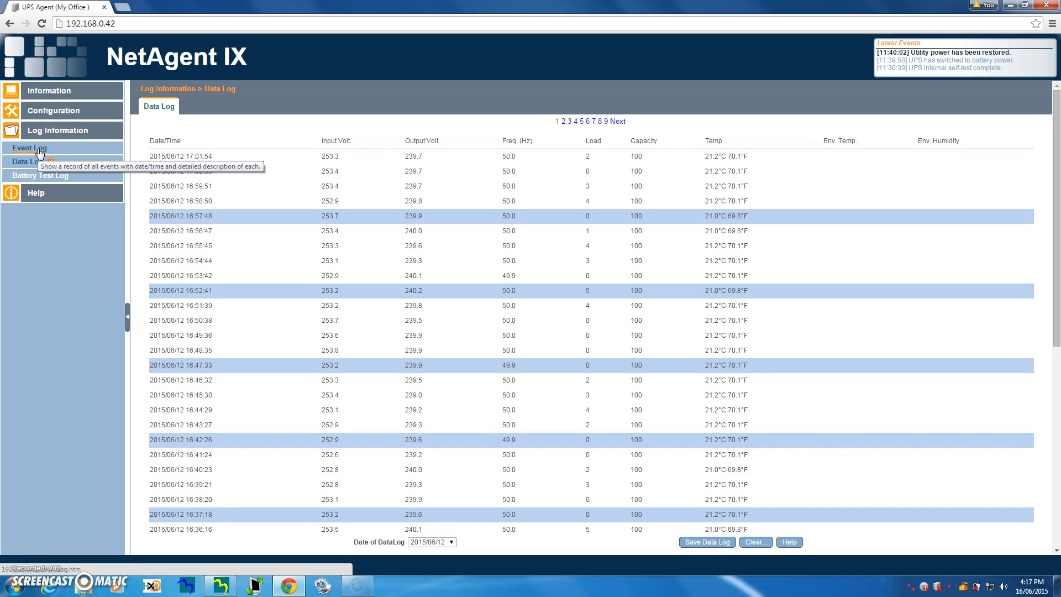
mouse_move(173, 167)
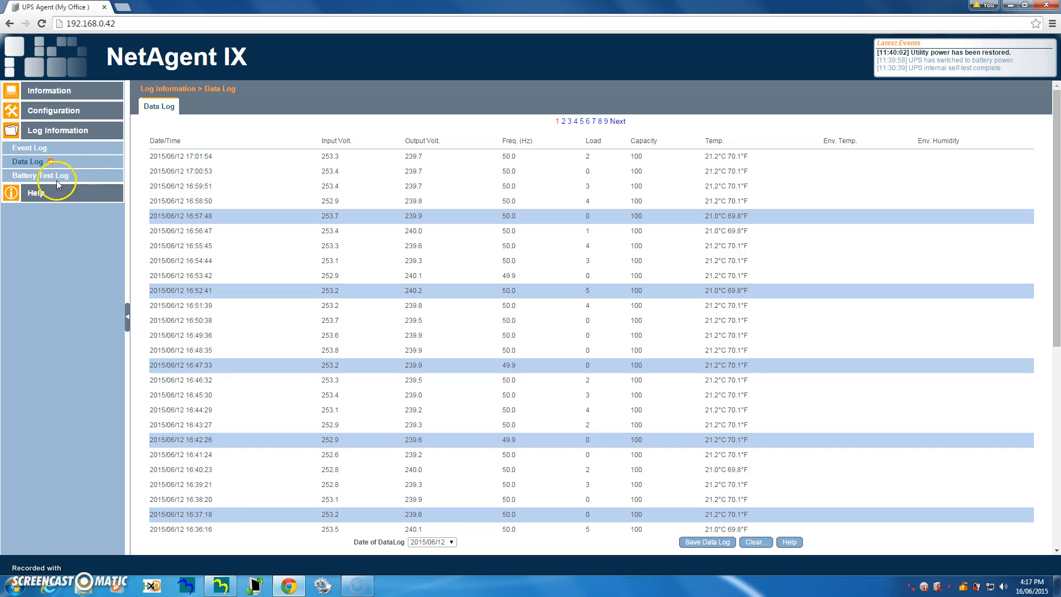
- View the Battery Test Log listing test start dates from 2015/04/24 with durations
left_click(40, 175)
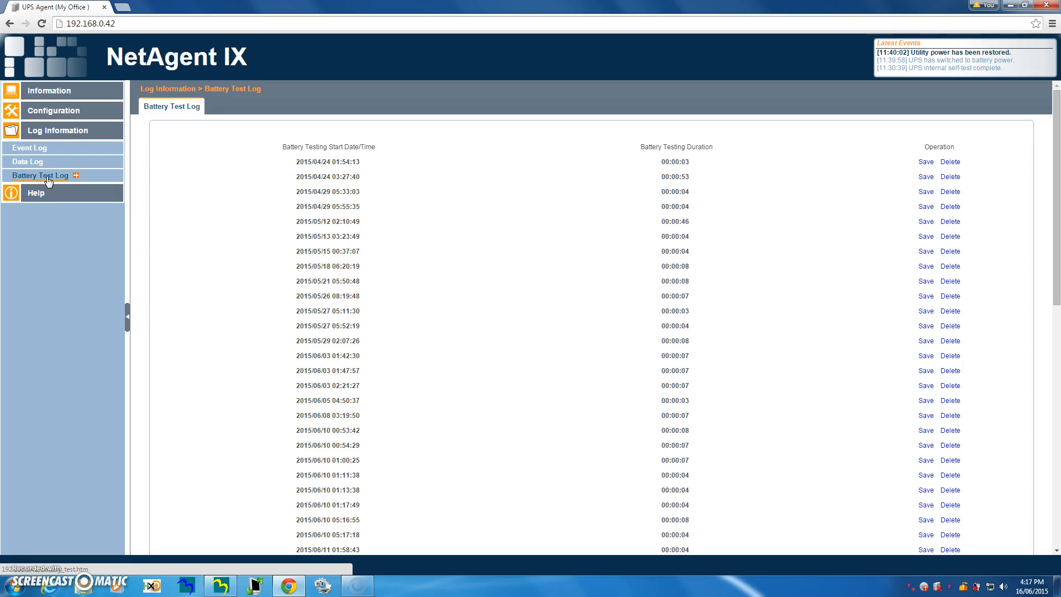
scroll("down", 3)
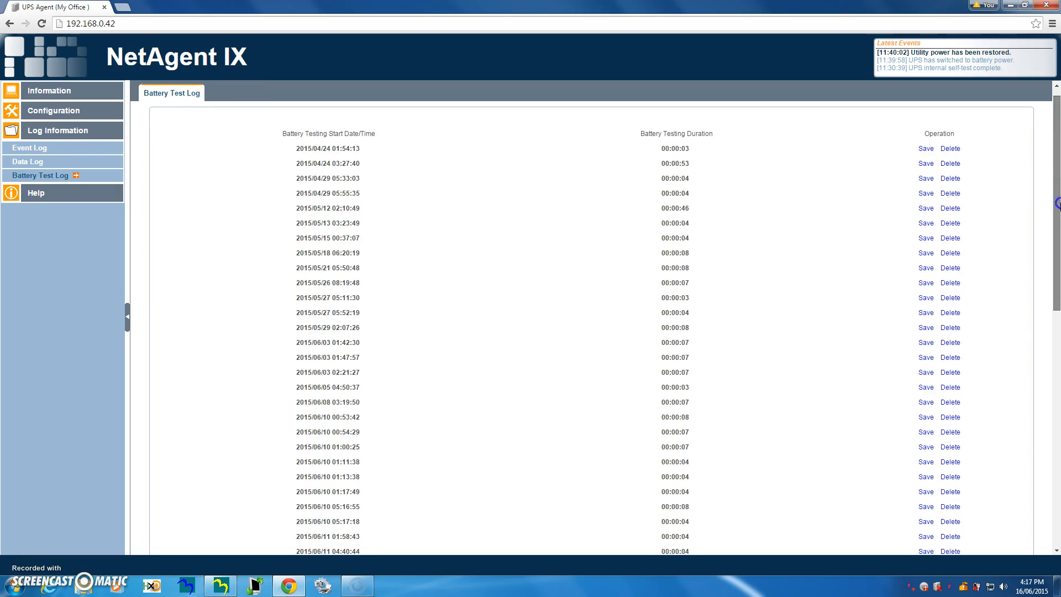
scroll("down", 3)
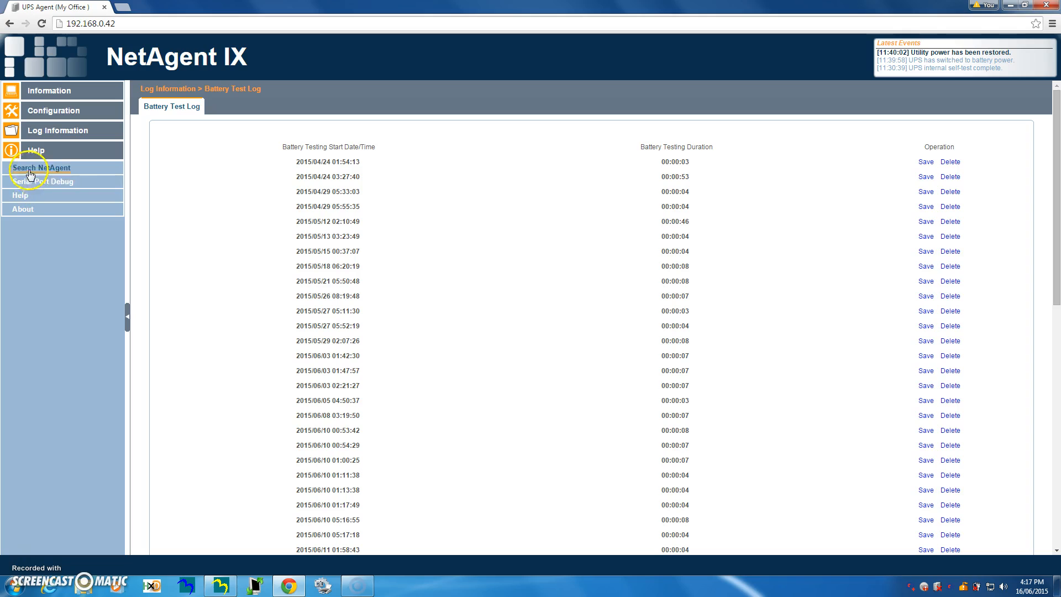
mouse_move(42, 168)
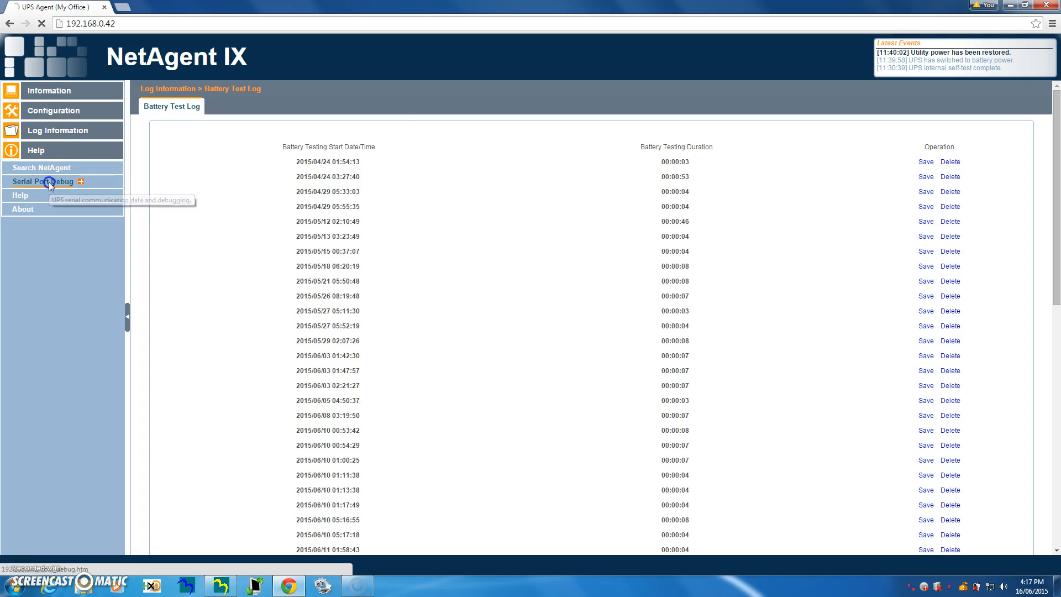
- View the Serial Port Debug stream of UPS commands, briefly visiting the online help site
left_click(43, 181)
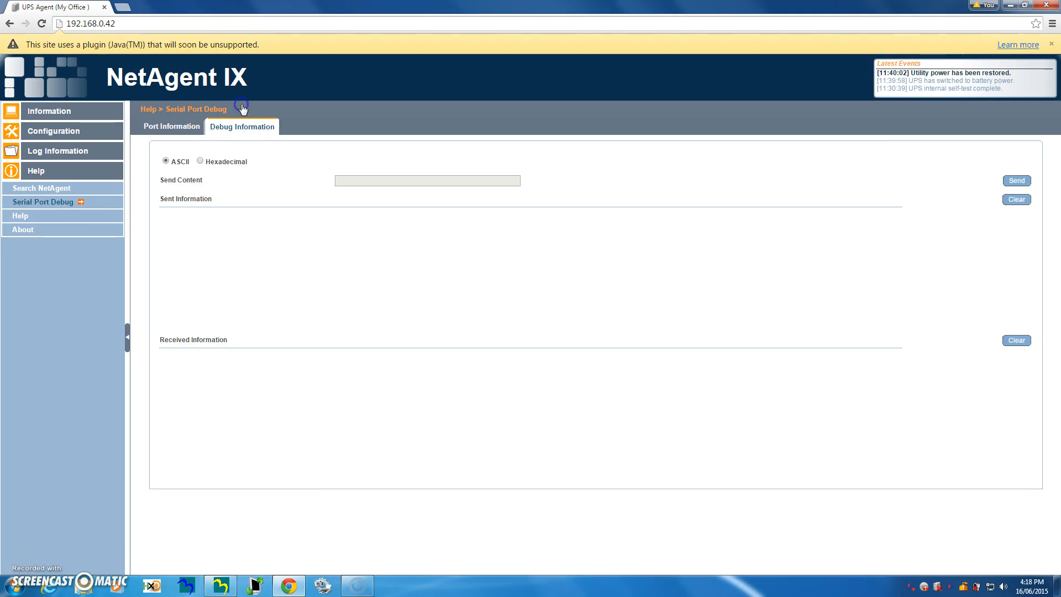
mouse_move(724, 120)
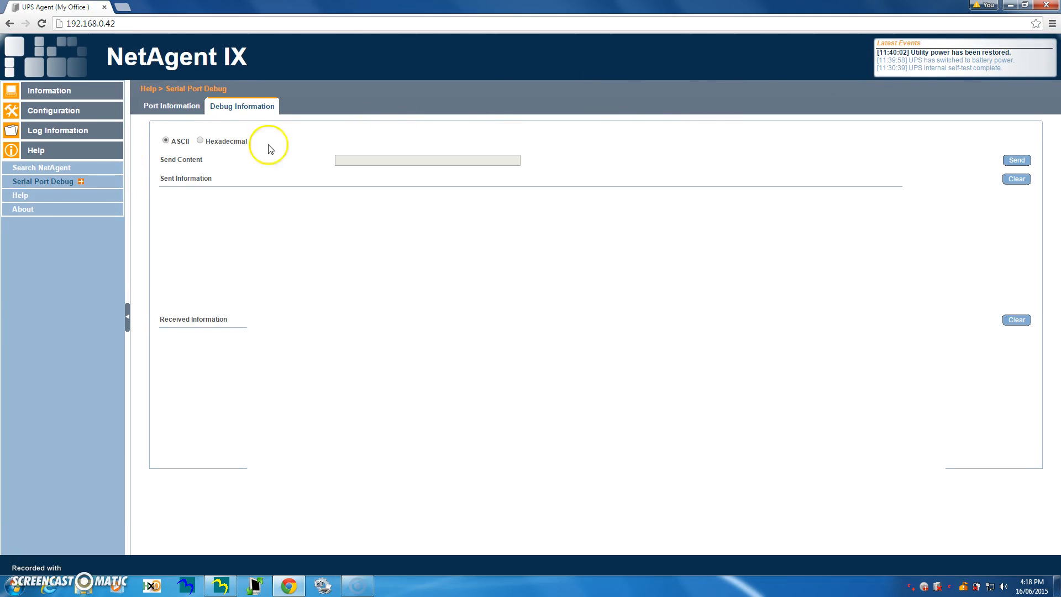
mouse_move(27, 194)
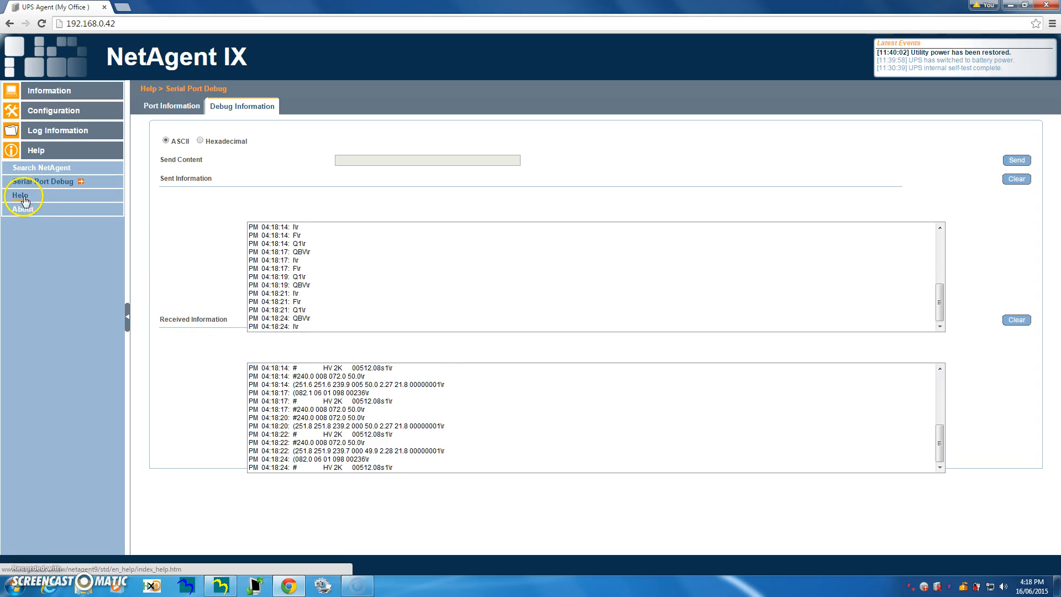
left_click(21, 195)
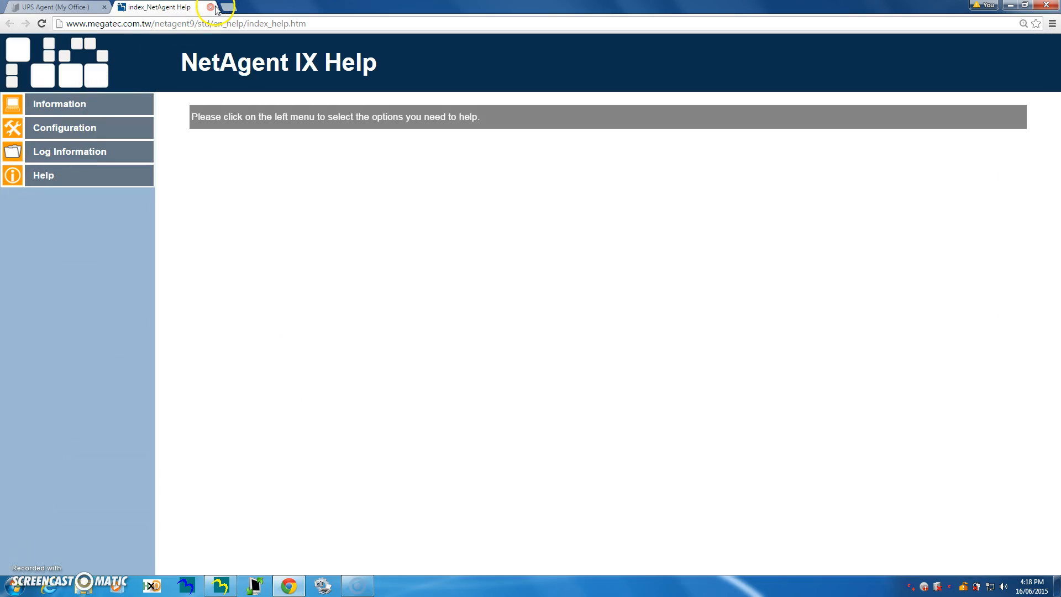
left_click(211, 7)
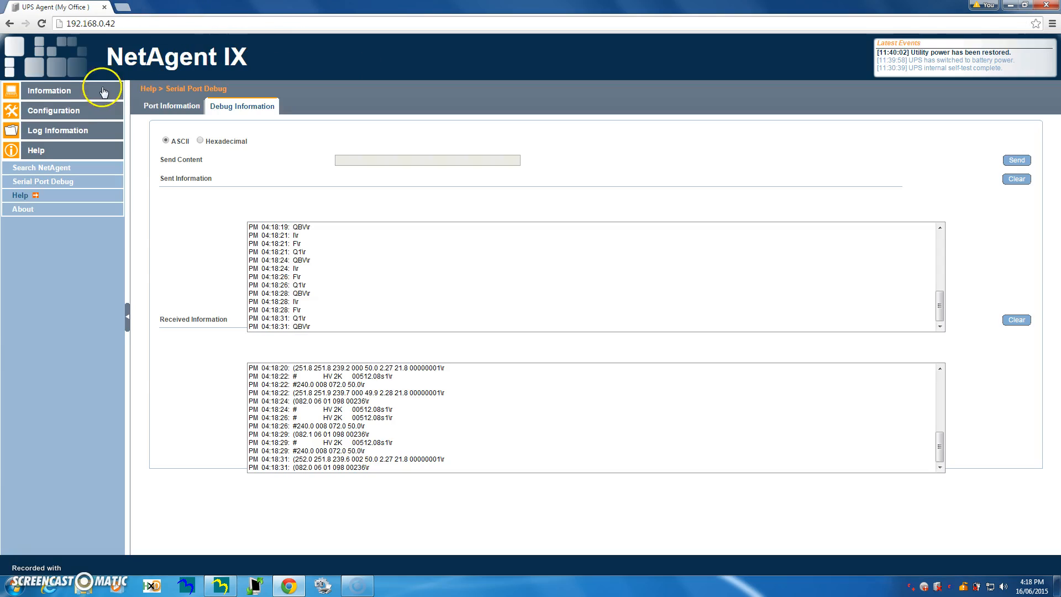
- Return to System Status showing hardware HDX801 and firmware 3.3.DX806.PS
left_click(49, 90)
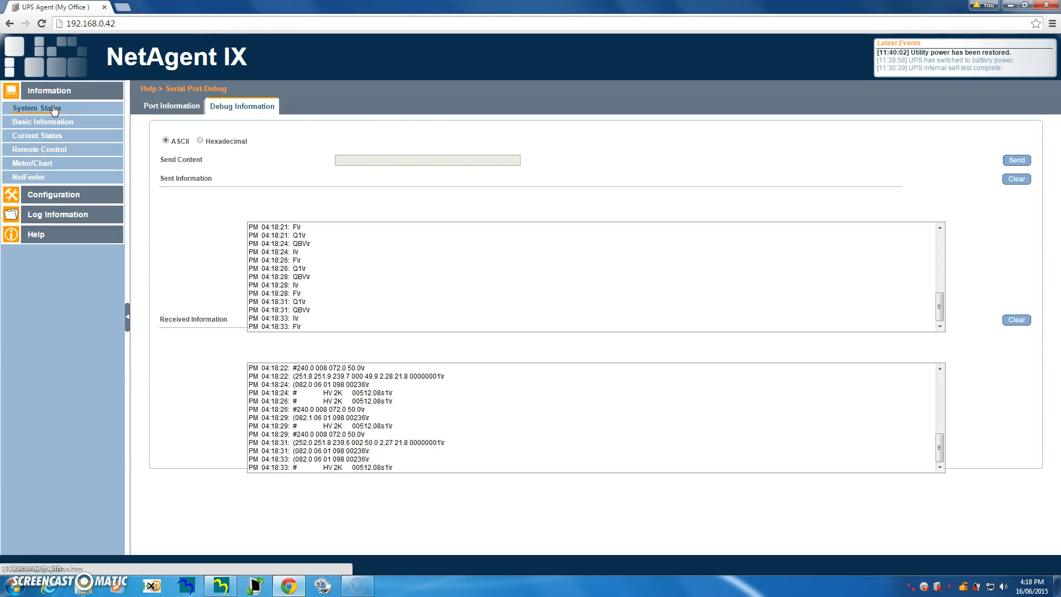
left_click(37, 108)
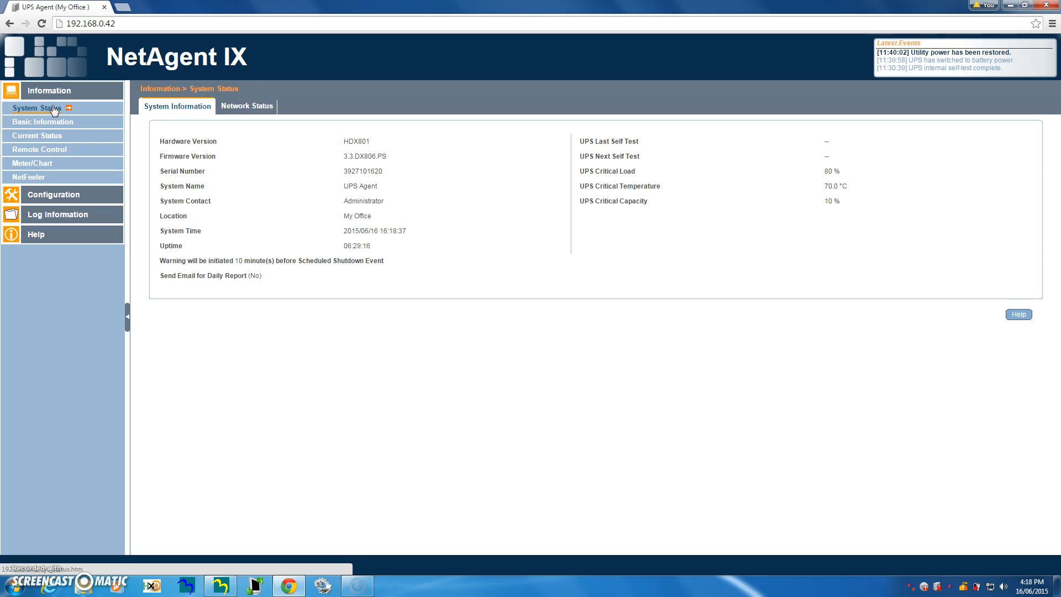
mouse_move(352, 375)
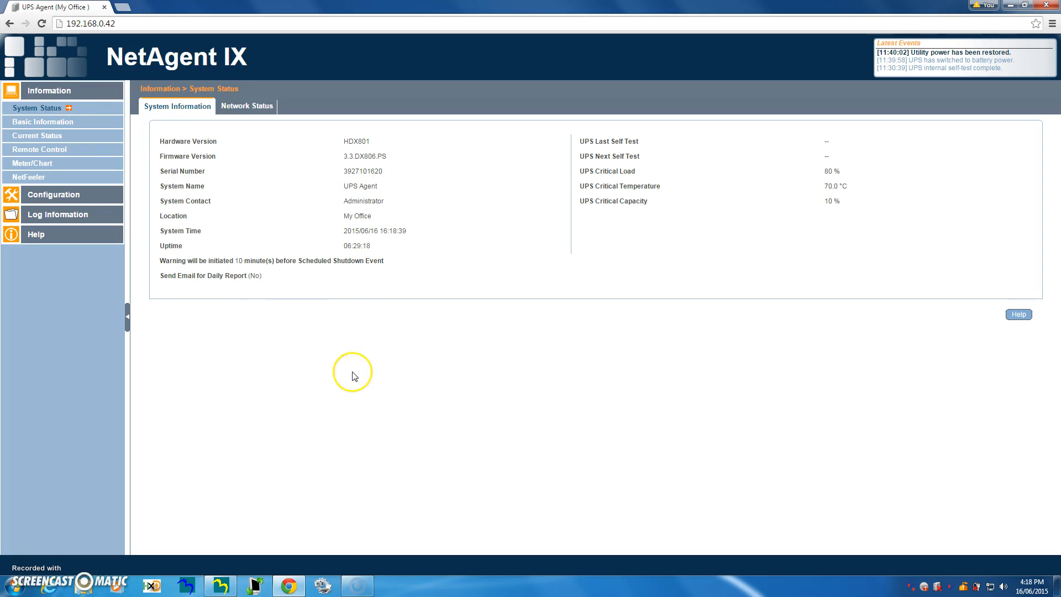